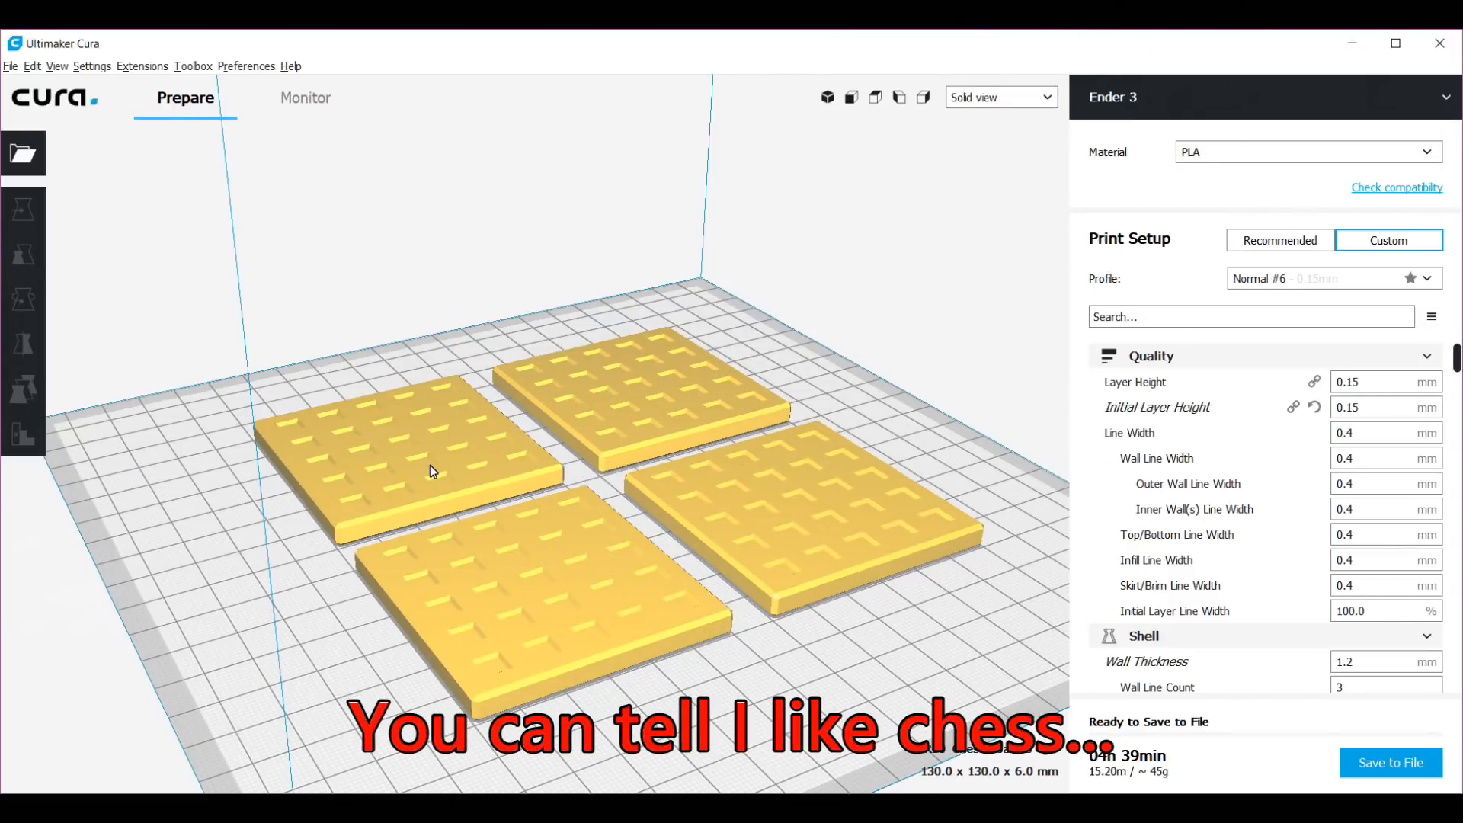
{"action": "mouse_move", "coordinate": [119, 194]}
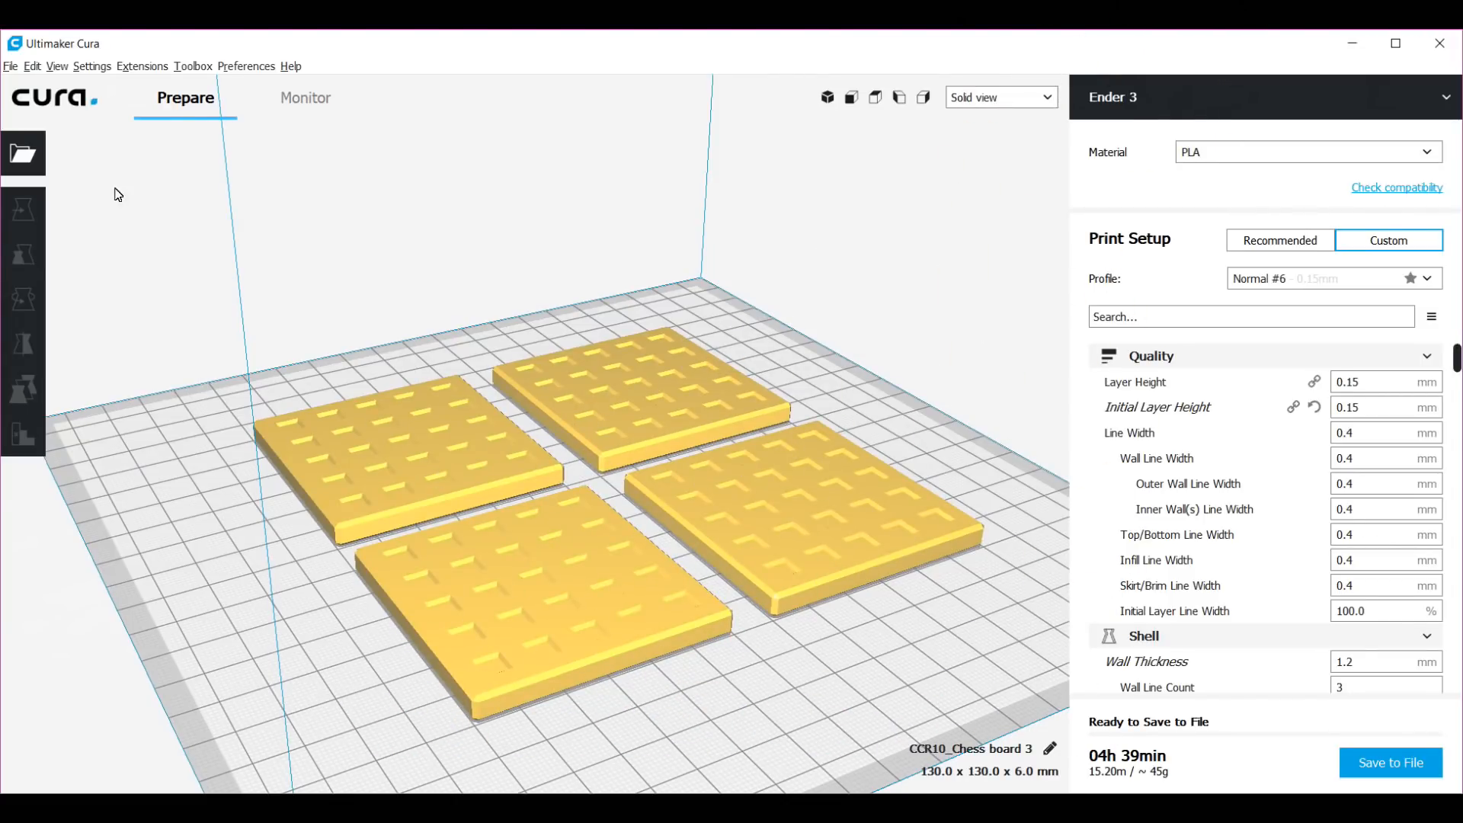
Step: Check the print profiles and settings visibility level, keeping the top/bottom pattern as Lines
{"action": "left_click", "coordinate": [92, 66]}
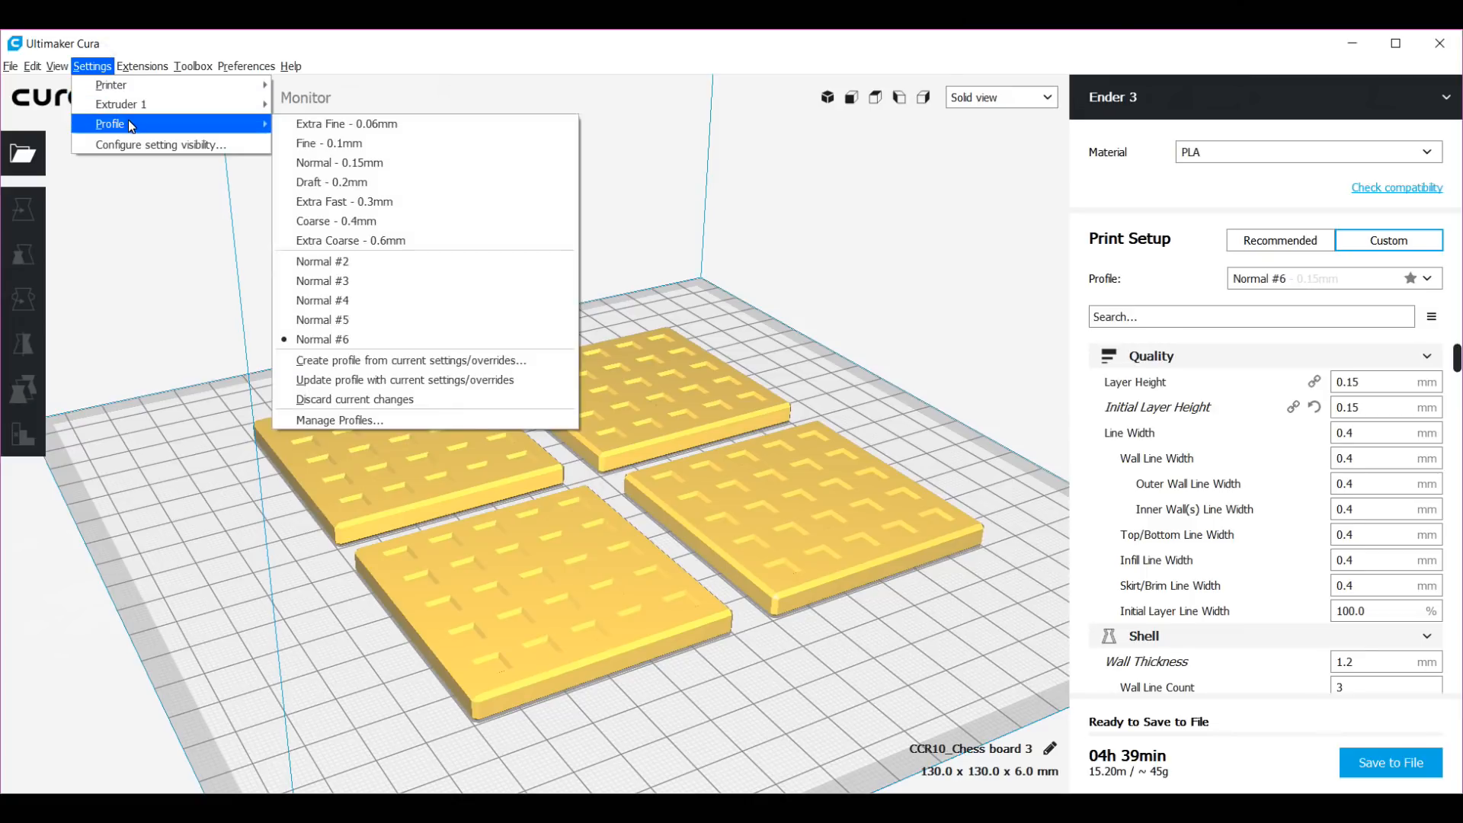
{"action": "mouse_move", "coordinate": [382, 162]}
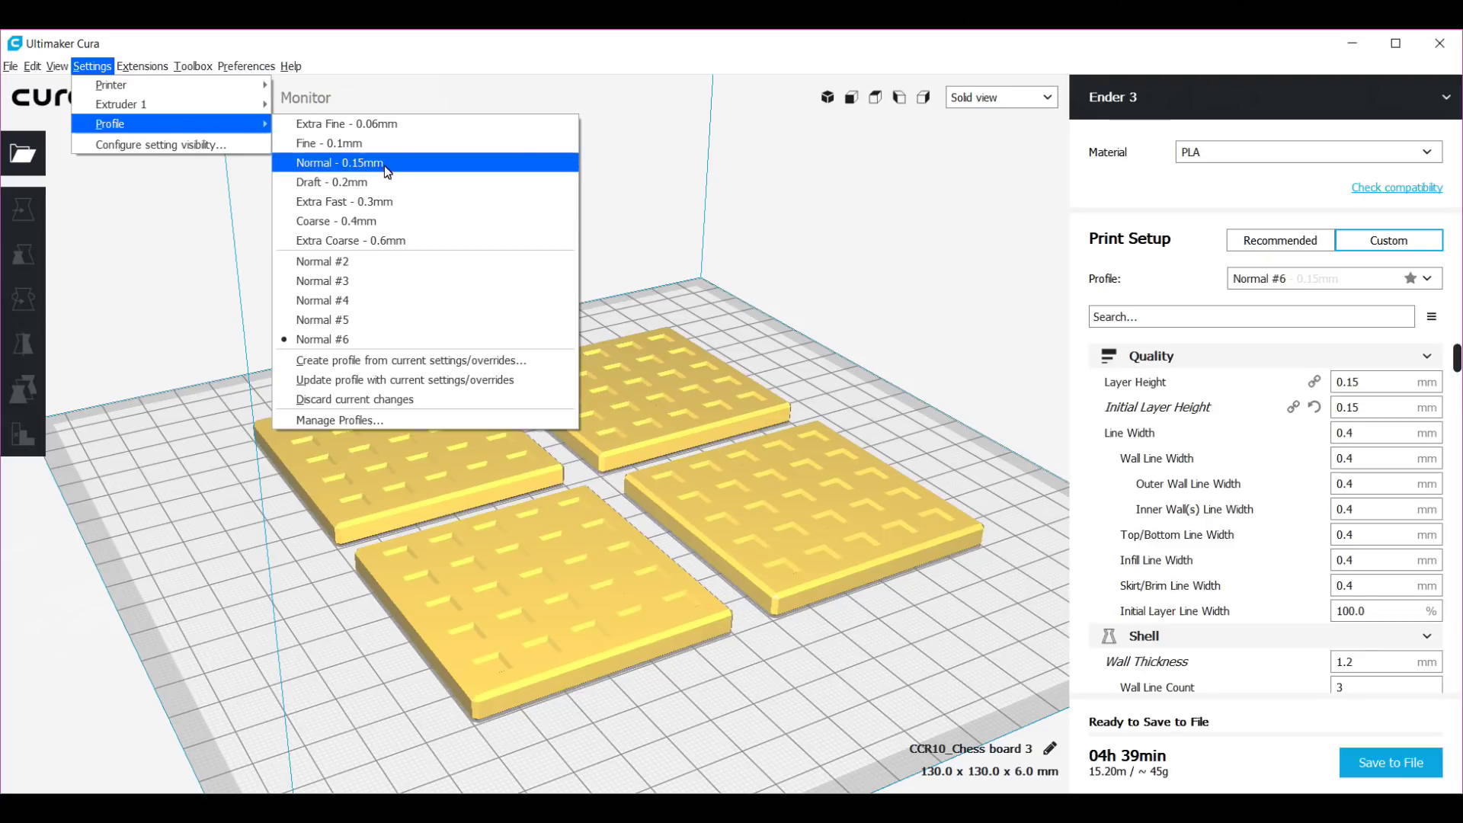
{"action": "mouse_move", "coordinate": [369, 338]}
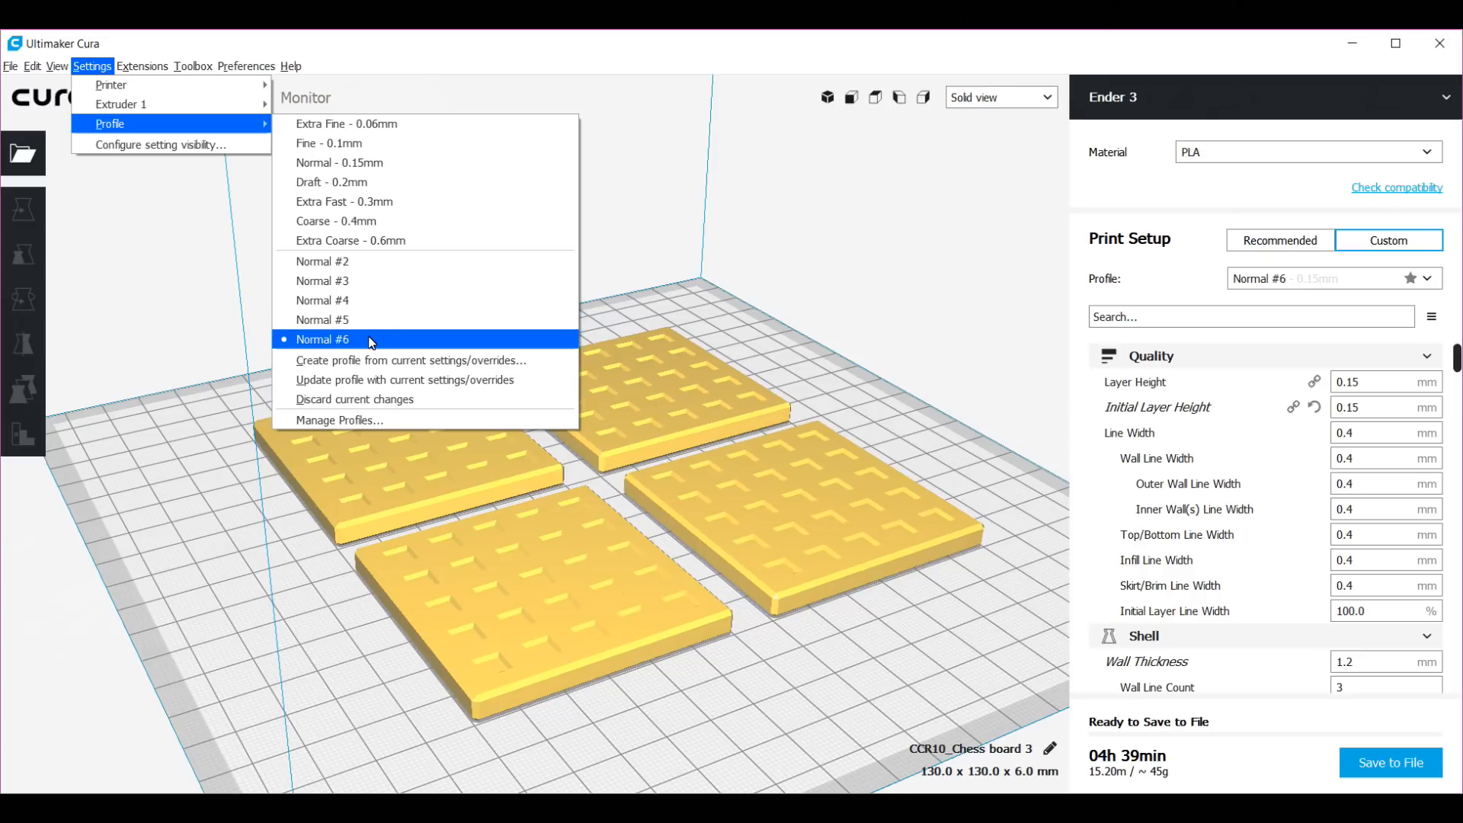
{"action": "mouse_move", "coordinate": [222, 303]}
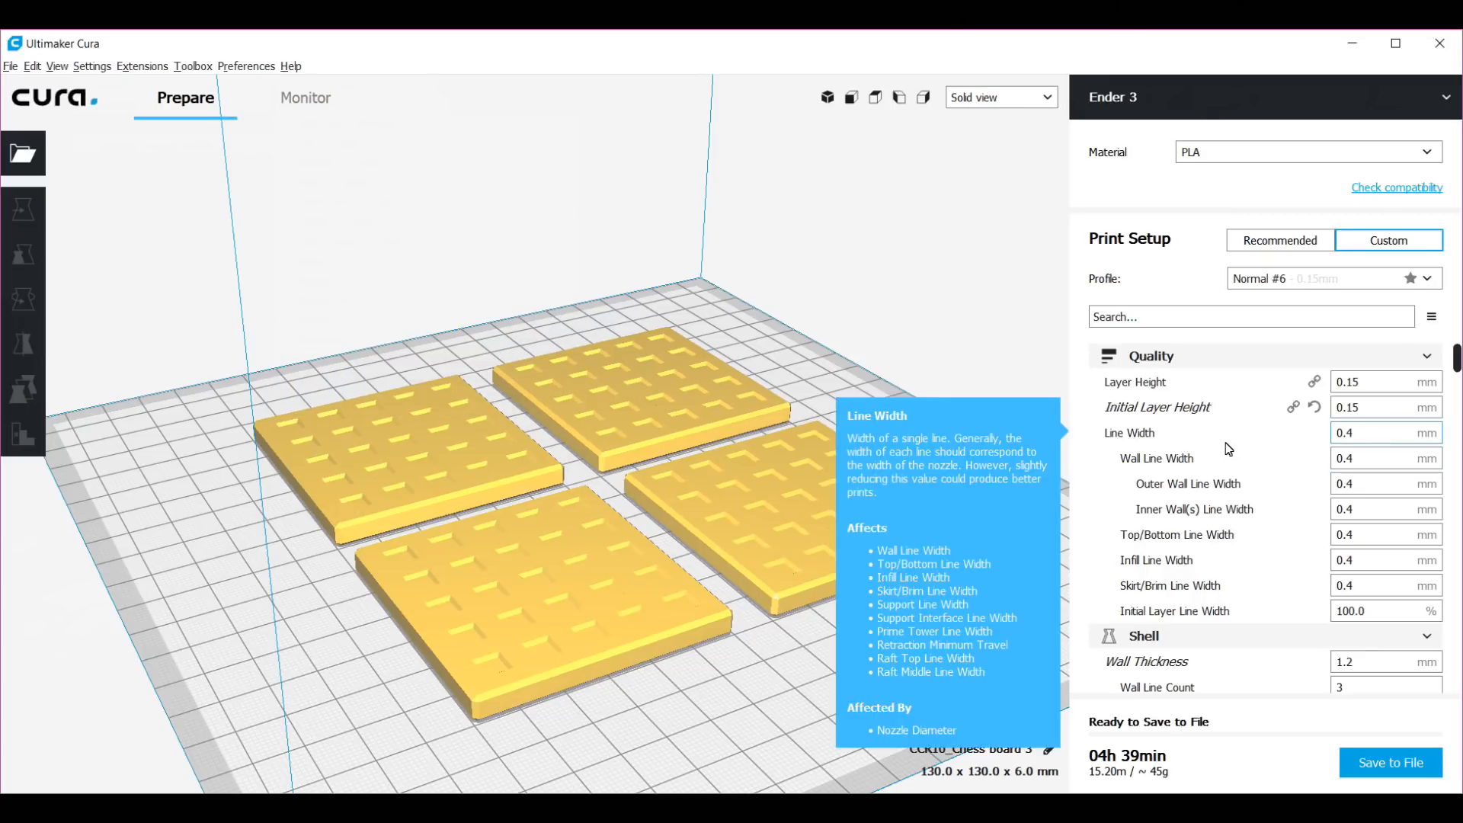
{"action": "mouse_move", "coordinate": [1214, 399]}
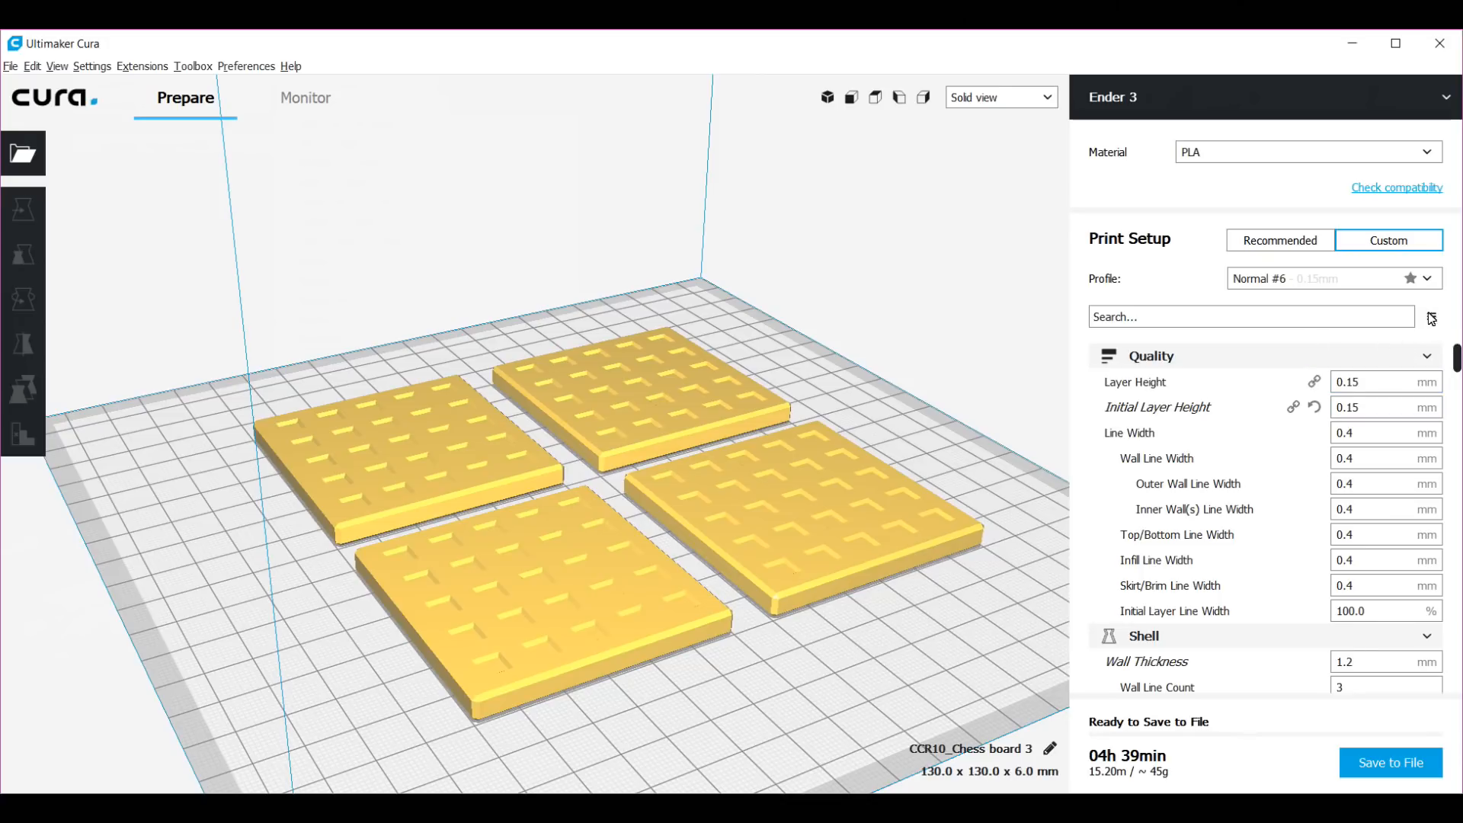
{"action": "left_click", "coordinate": [1431, 316]}
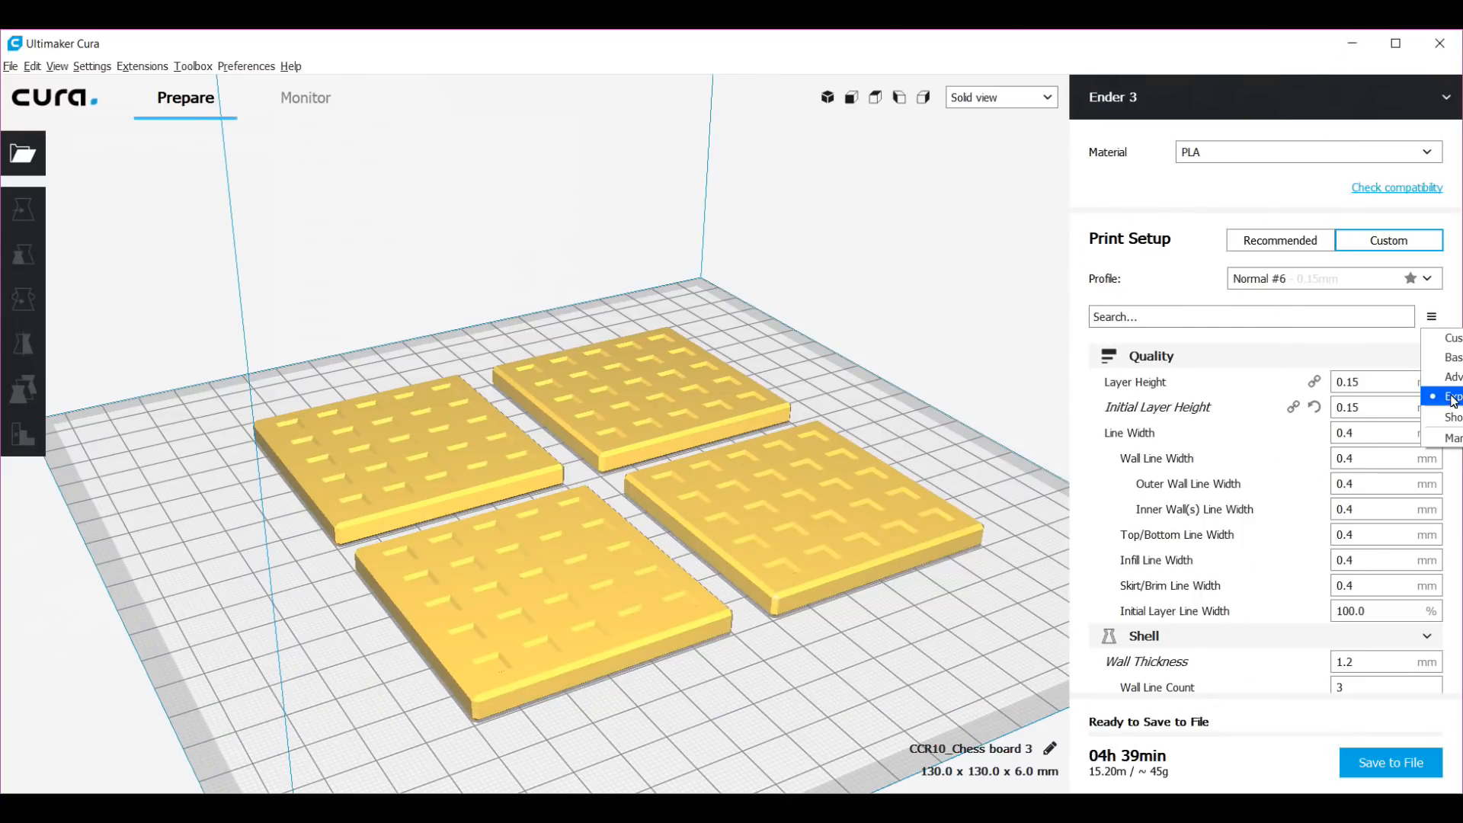
{"action": "mouse_move", "coordinate": [1452, 376]}
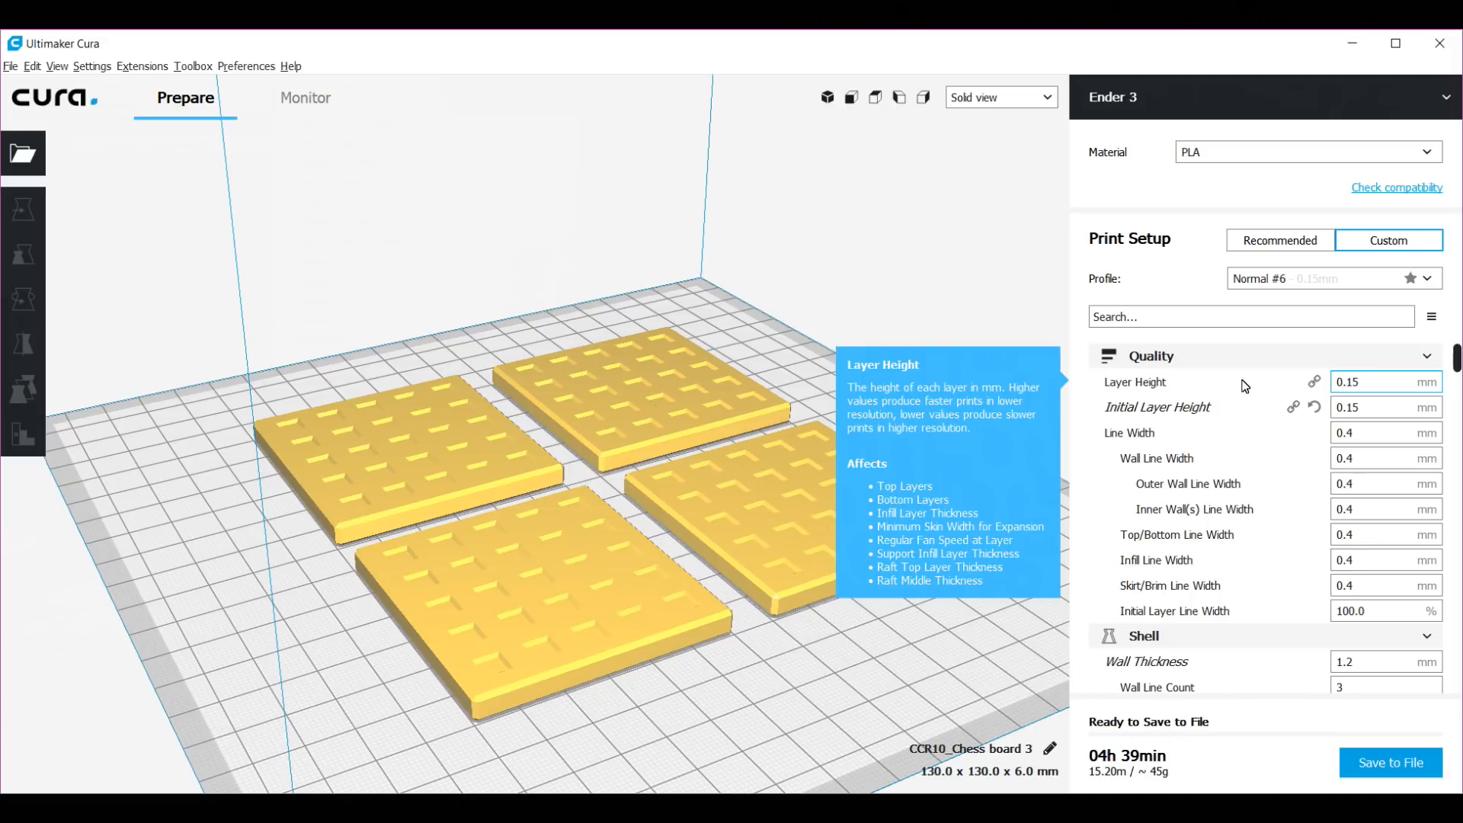
{"action": "mouse_move", "coordinate": [1256, 392]}
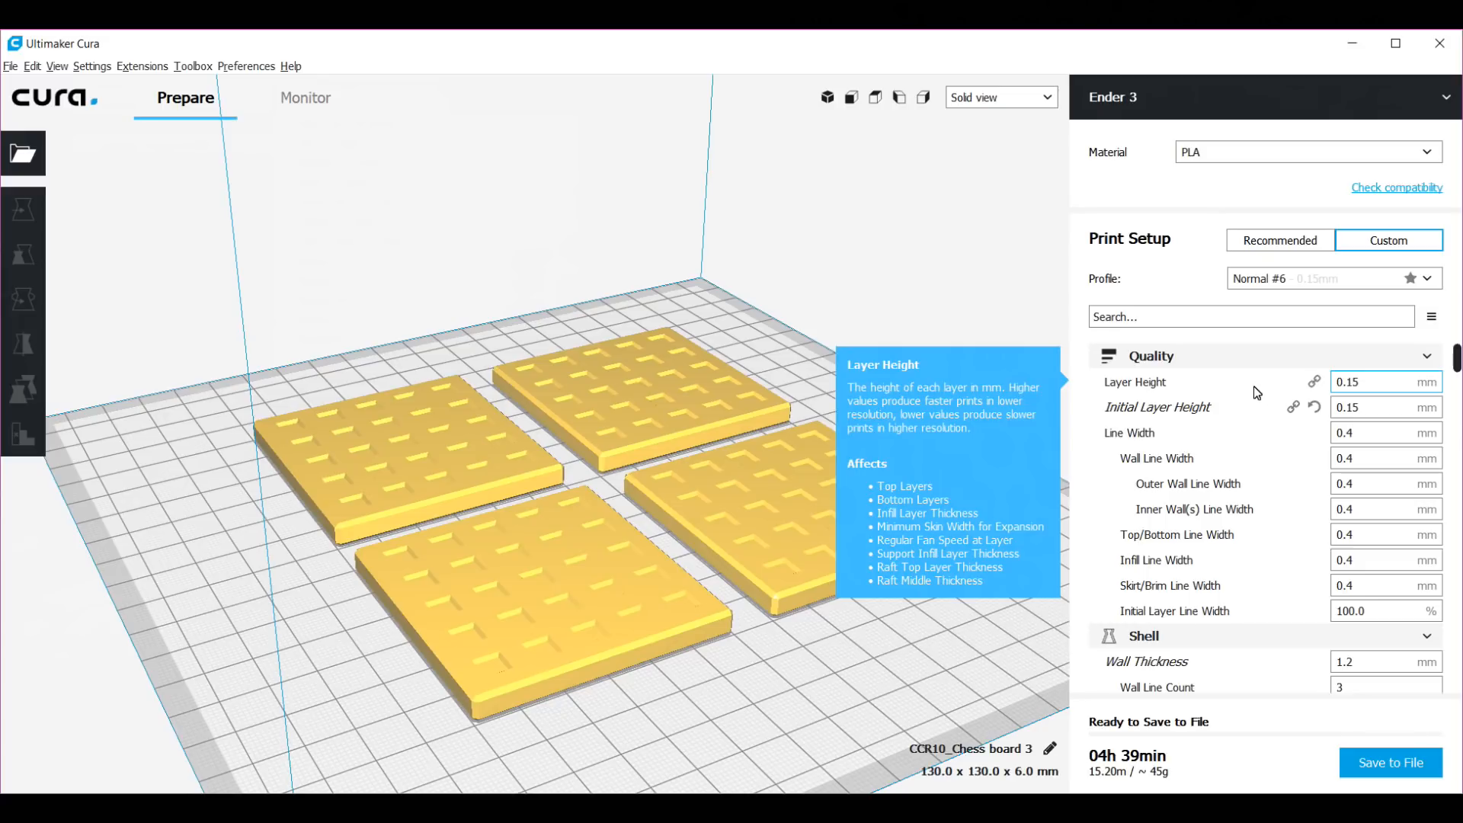
{"action": "mouse_move", "coordinate": [1297, 522]}
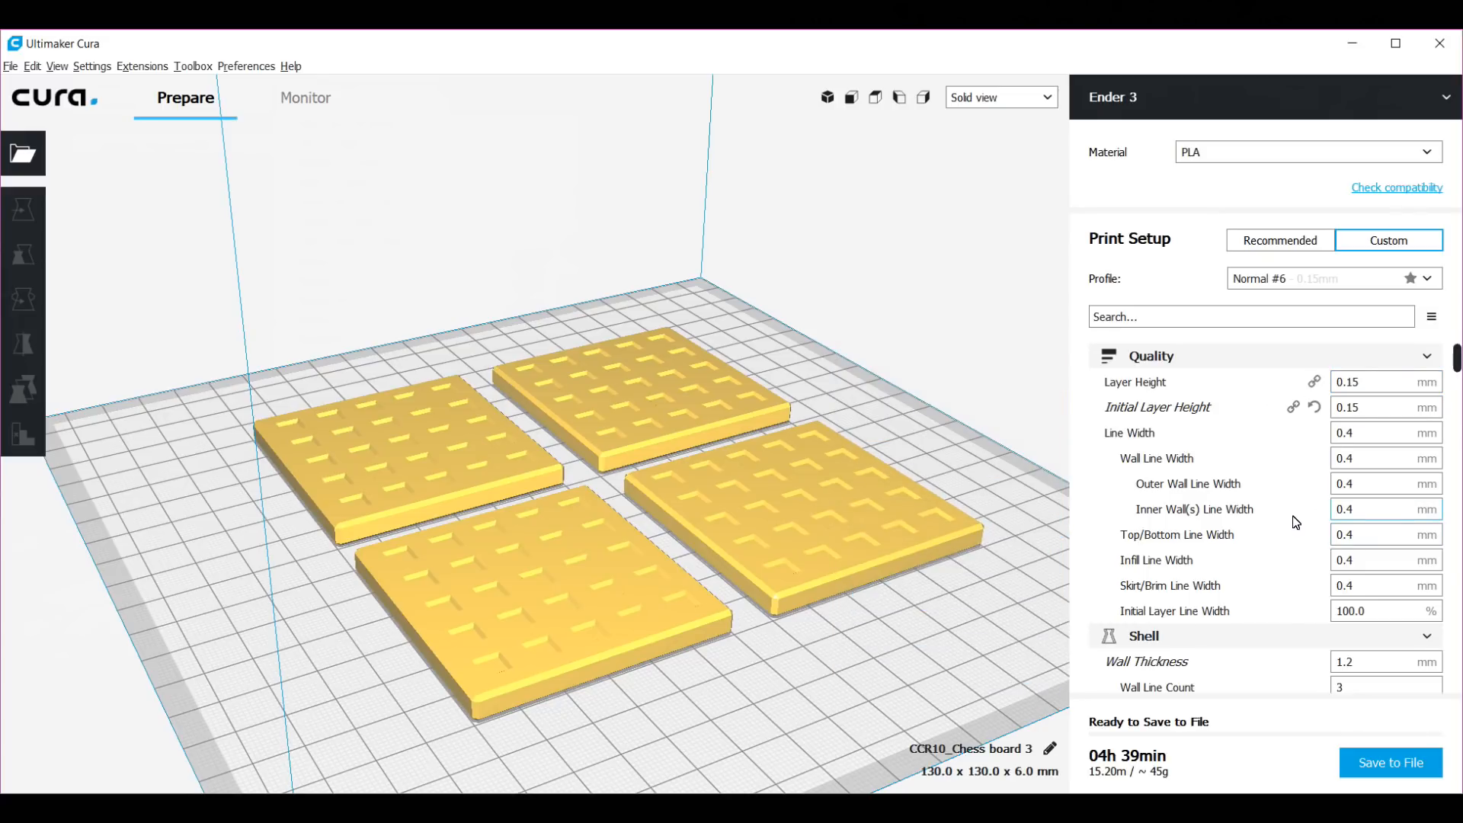
{"action": "scroll", "scroll_direction": "down", "scroll_amount": 3}
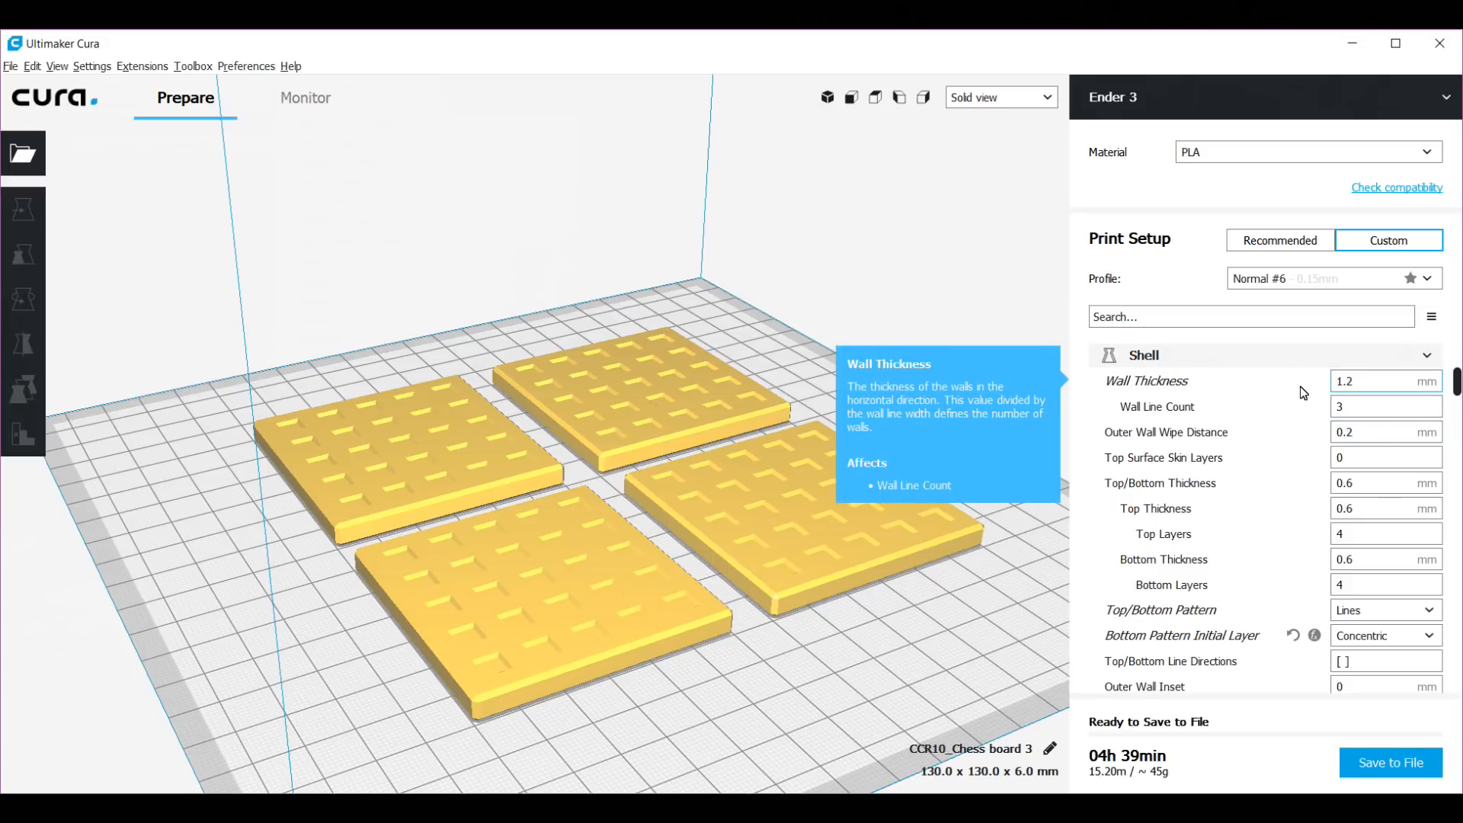
{"action": "mouse_move", "coordinate": [1356, 388]}
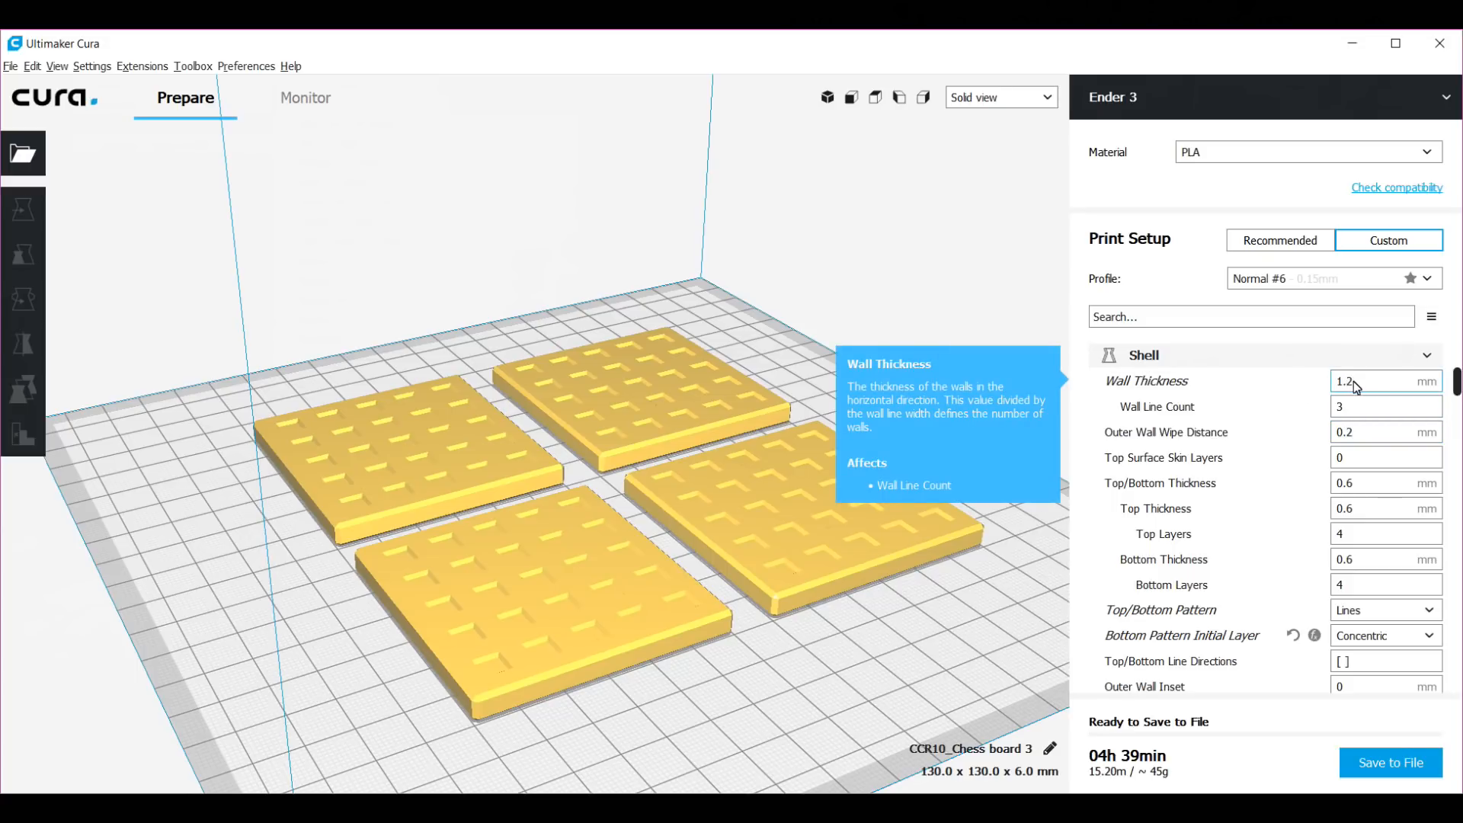
{"action": "mouse_move", "coordinate": [1111, 485]}
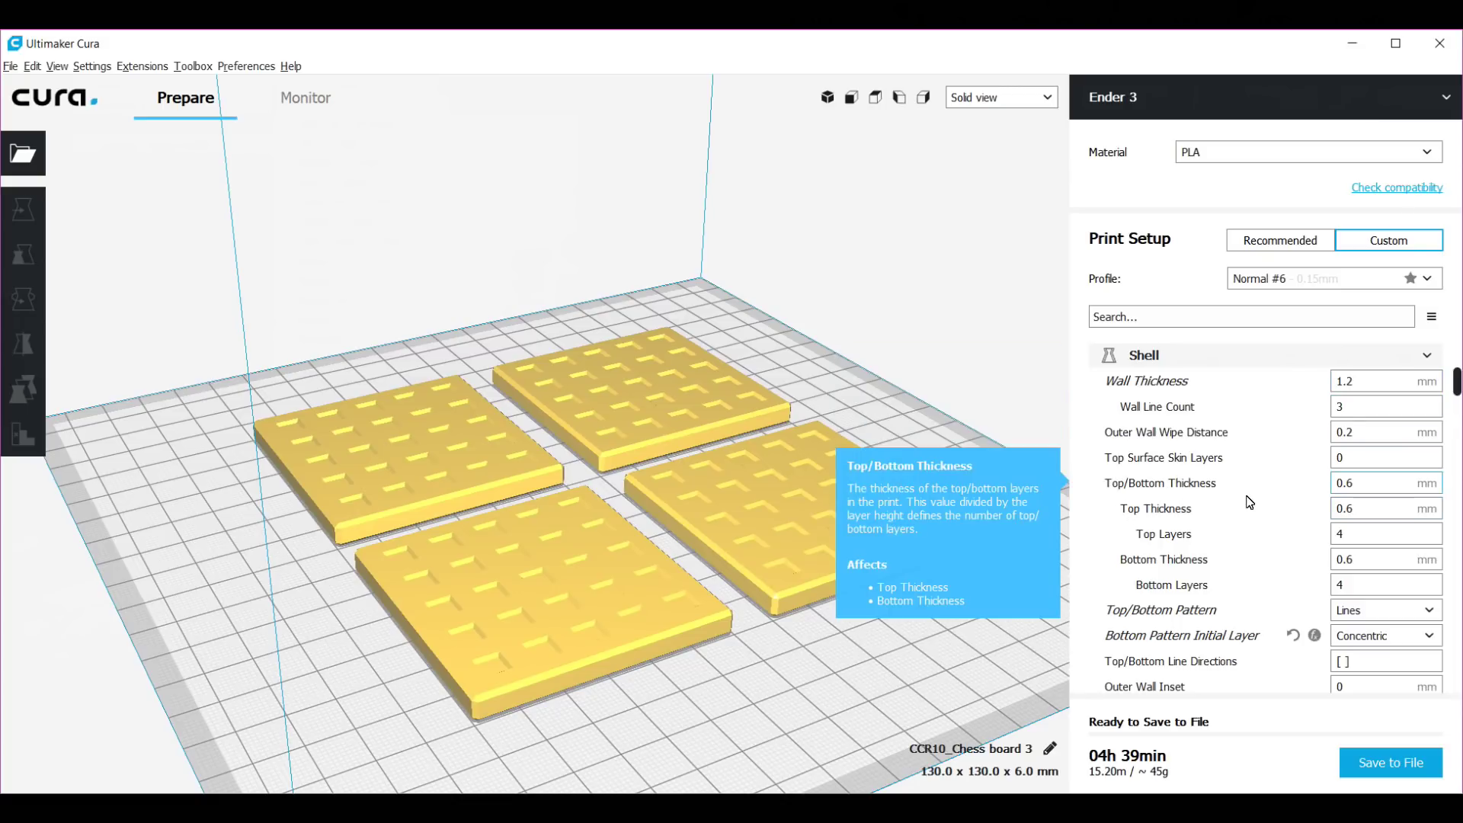
{"action": "mouse_move", "coordinate": [1326, 493]}
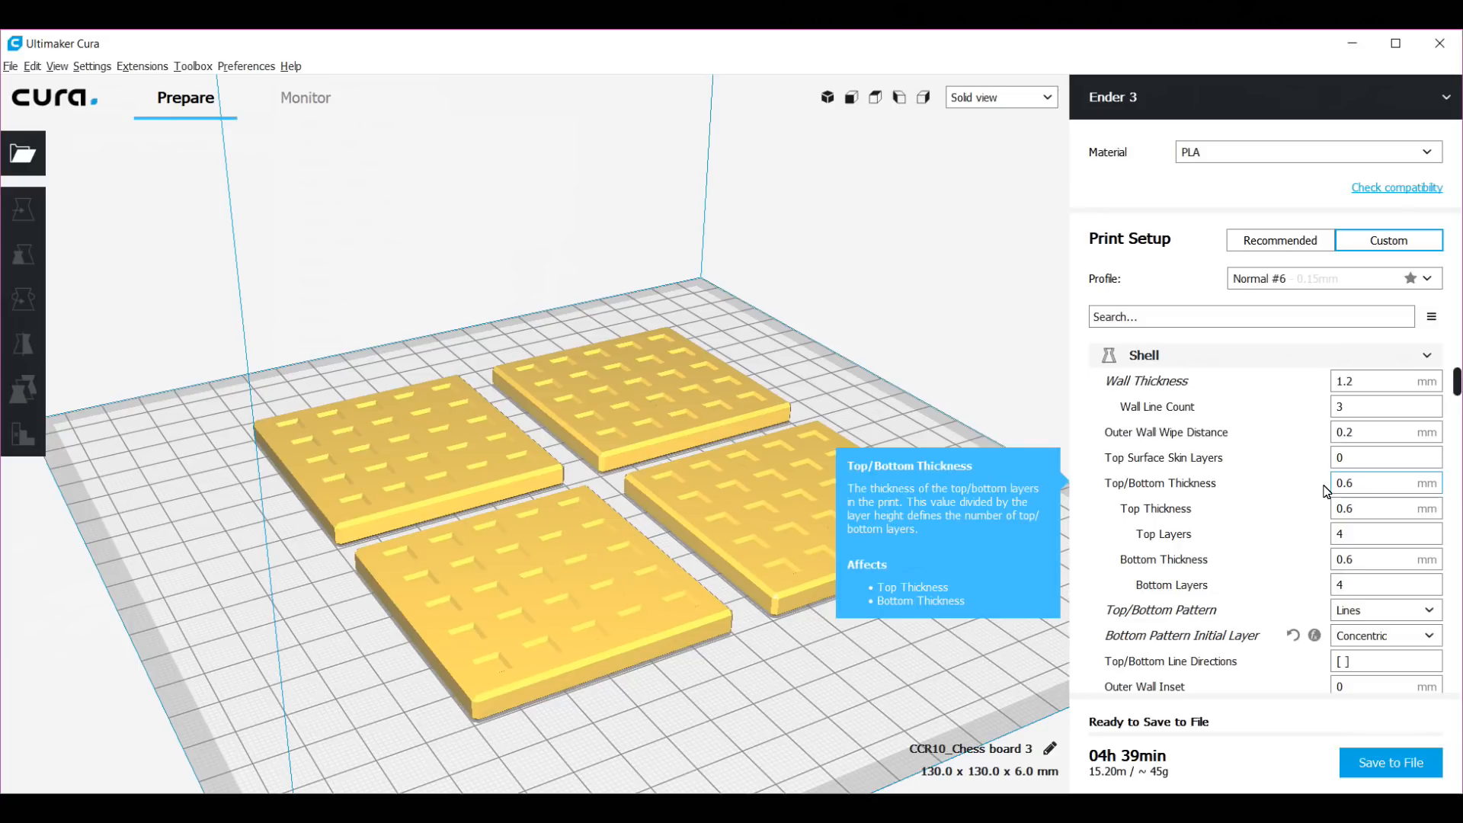
{"action": "mouse_move", "coordinate": [1357, 496]}
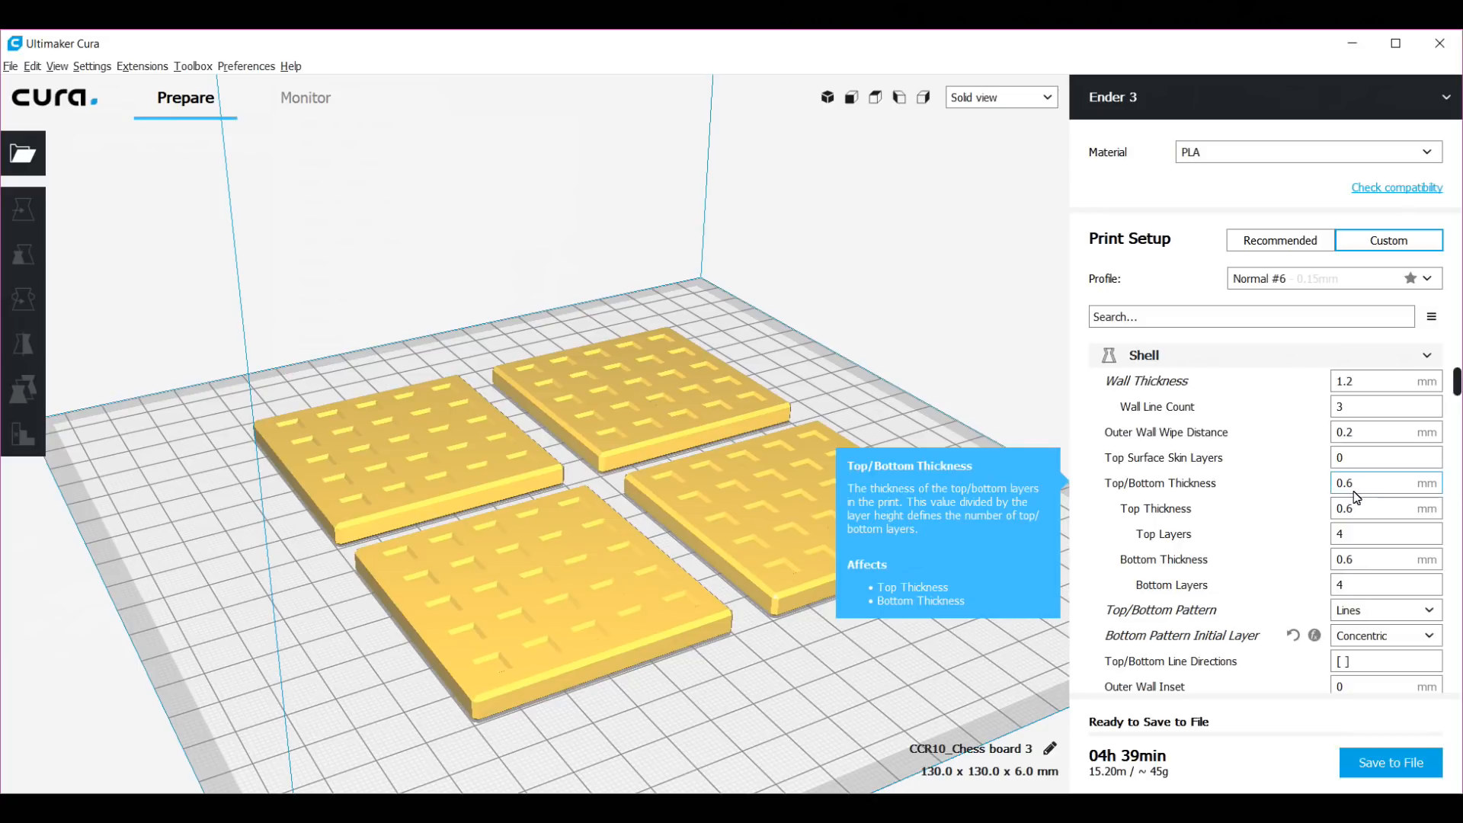
{"action": "mouse_move", "coordinate": [1356, 496]}
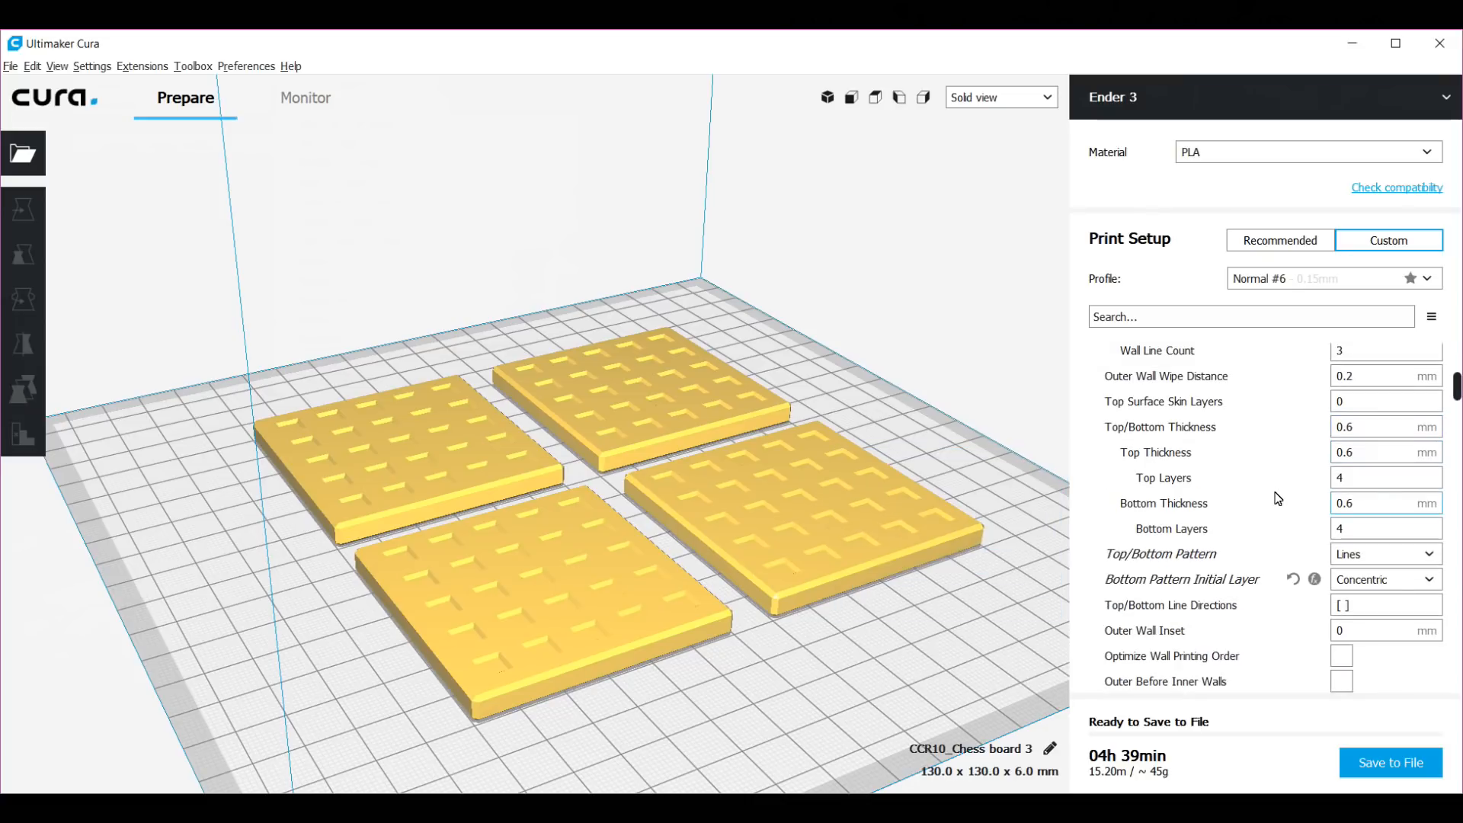
{"action": "scroll", "scroll_direction": "down", "scroll_amount": 3}
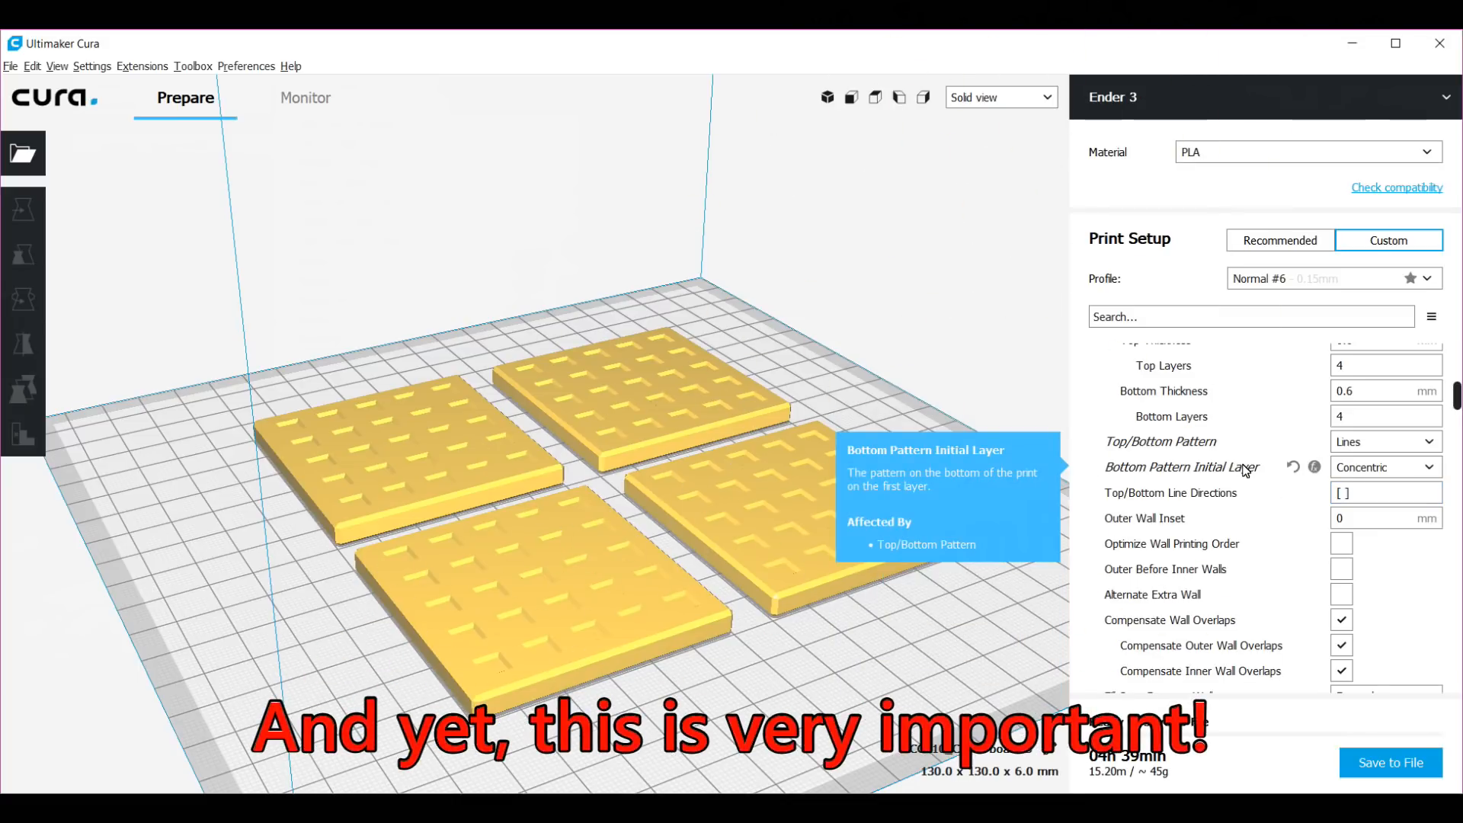
{"action": "mouse_move", "coordinate": [1258, 523]}
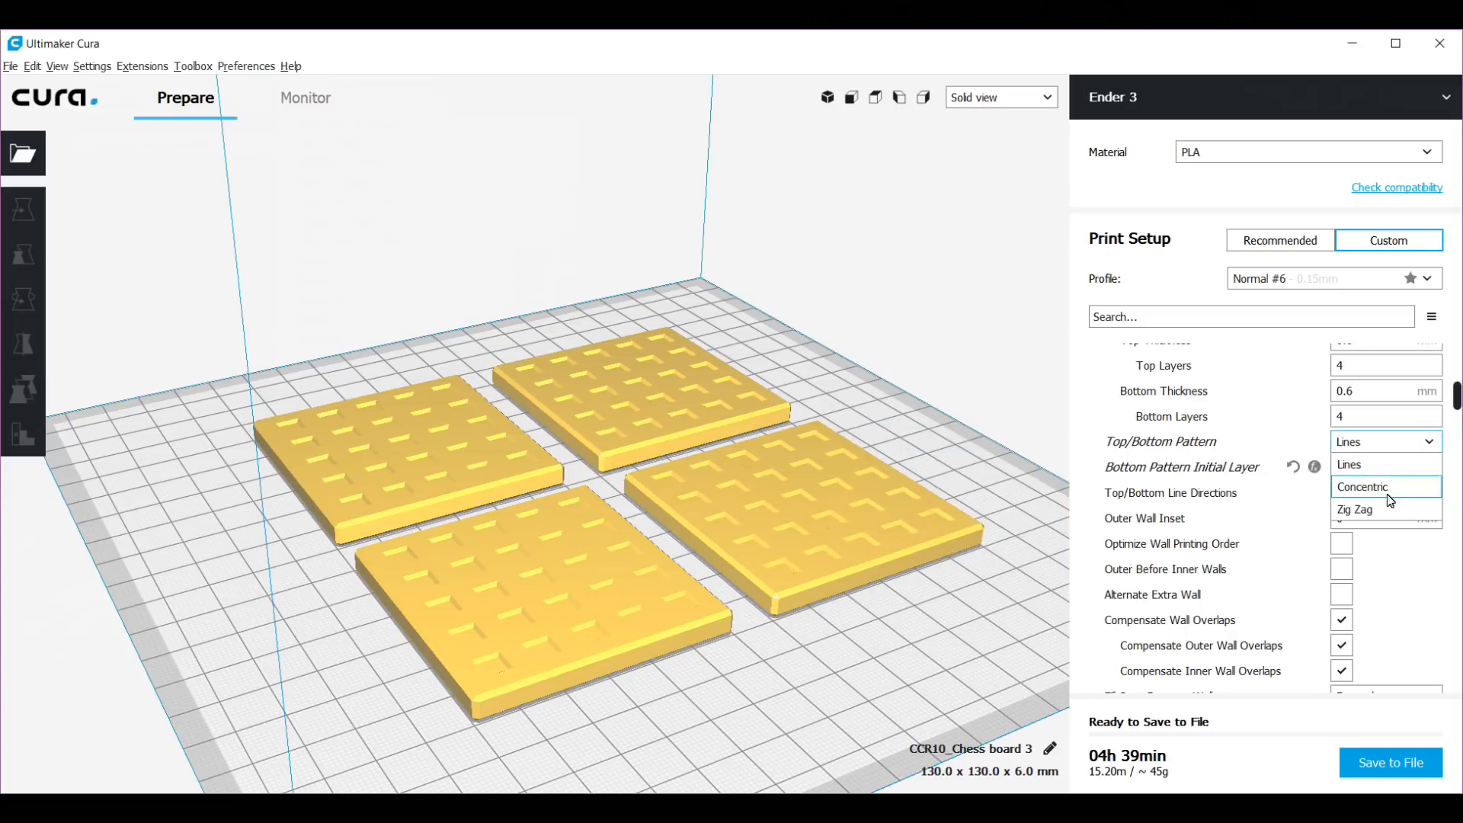
{"action": "mouse_move", "coordinate": [1367, 465]}
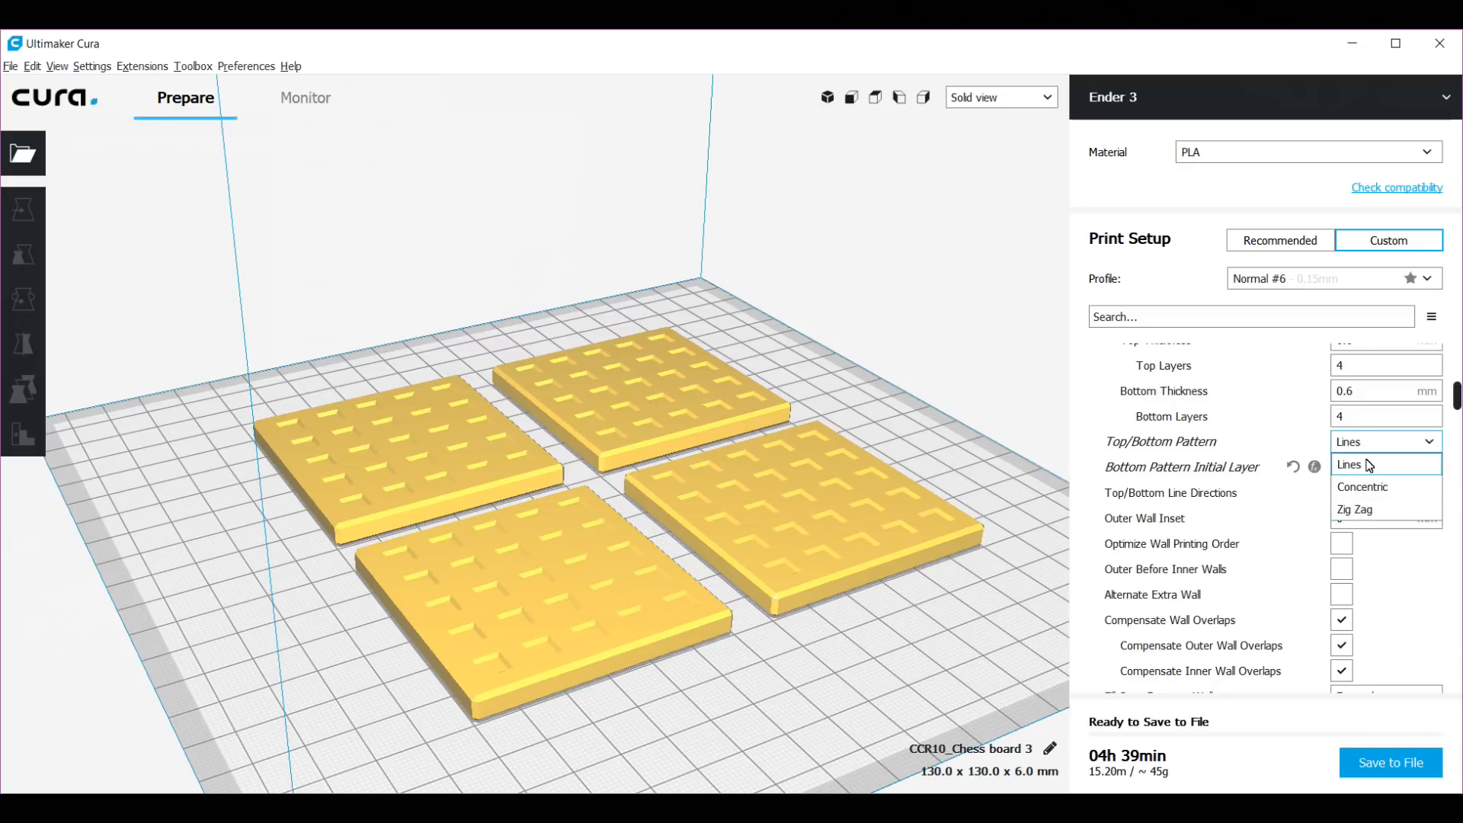
{"action": "left_click", "coordinate": [1363, 486]}
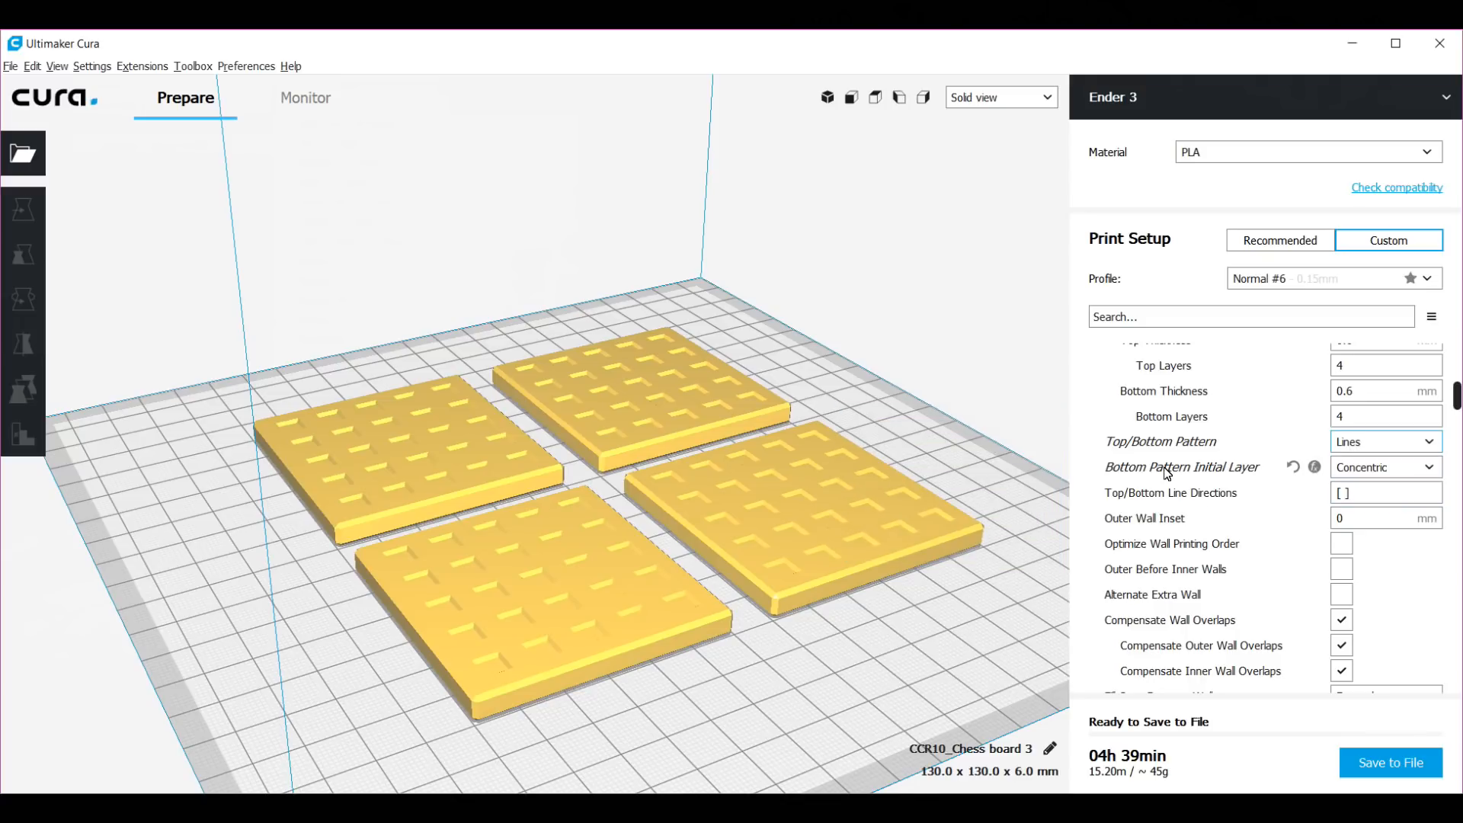
{"action": "mouse_move", "coordinate": [1381, 467]}
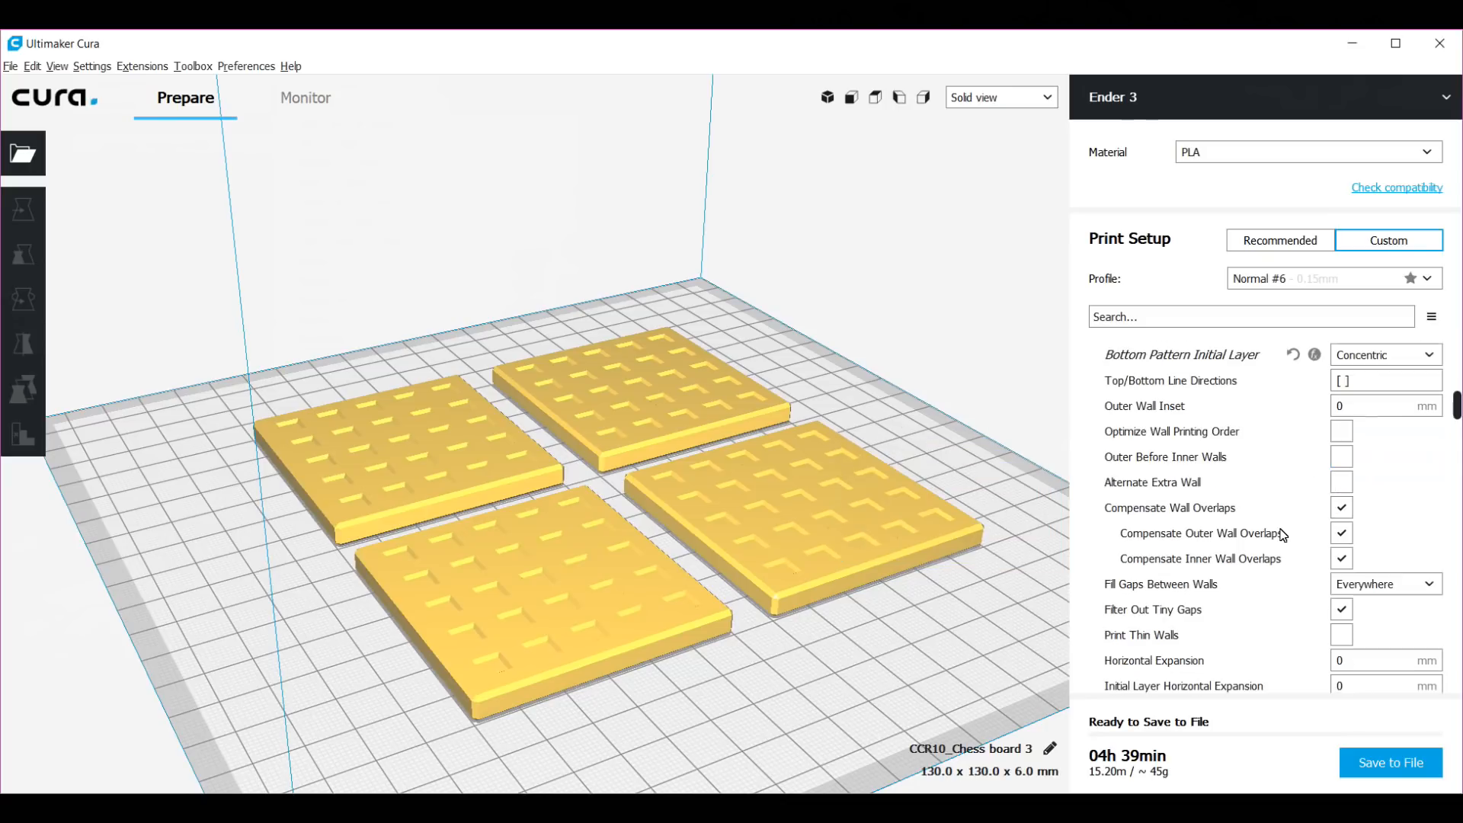
Step: Restore Print Speed to 60
{"action": "scroll", "scroll_direction": "down", "scroll_amount": 3}
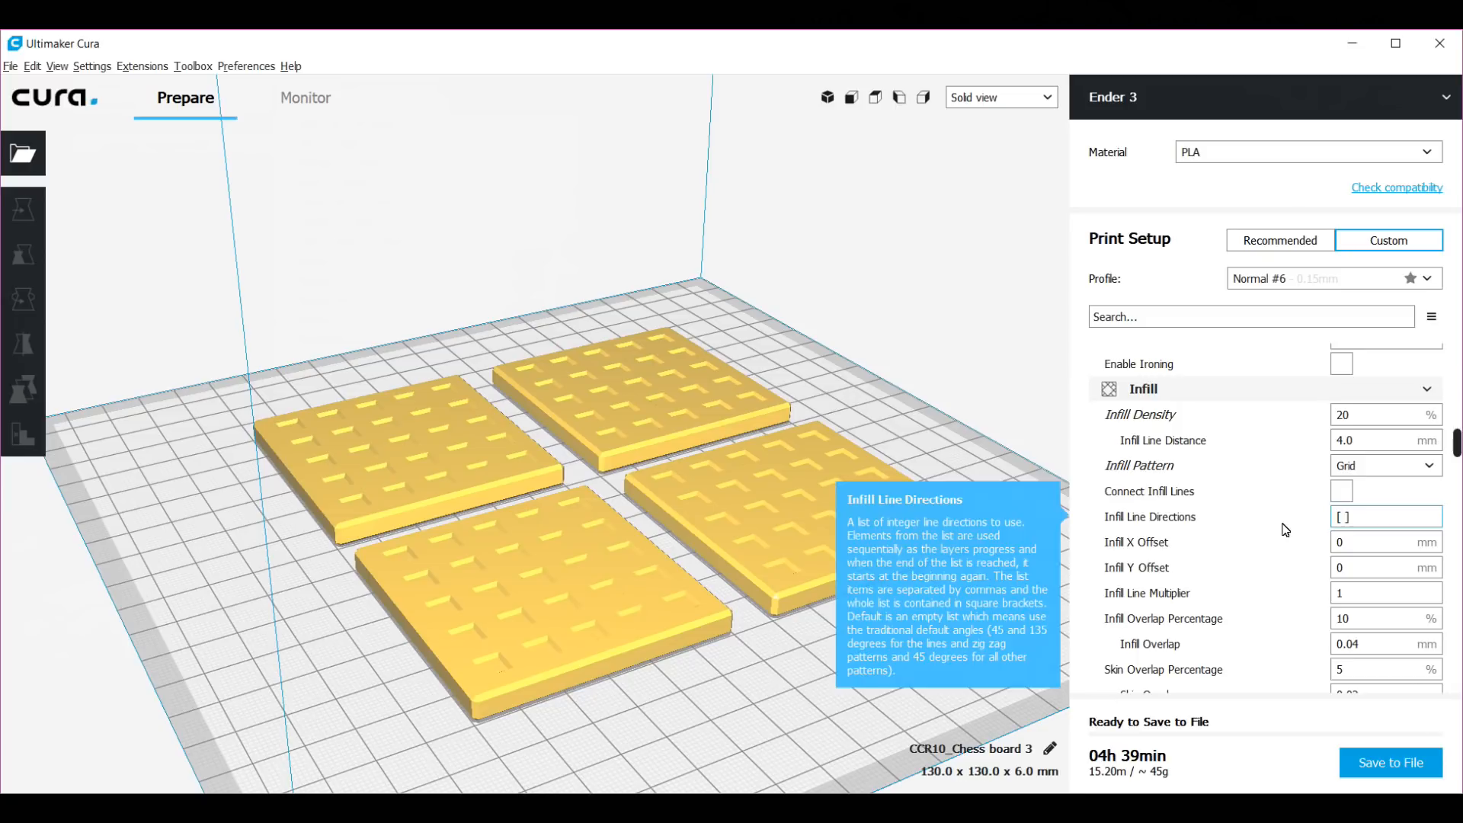
{"action": "mouse_move", "coordinate": [1357, 418]}
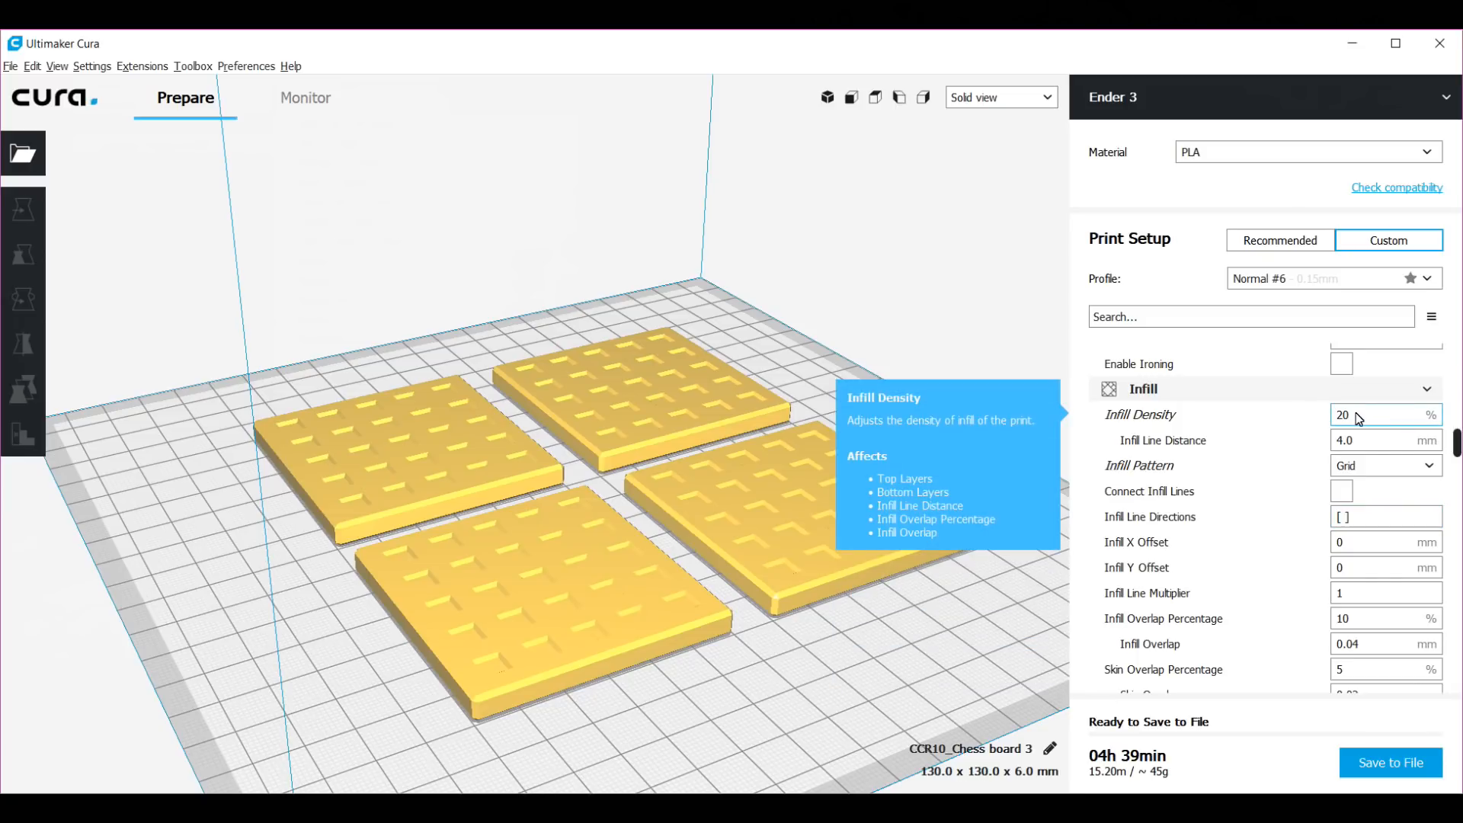
{"action": "mouse_move", "coordinate": [1359, 426]}
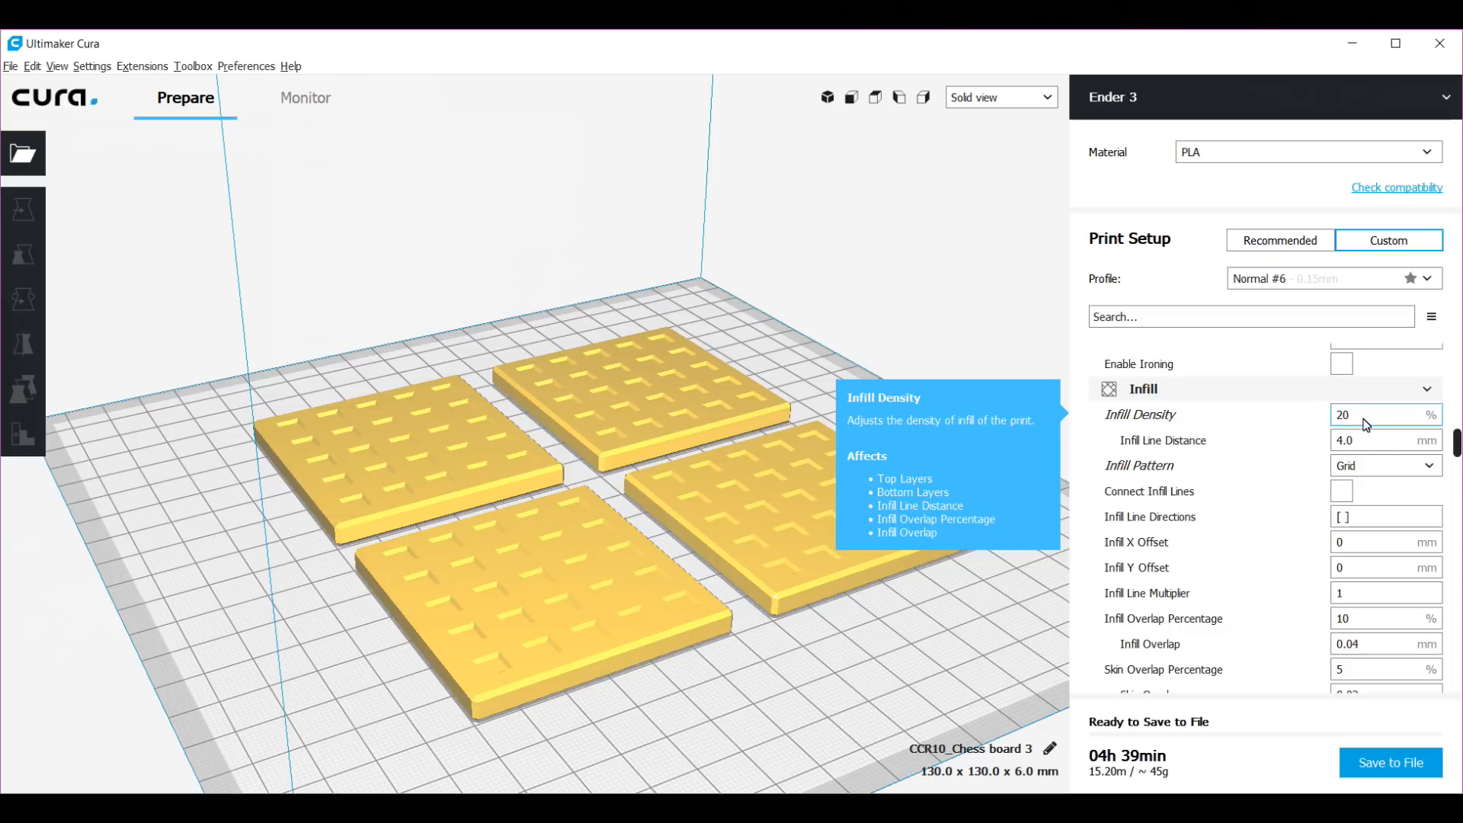
{"action": "mouse_move", "coordinate": [1367, 431]}
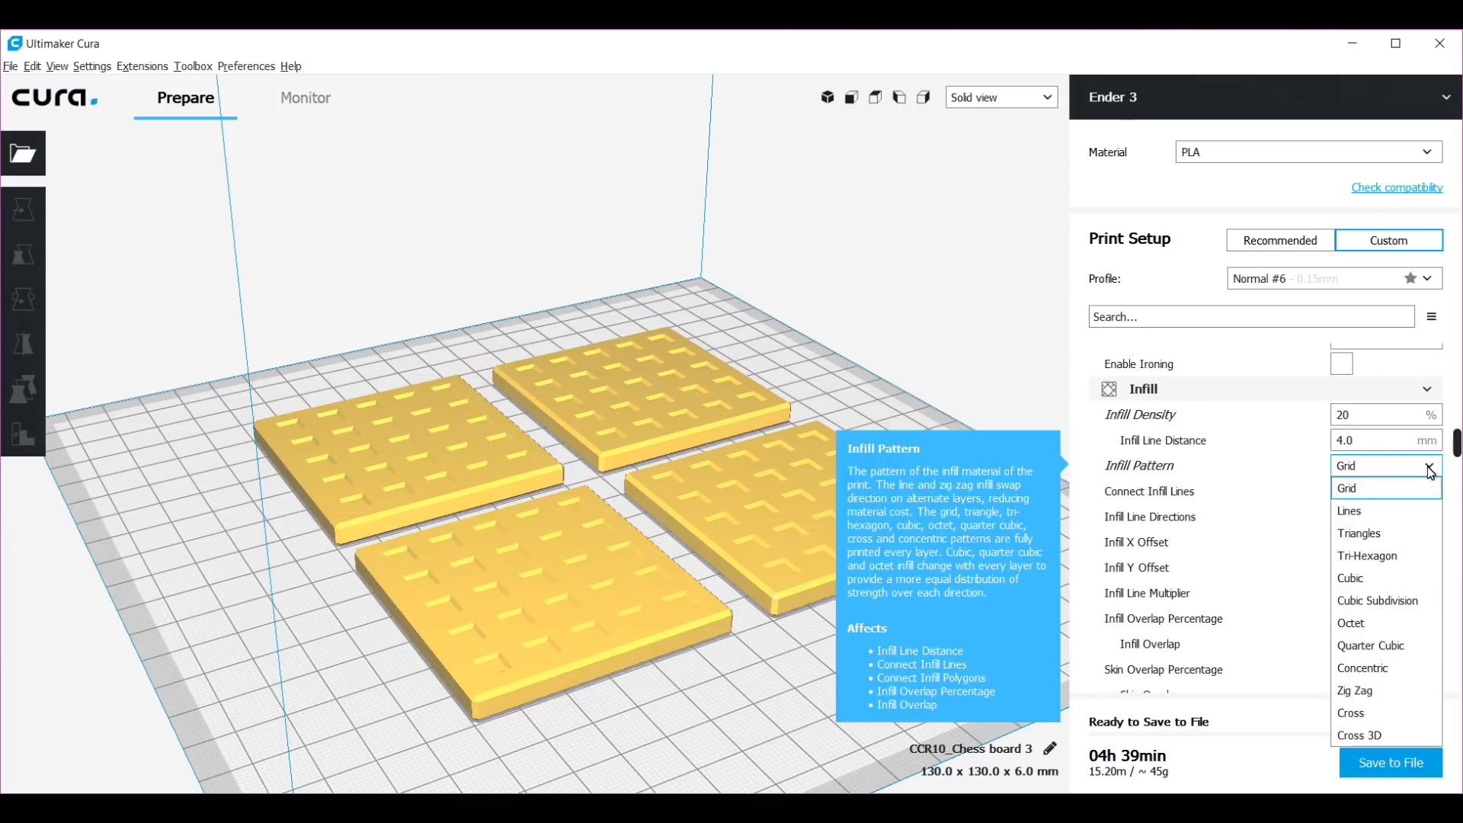
{"action": "mouse_move", "coordinate": [1360, 533]}
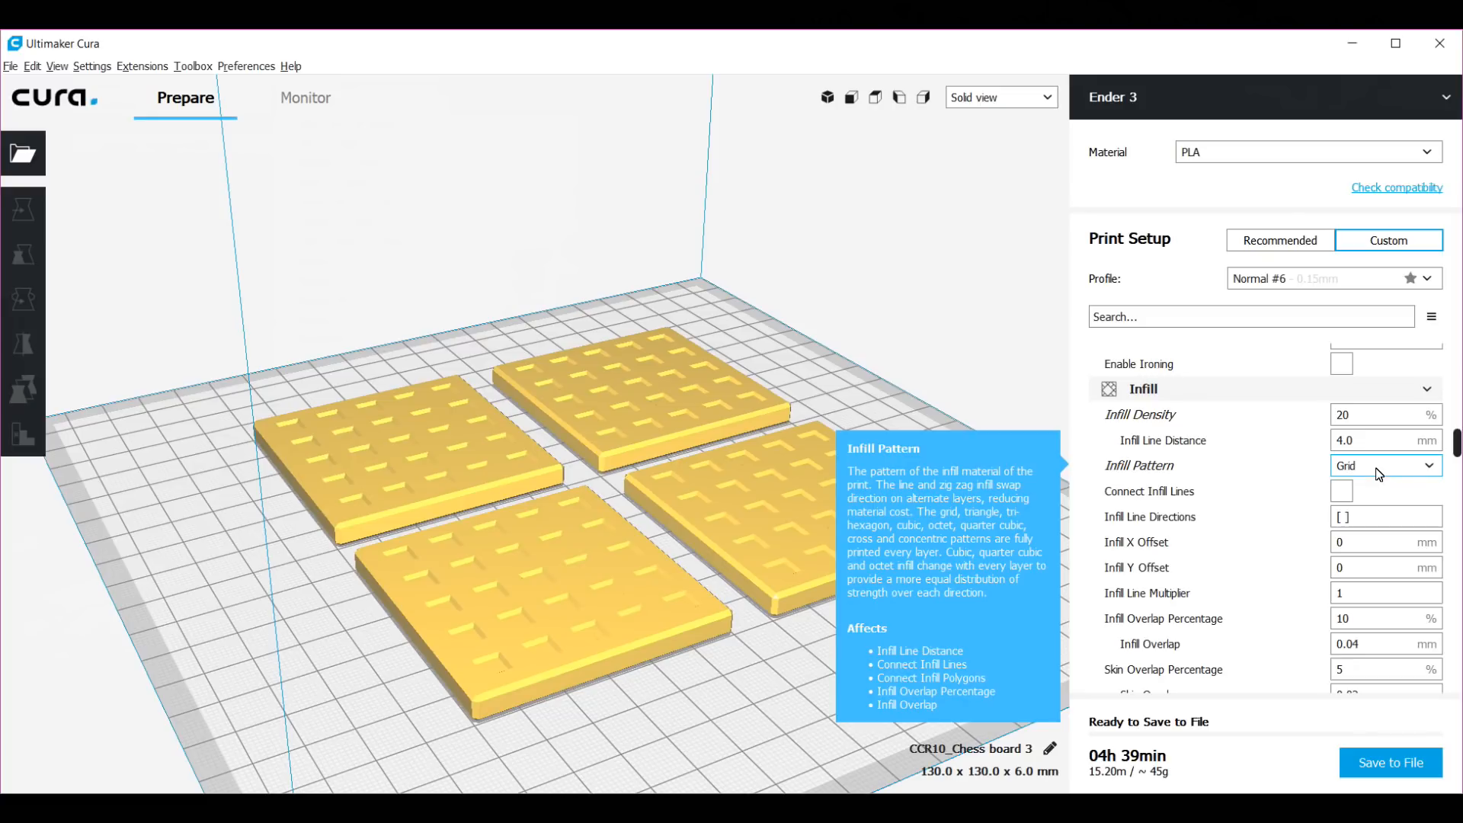
{"action": "mouse_move", "coordinate": [1292, 536]}
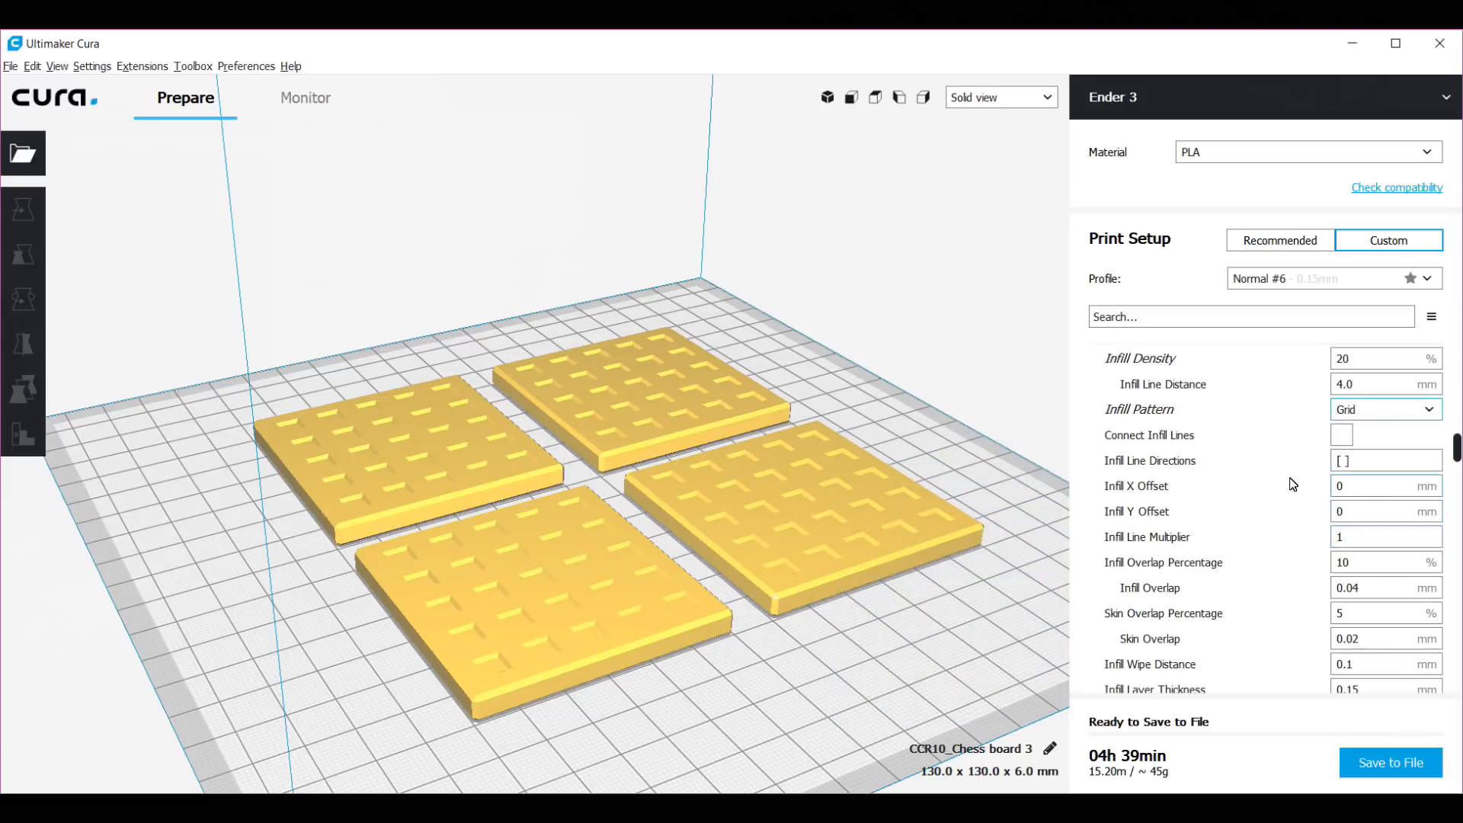
{"action": "scroll", "scroll_direction": "down", "scroll_amount": 3}
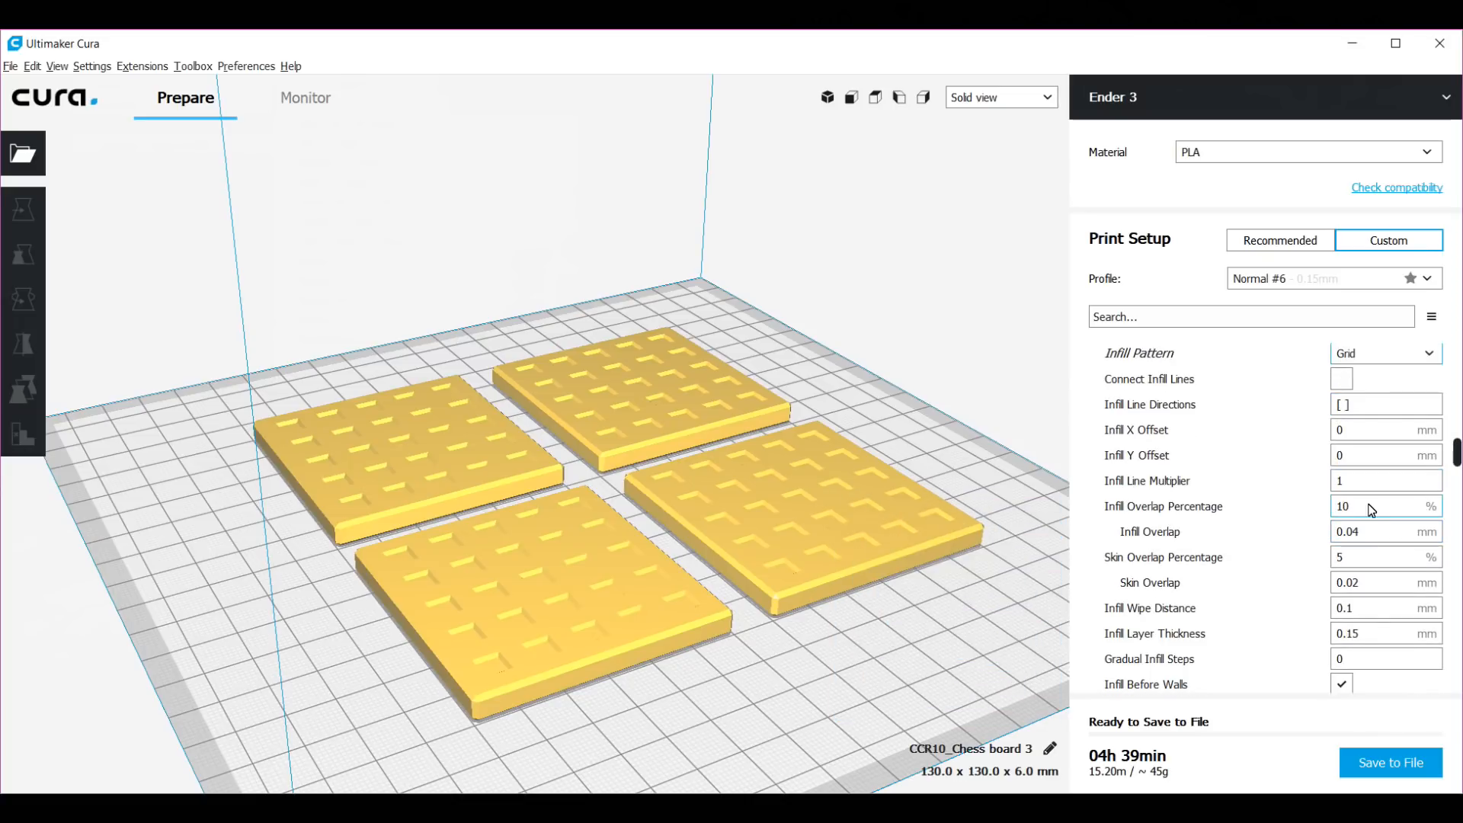
{"action": "scroll", "scroll_direction": "down", "scroll_amount": 3}
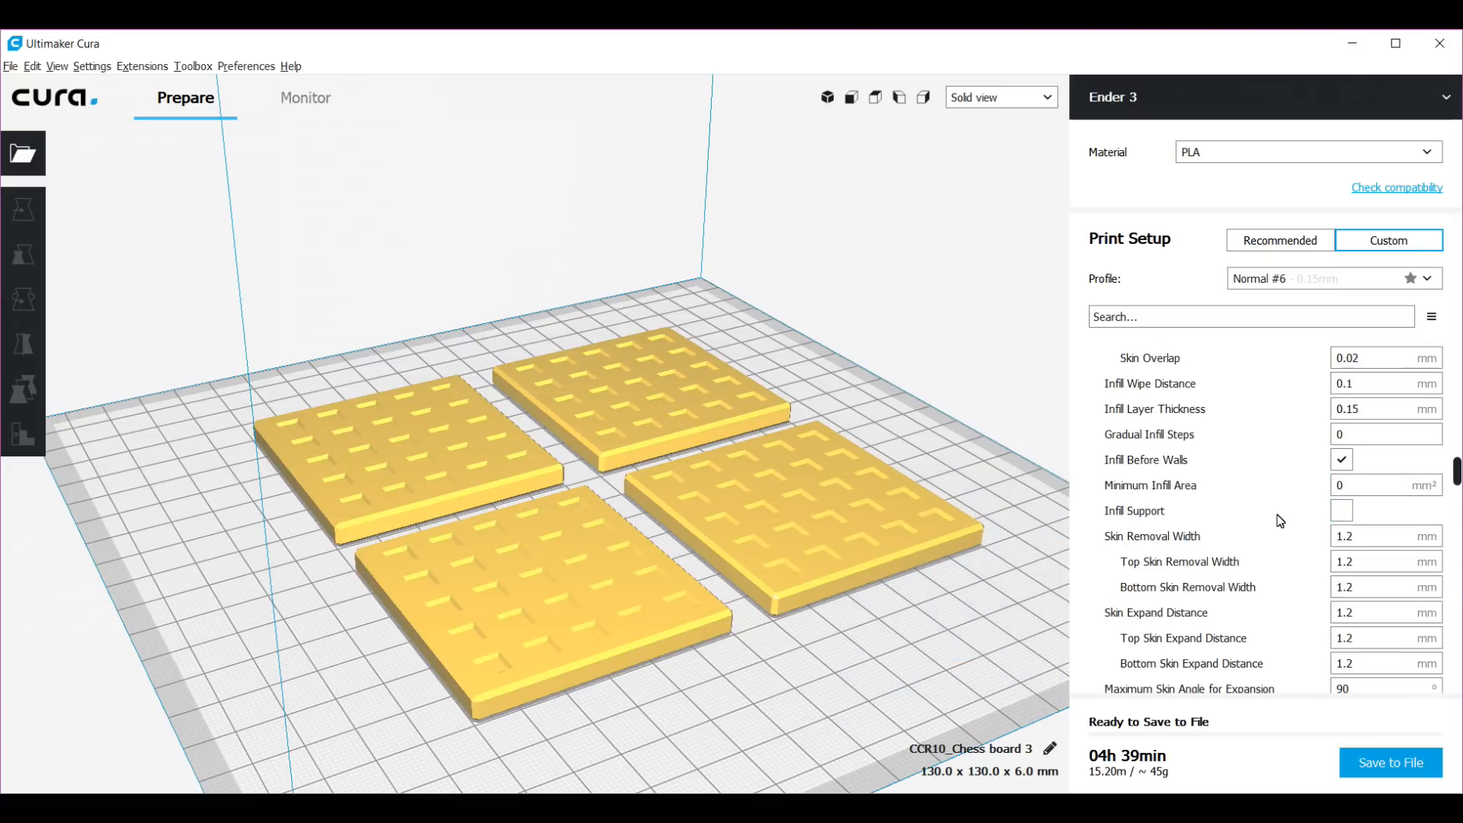
{"action": "scroll", "scroll_direction": "down", "scroll_amount": 3}
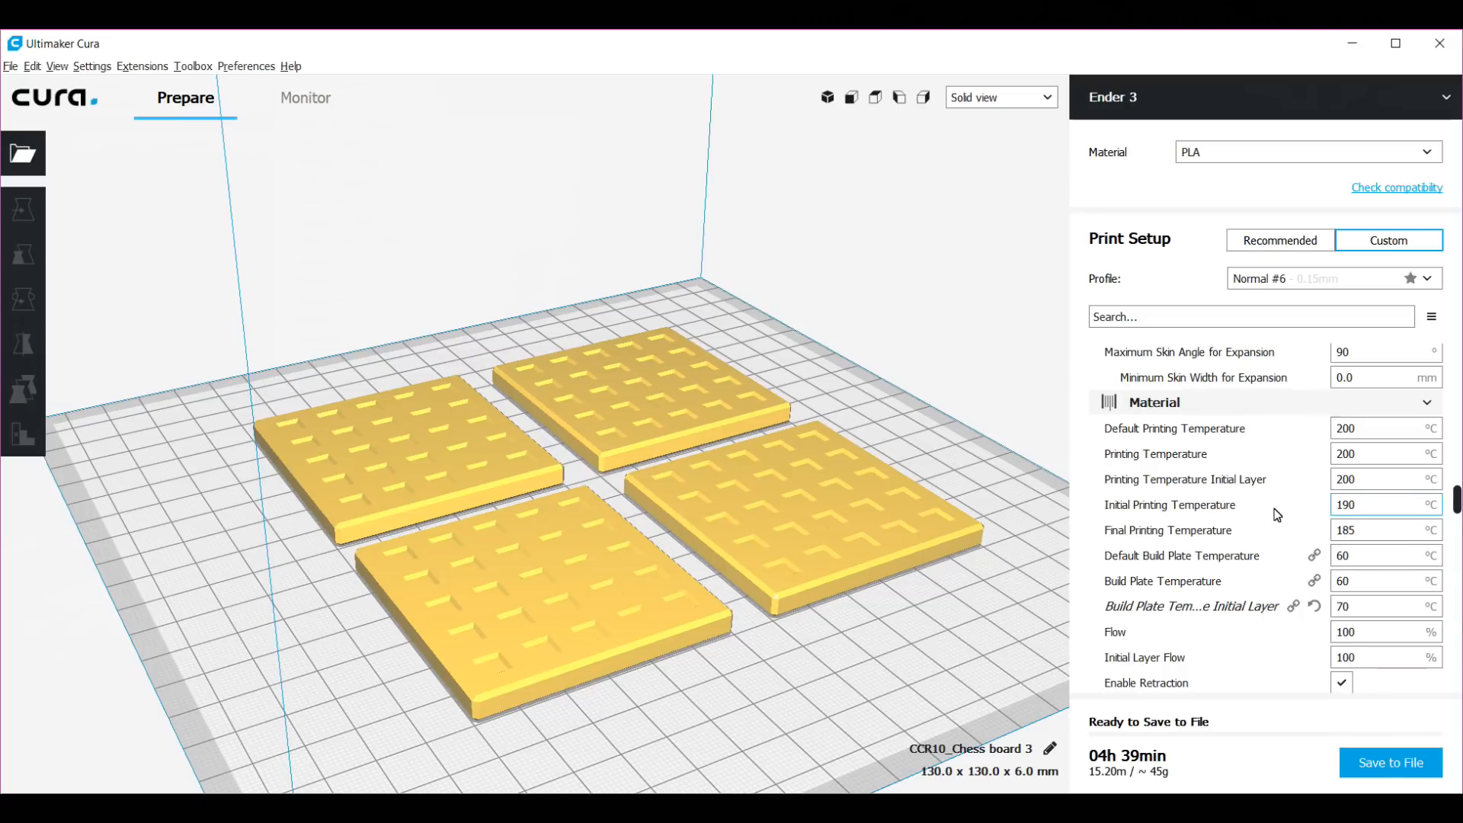
{"action": "scroll", "scroll_direction": "down", "scroll_amount": 3}
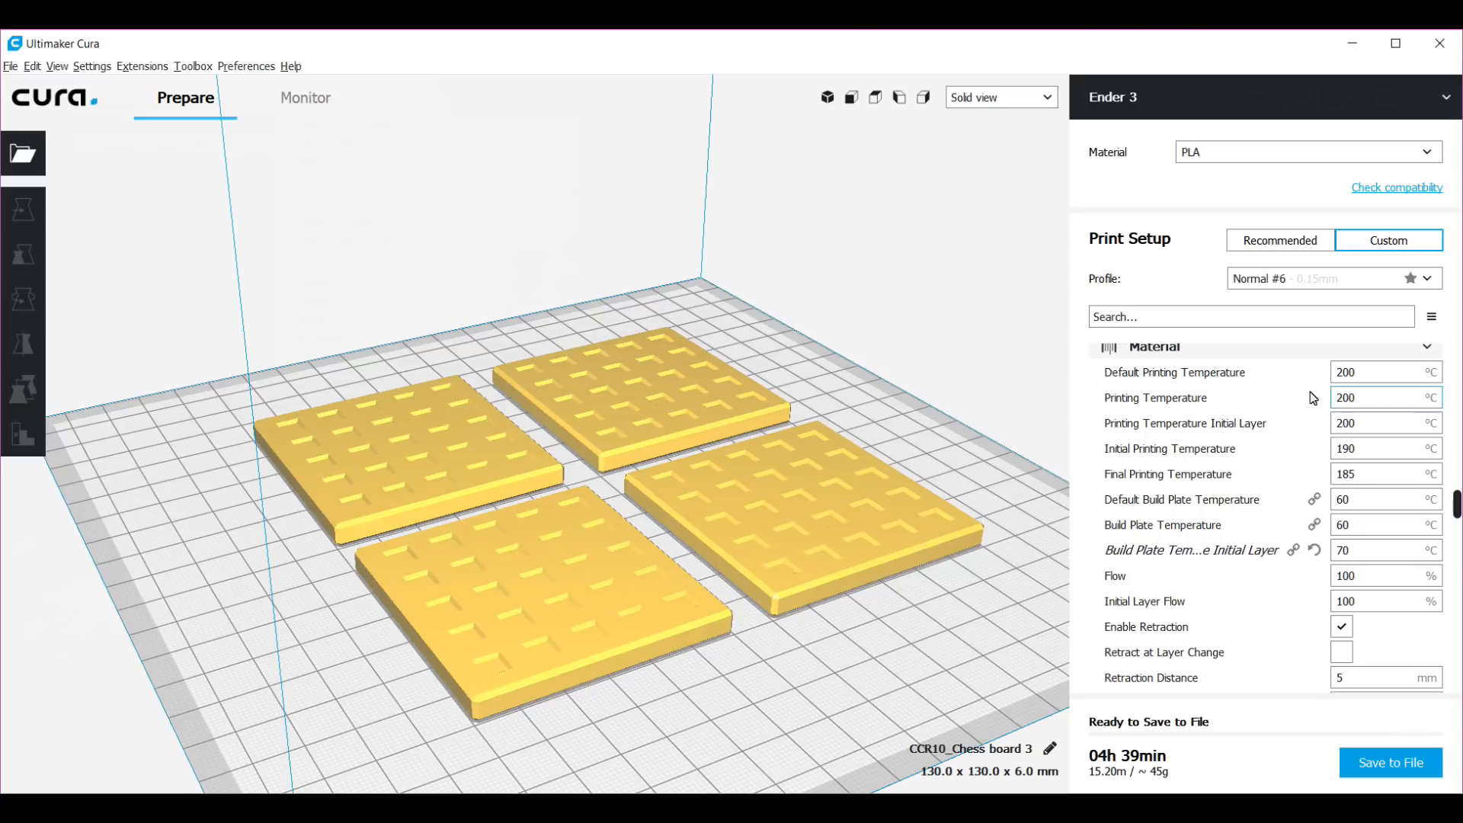
{"action": "mouse_move", "coordinate": [1174, 373]}
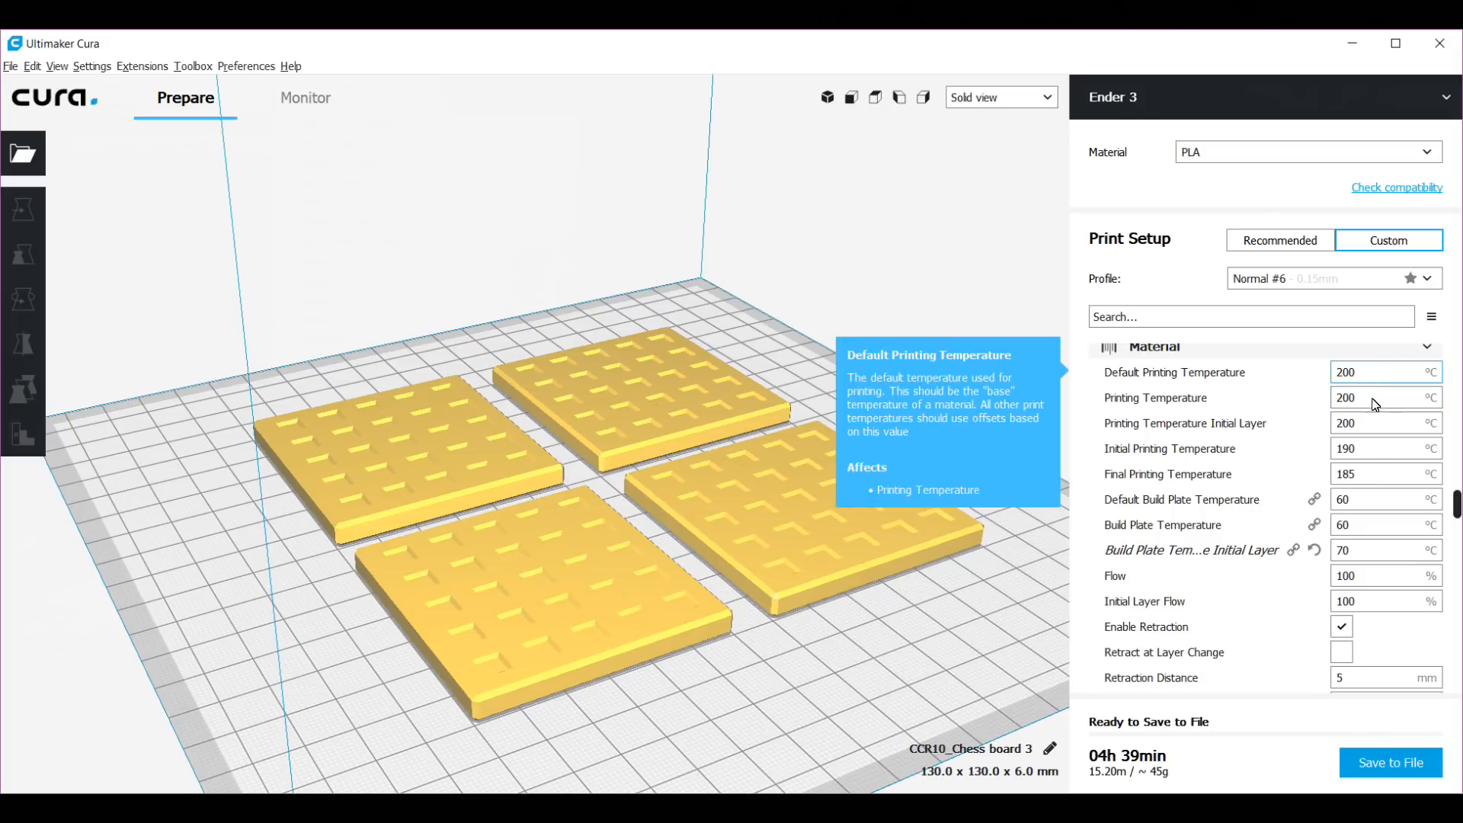
{"action": "mouse_move", "coordinate": [1363, 504]}
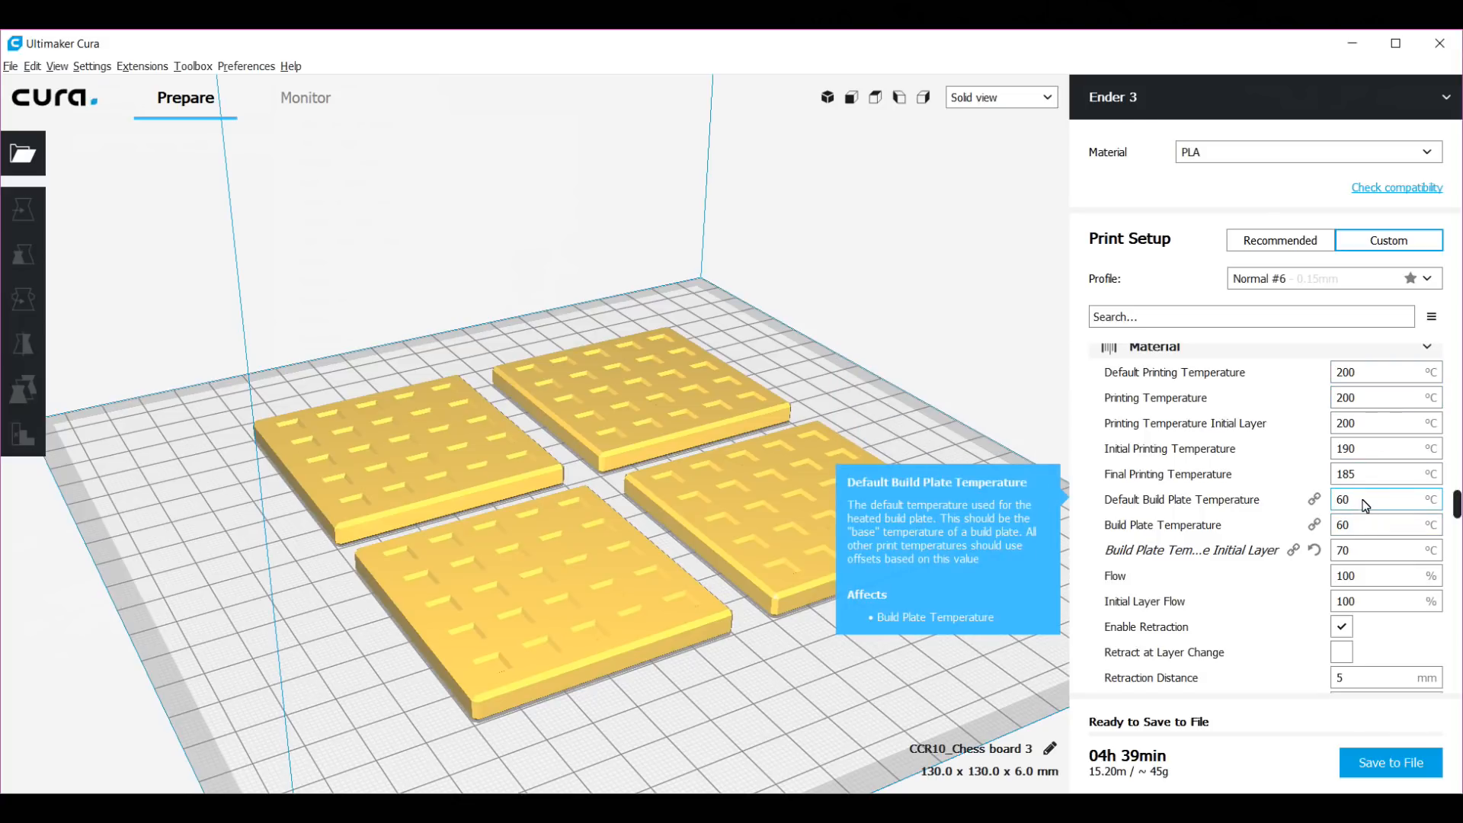
{"action": "mouse_move", "coordinate": [1151, 552]}
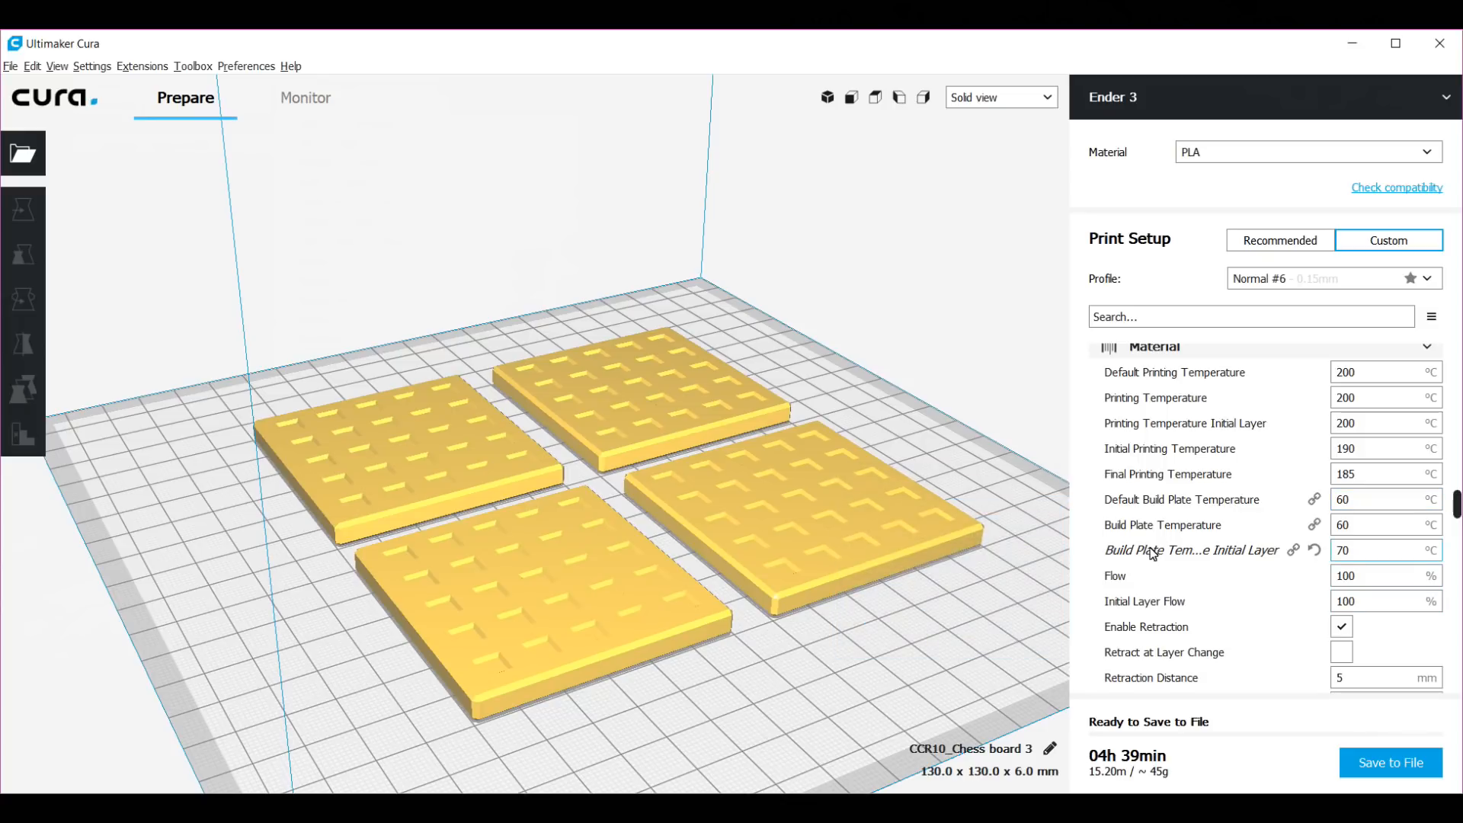
{"action": "mouse_move", "coordinate": [1359, 550]}
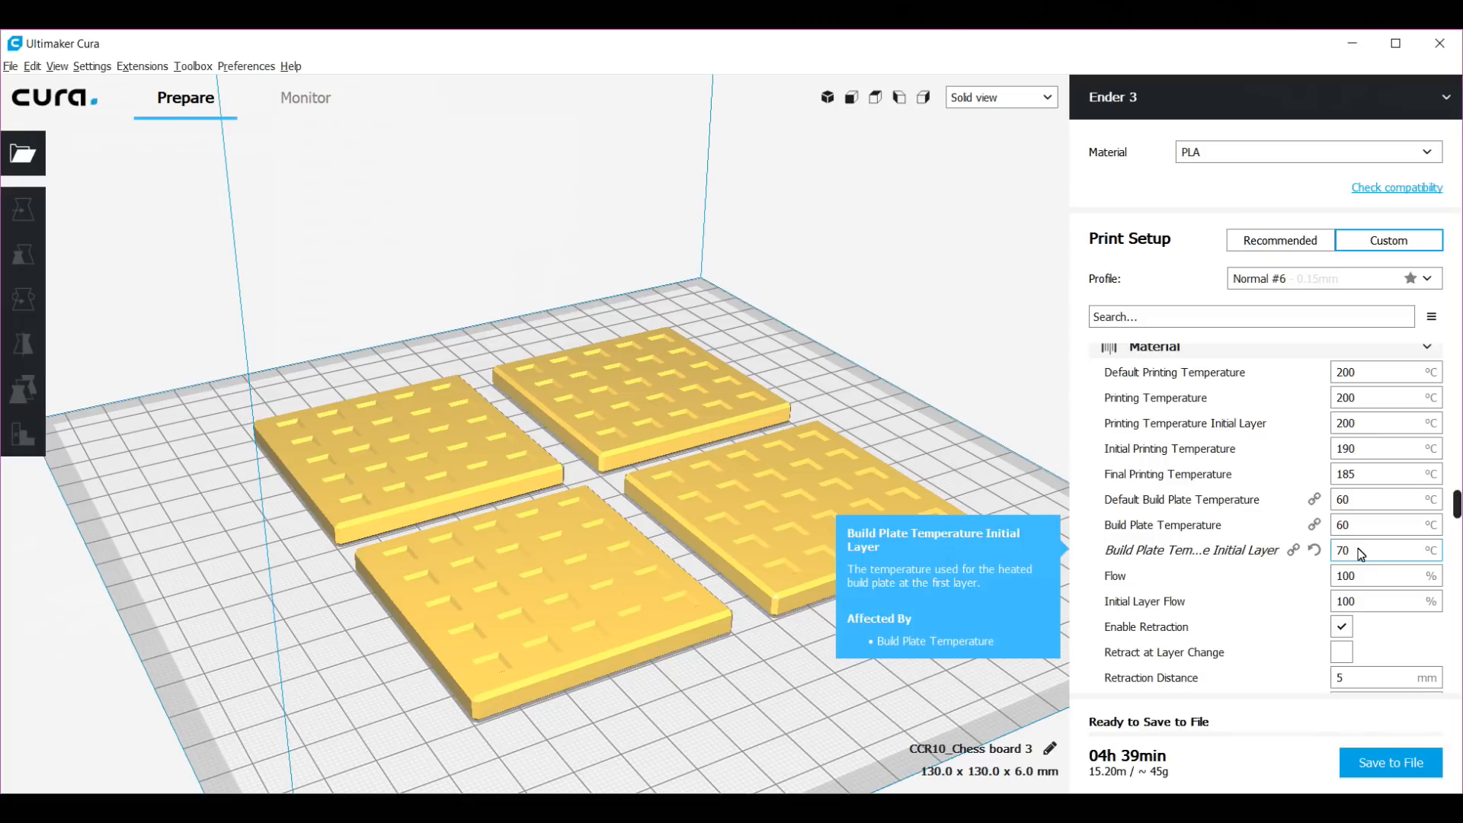
{"action": "mouse_move", "coordinate": [1239, 586]}
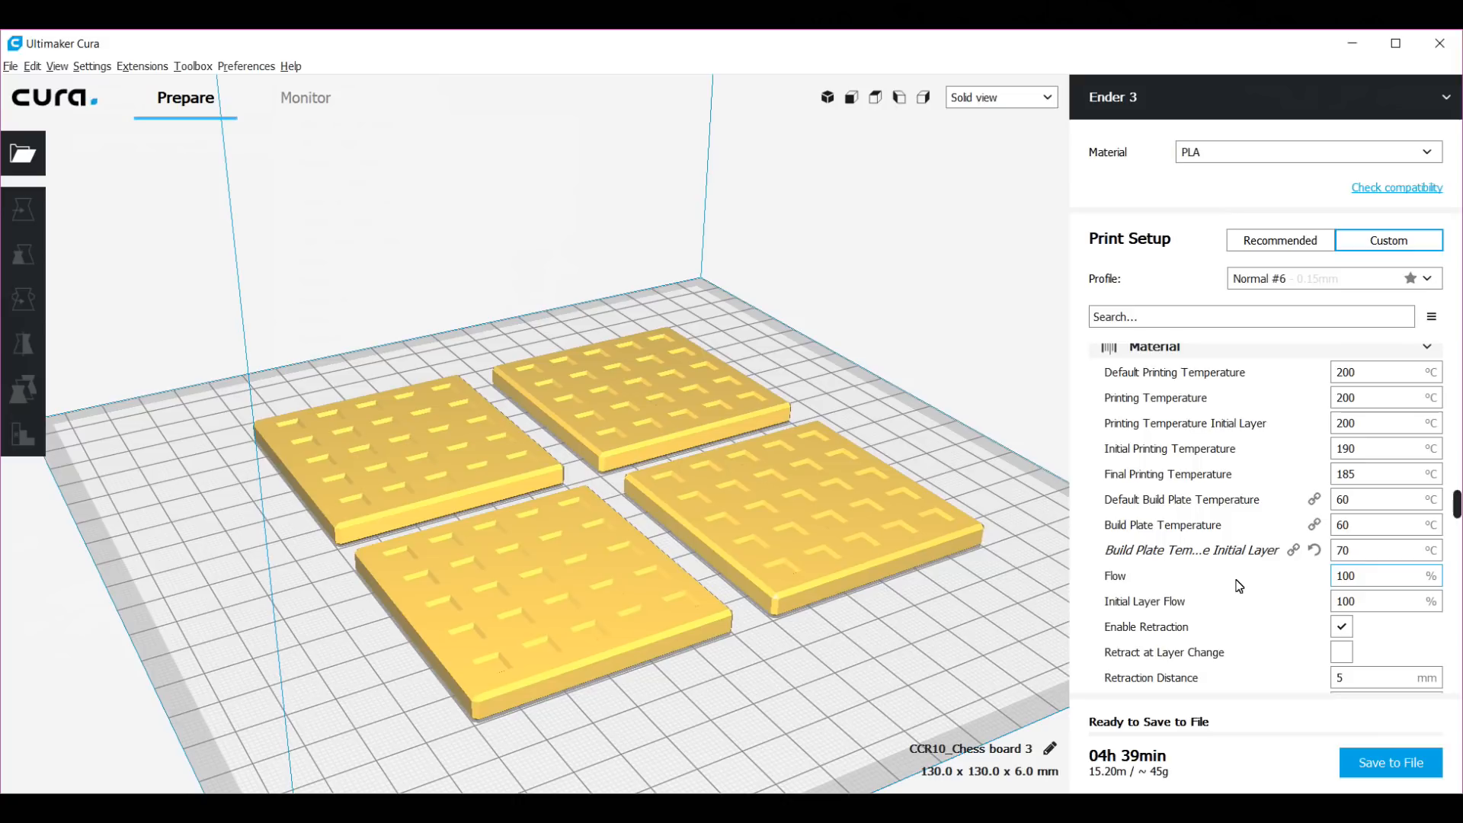
{"action": "scroll", "scroll_direction": "down", "scroll_amount": 3}
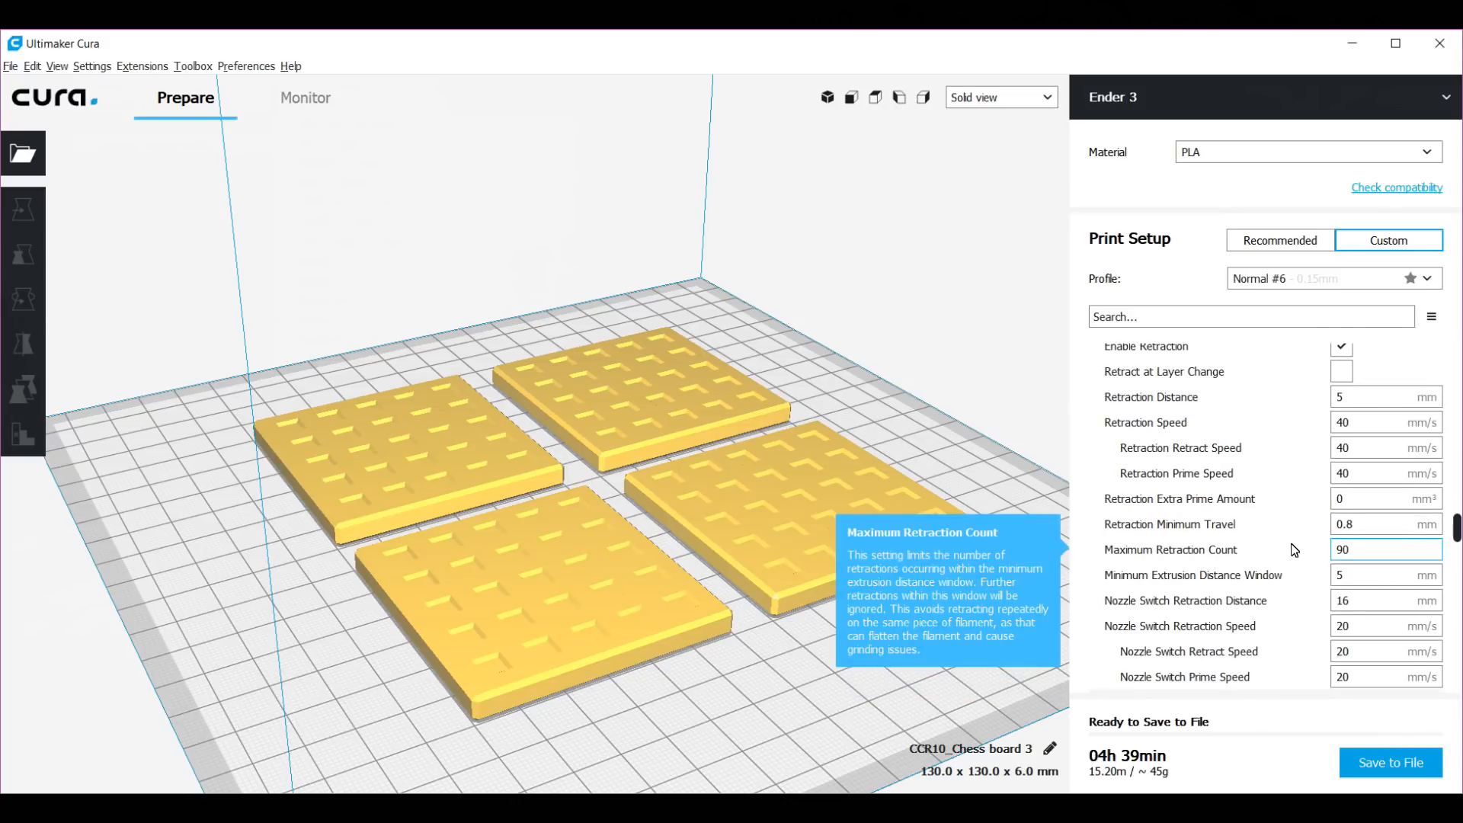
{"action": "scroll", "scroll_direction": "down", "scroll_amount": 3}
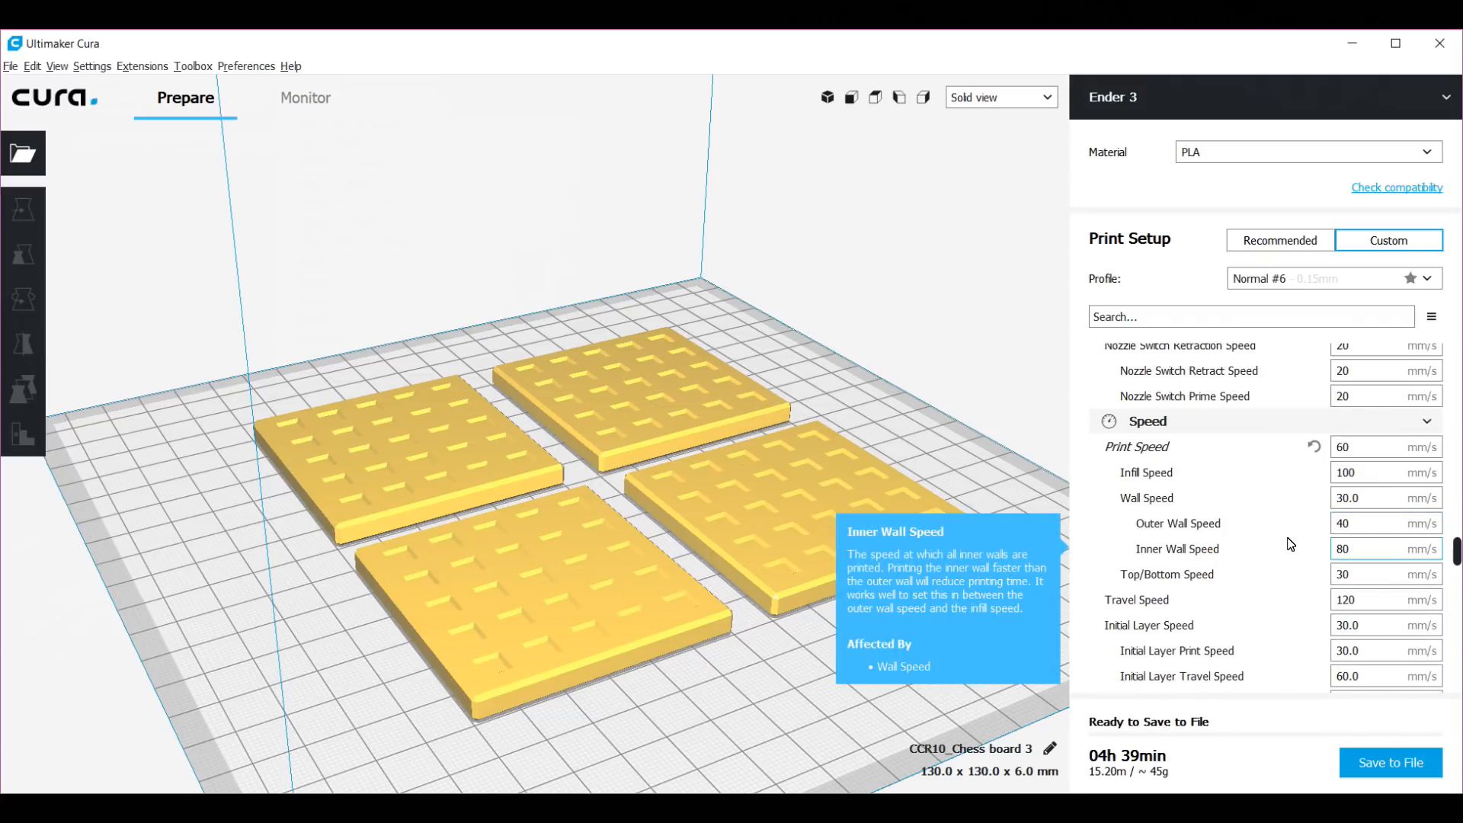
{"action": "mouse_move", "coordinate": [1293, 545]}
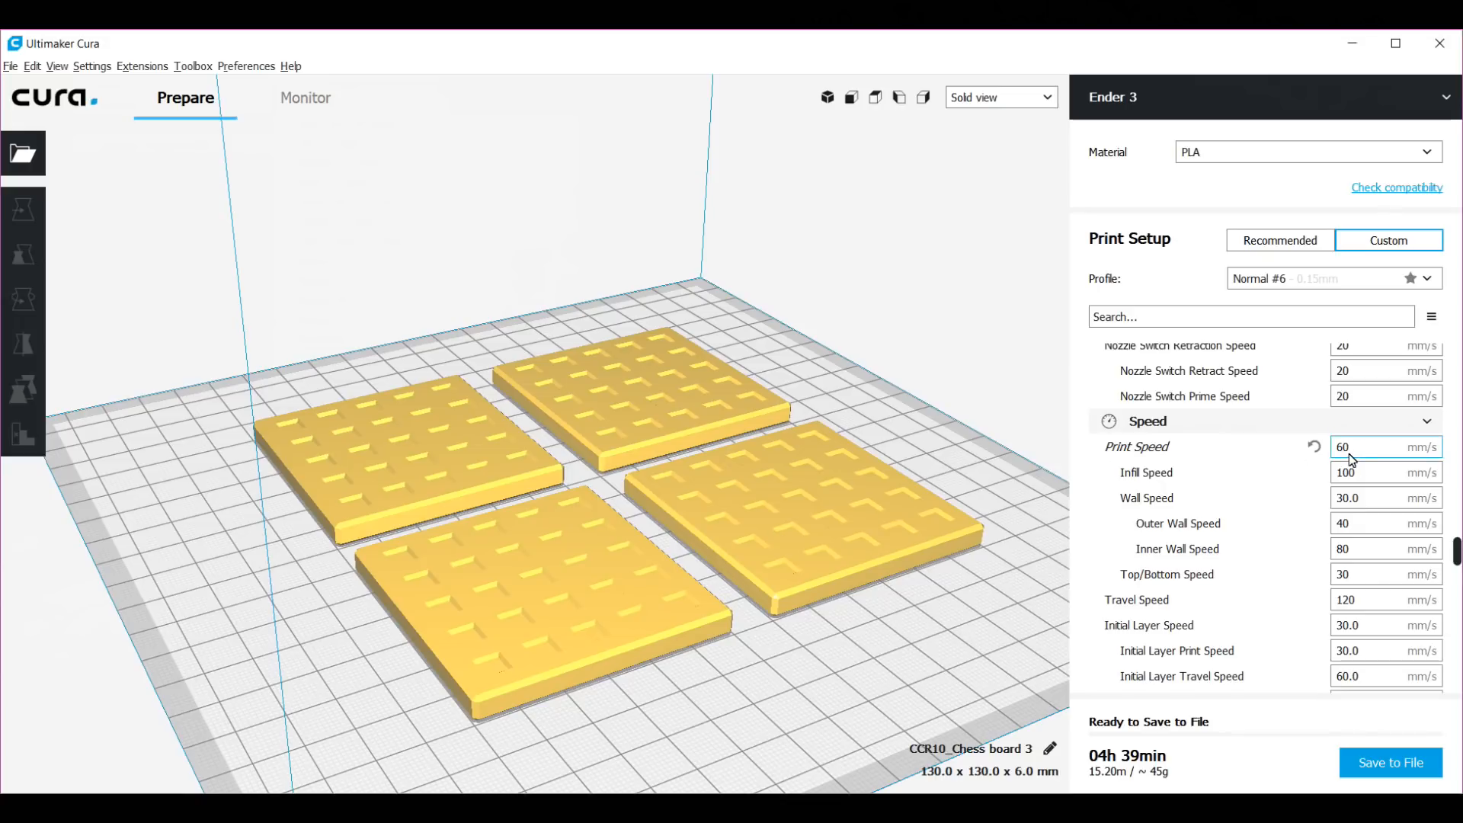
{"action": "left_click", "coordinate": [1384, 447]}
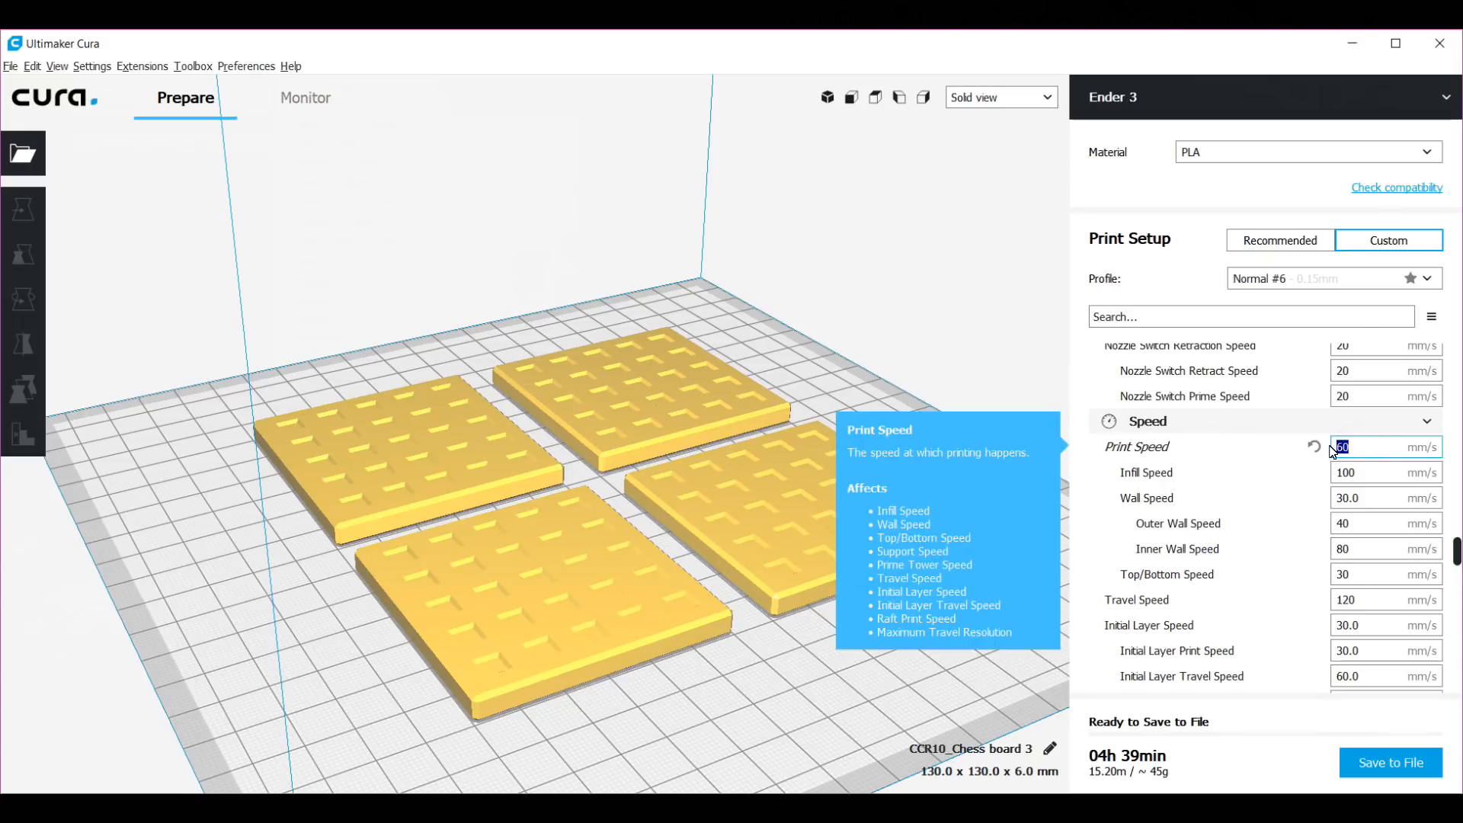
{"action": "type", "text": "5"}
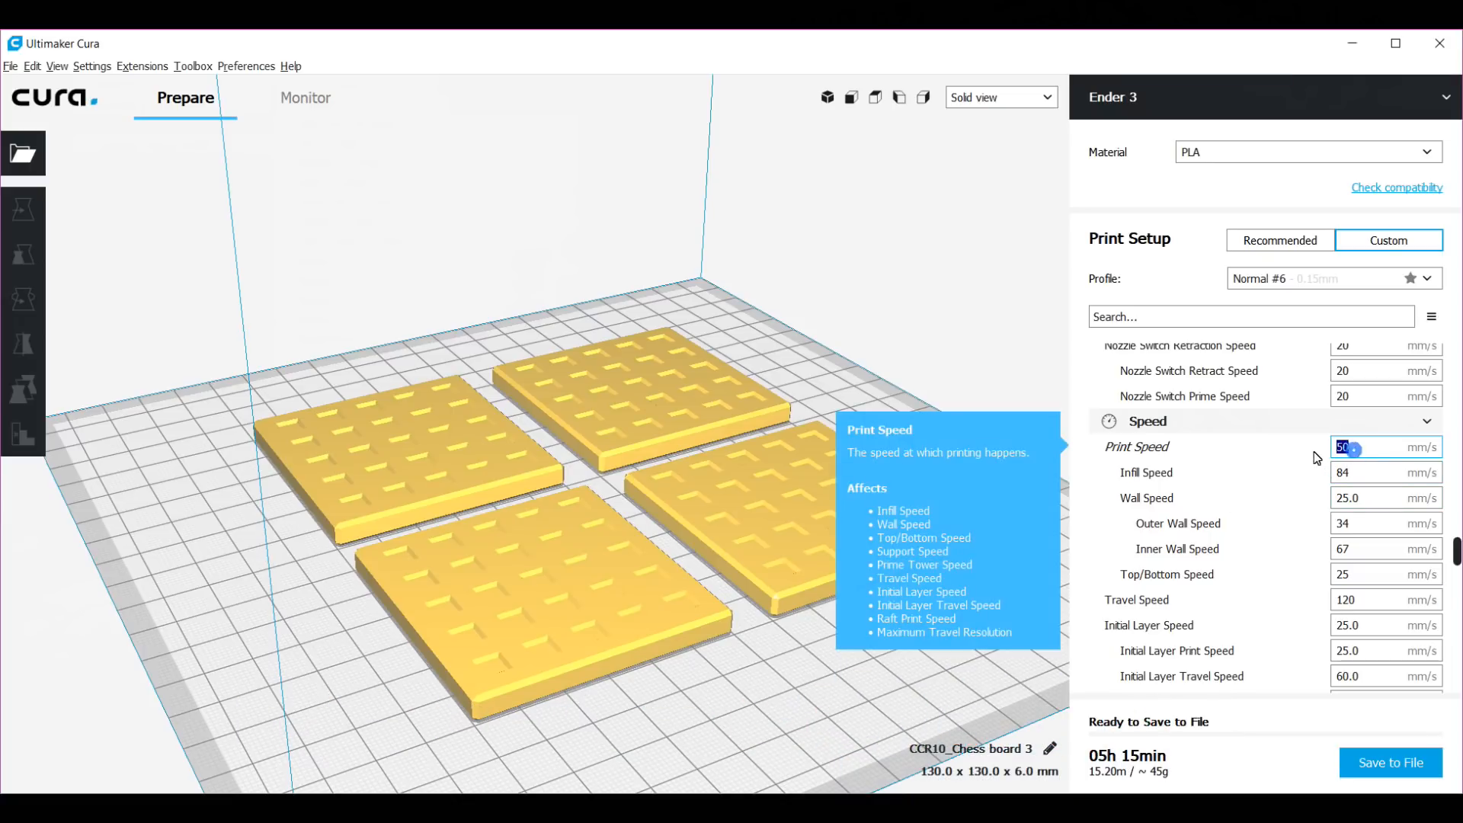
{"action": "type", "text": "60"}
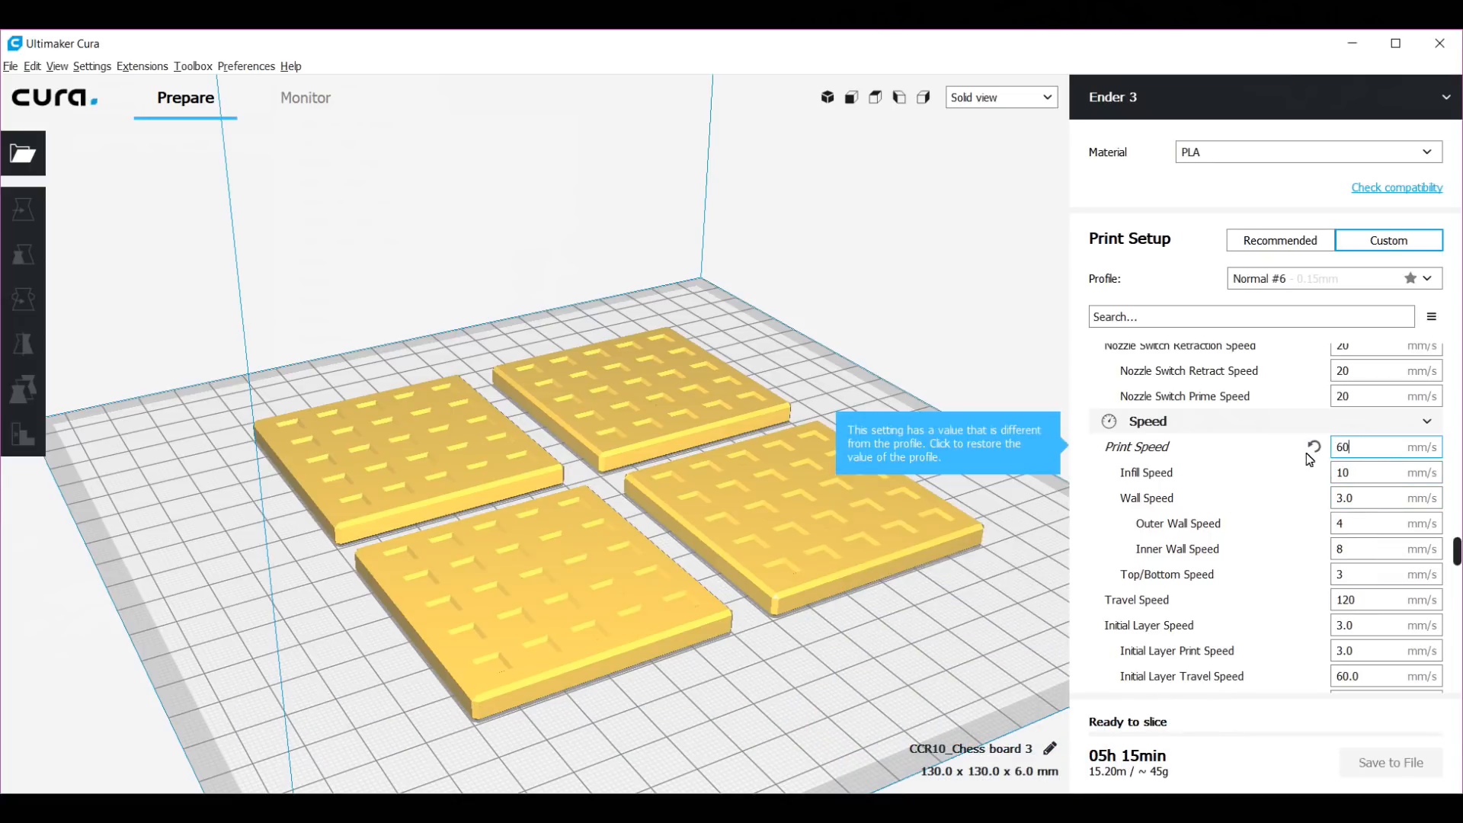
{"action": "left_click", "coordinate": [1313, 445]}
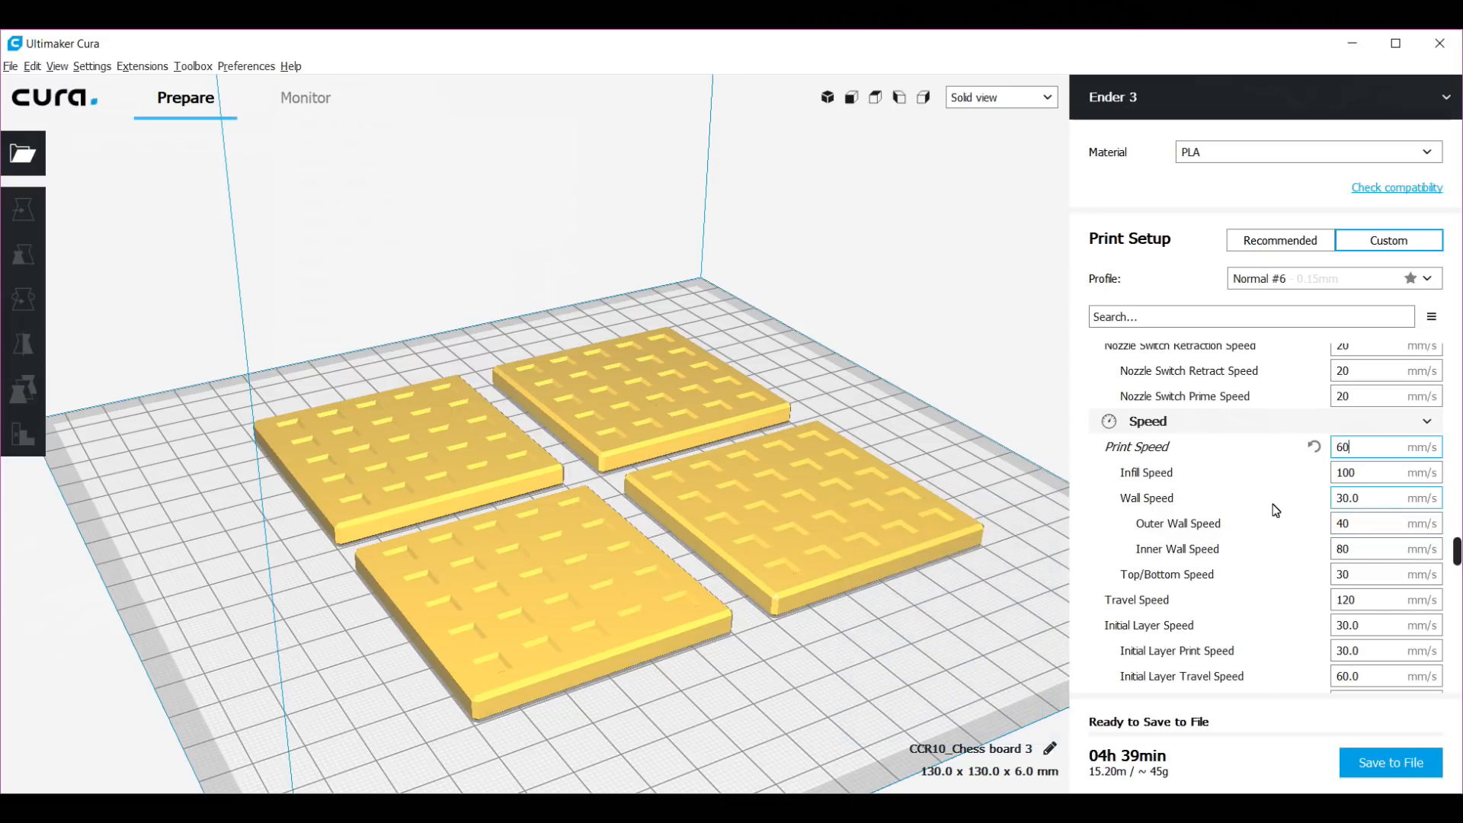
Step: Set Build Plate Adhesion Type to Skirt
{"action": "scroll", "scroll_direction": "down", "scroll_amount": 3}
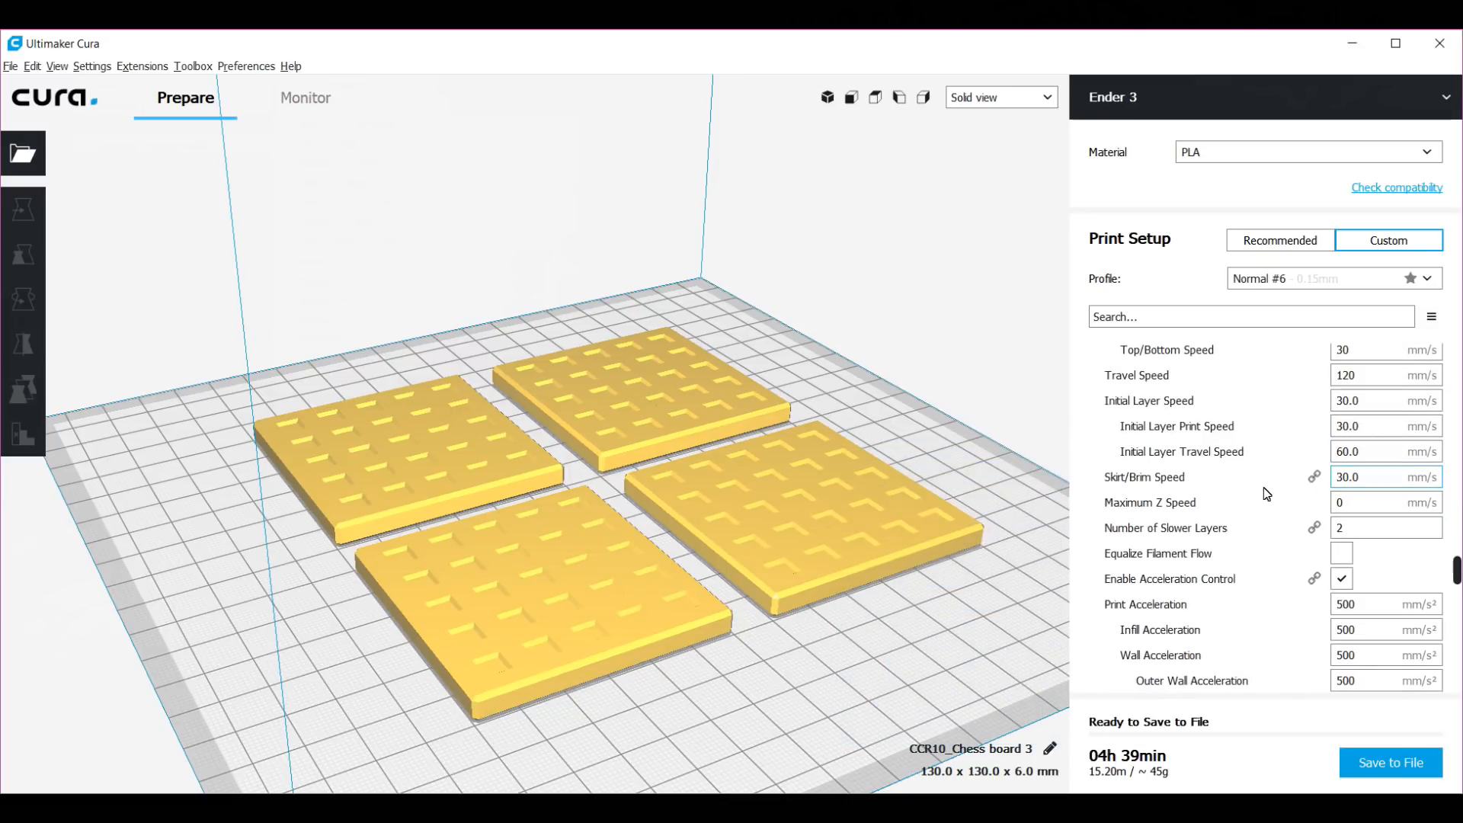
{"action": "scroll", "scroll_direction": "down", "scroll_amount": 3}
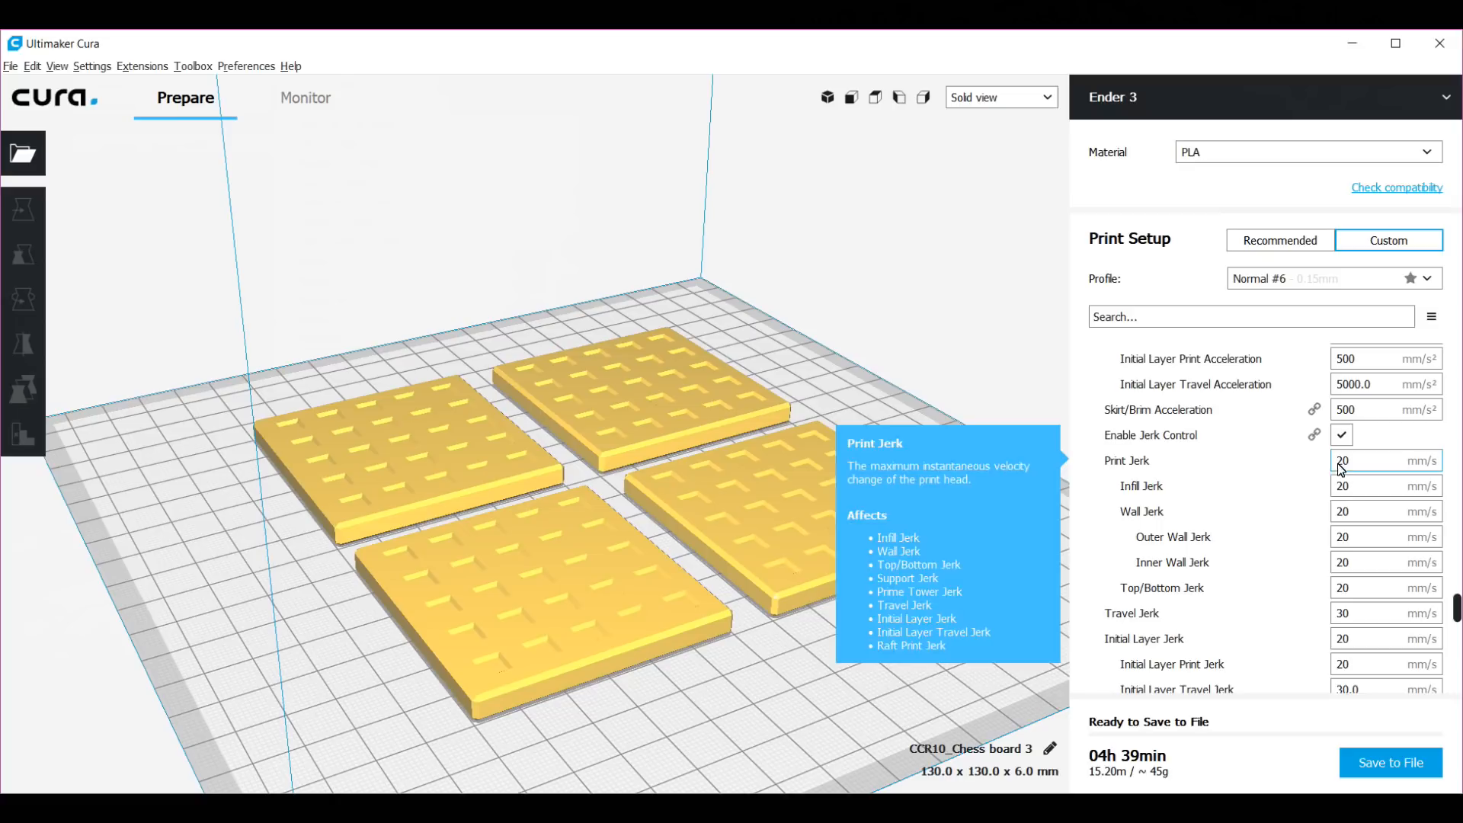
{"action": "mouse_move", "coordinate": [1351, 474]}
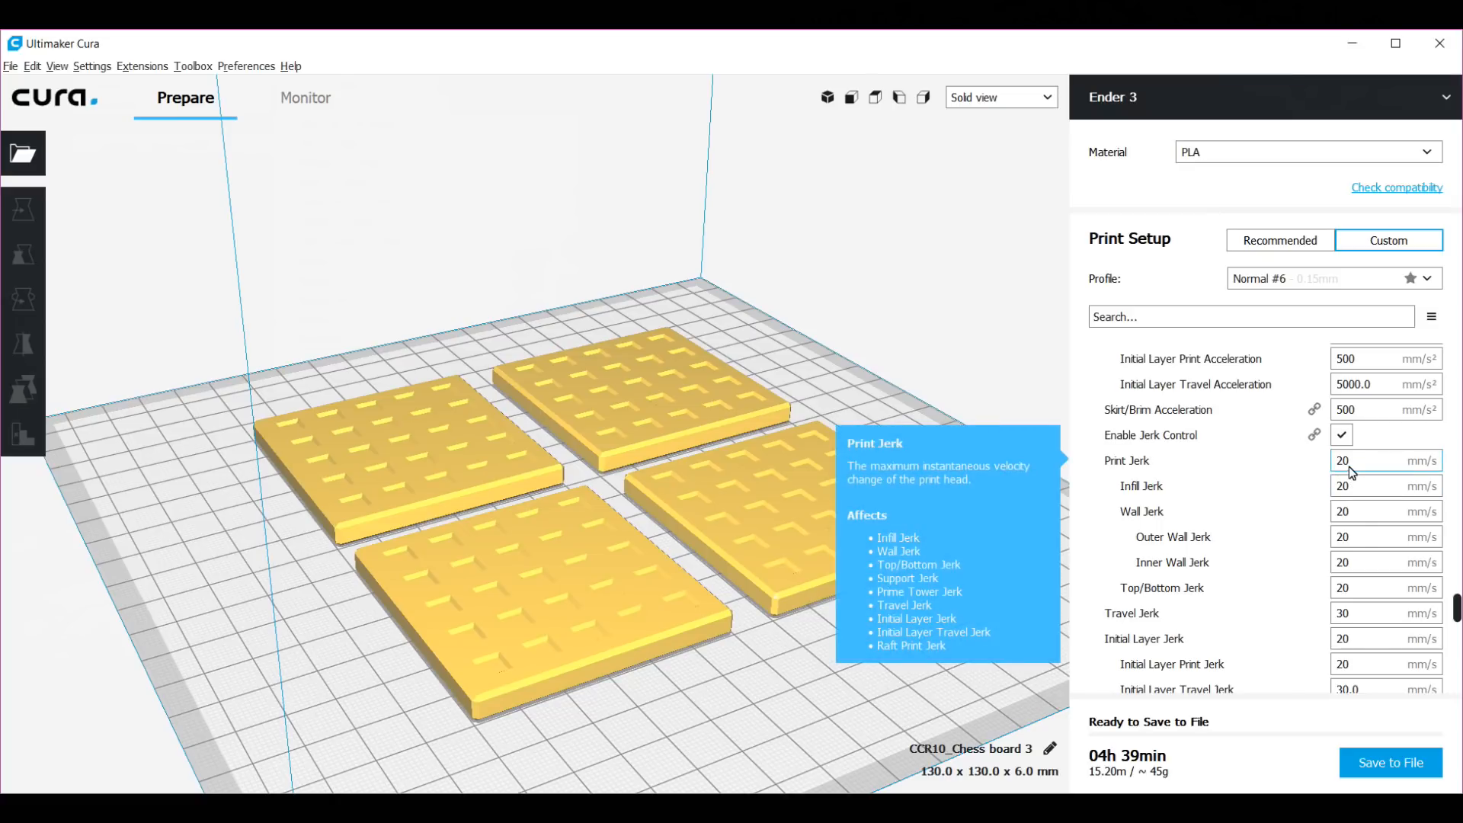
{"action": "mouse_move", "coordinate": [1151, 435]}
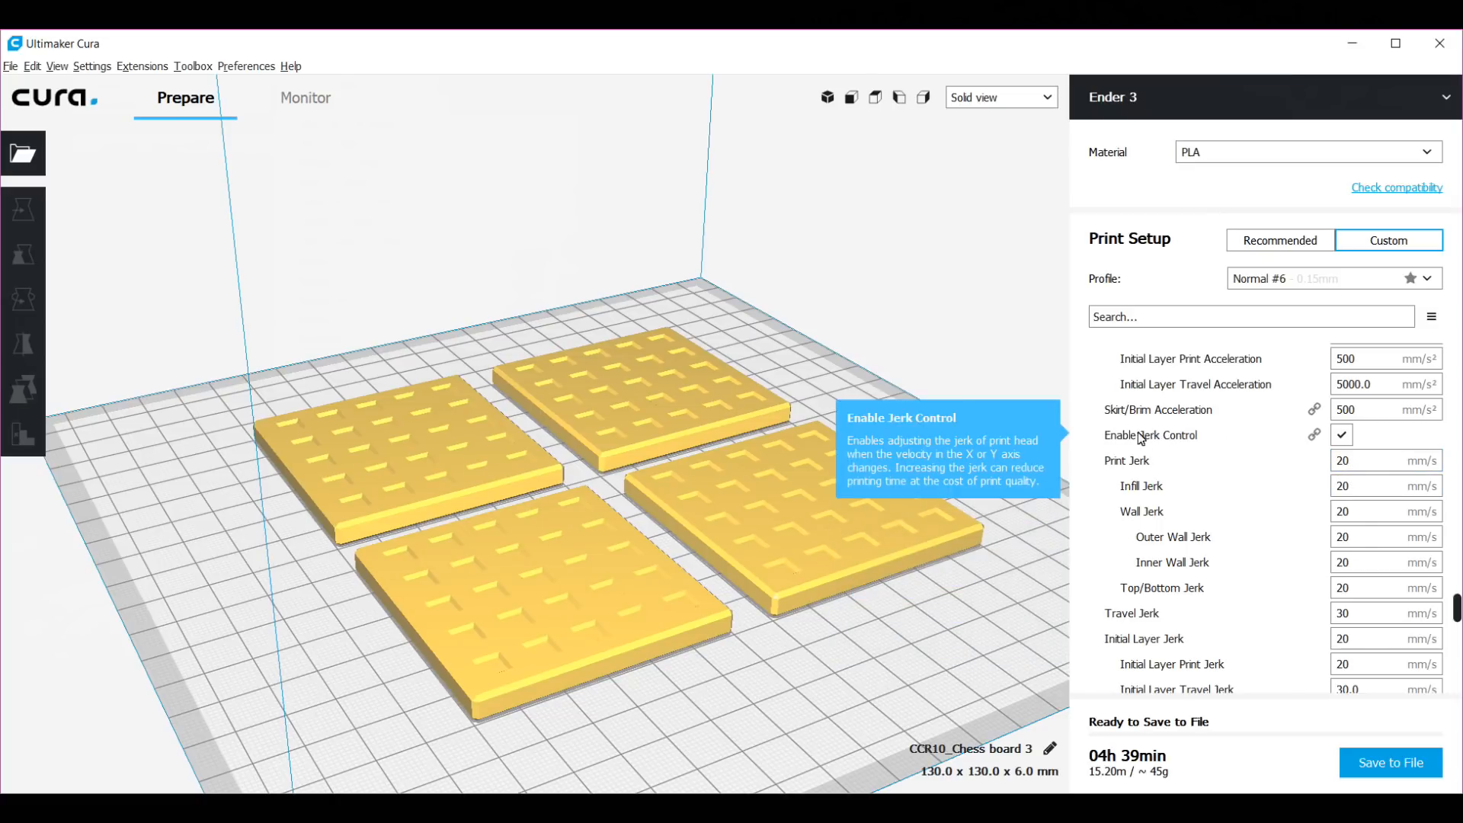
{"action": "mouse_move", "coordinate": [1125, 442]}
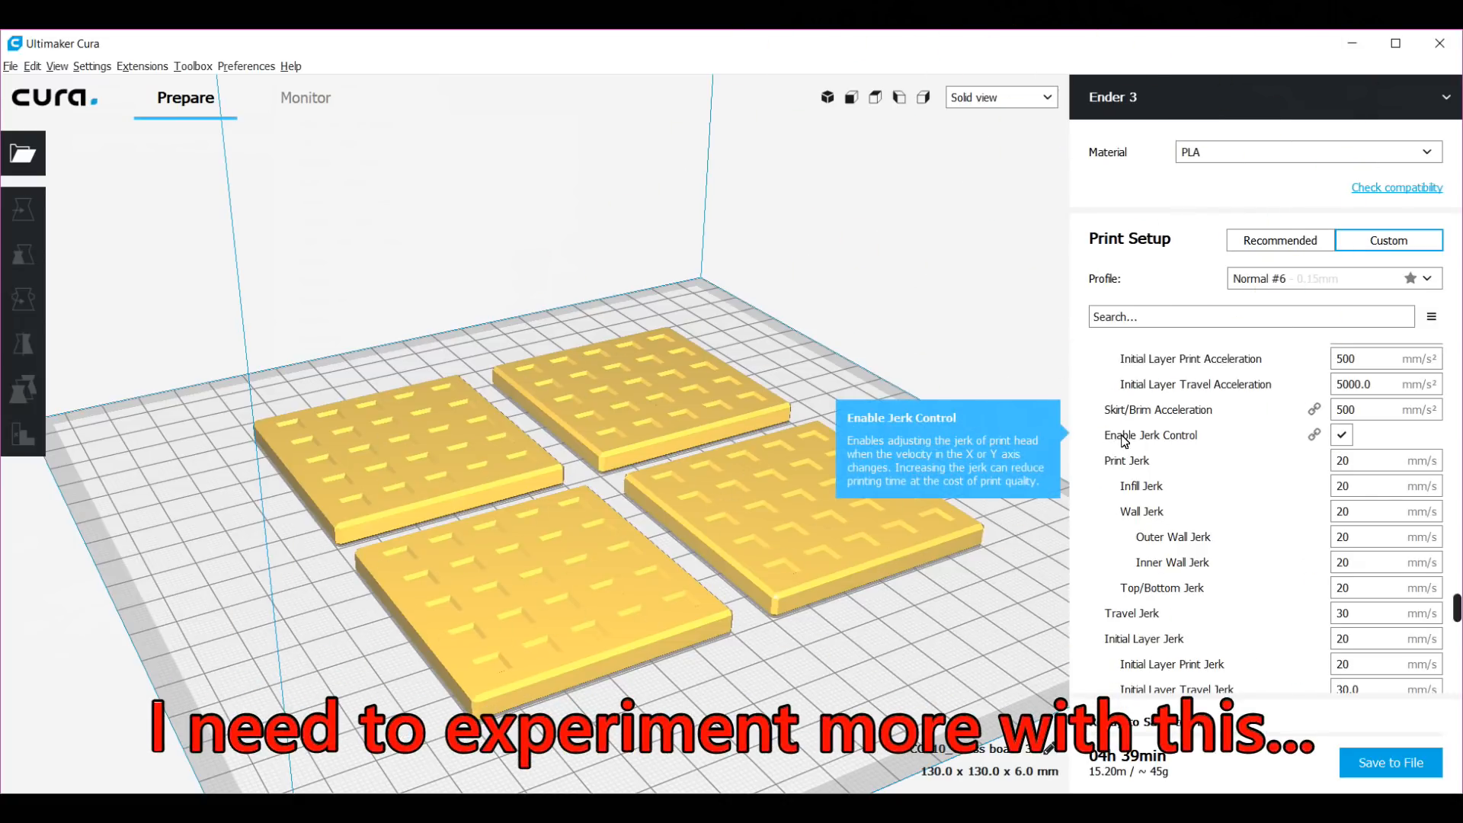
{"action": "scroll", "scroll_direction": "down", "scroll_amount": 3}
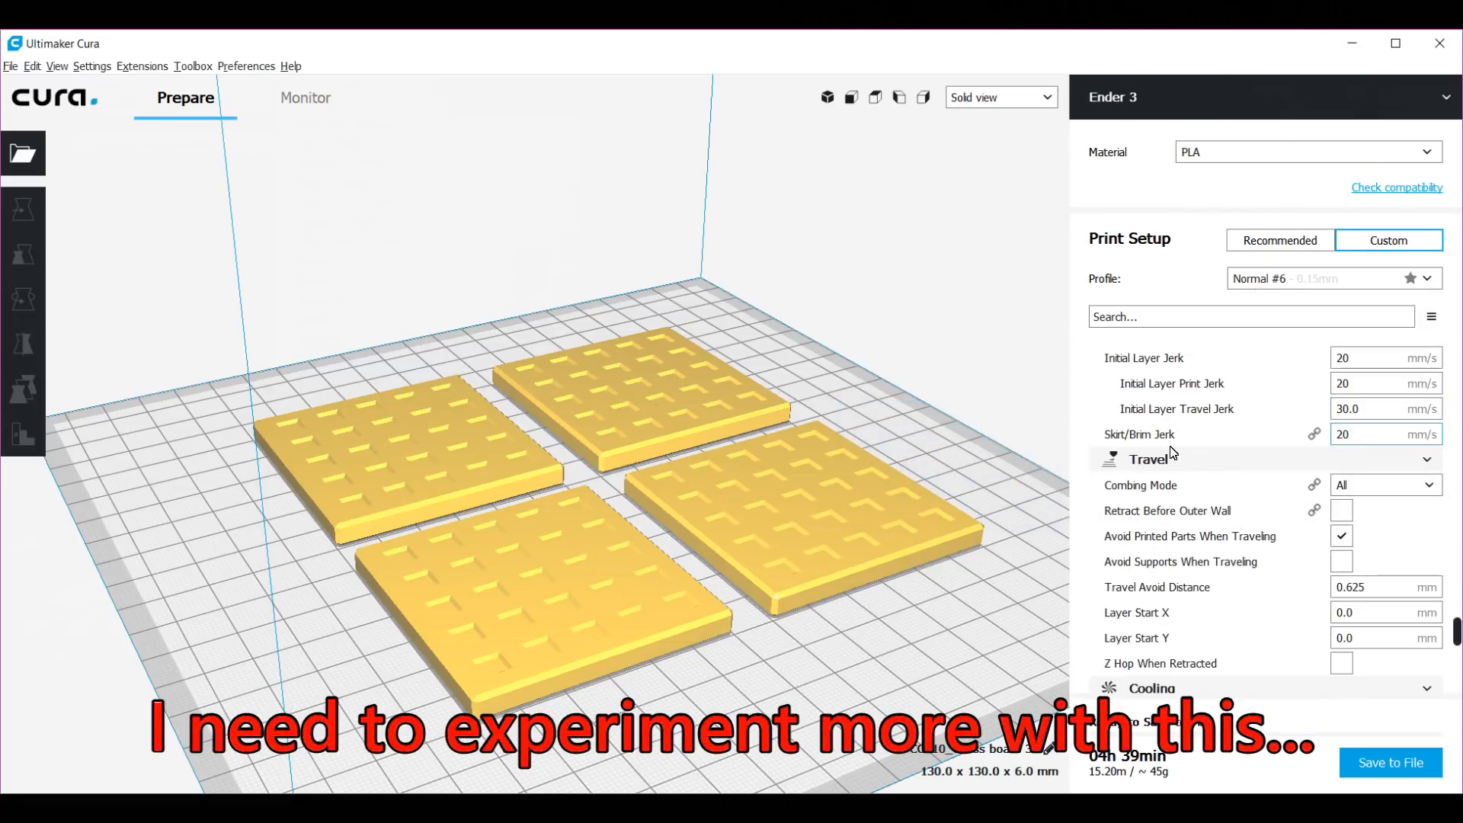
{"action": "scroll", "scroll_direction": "down", "scroll_amount": 3}
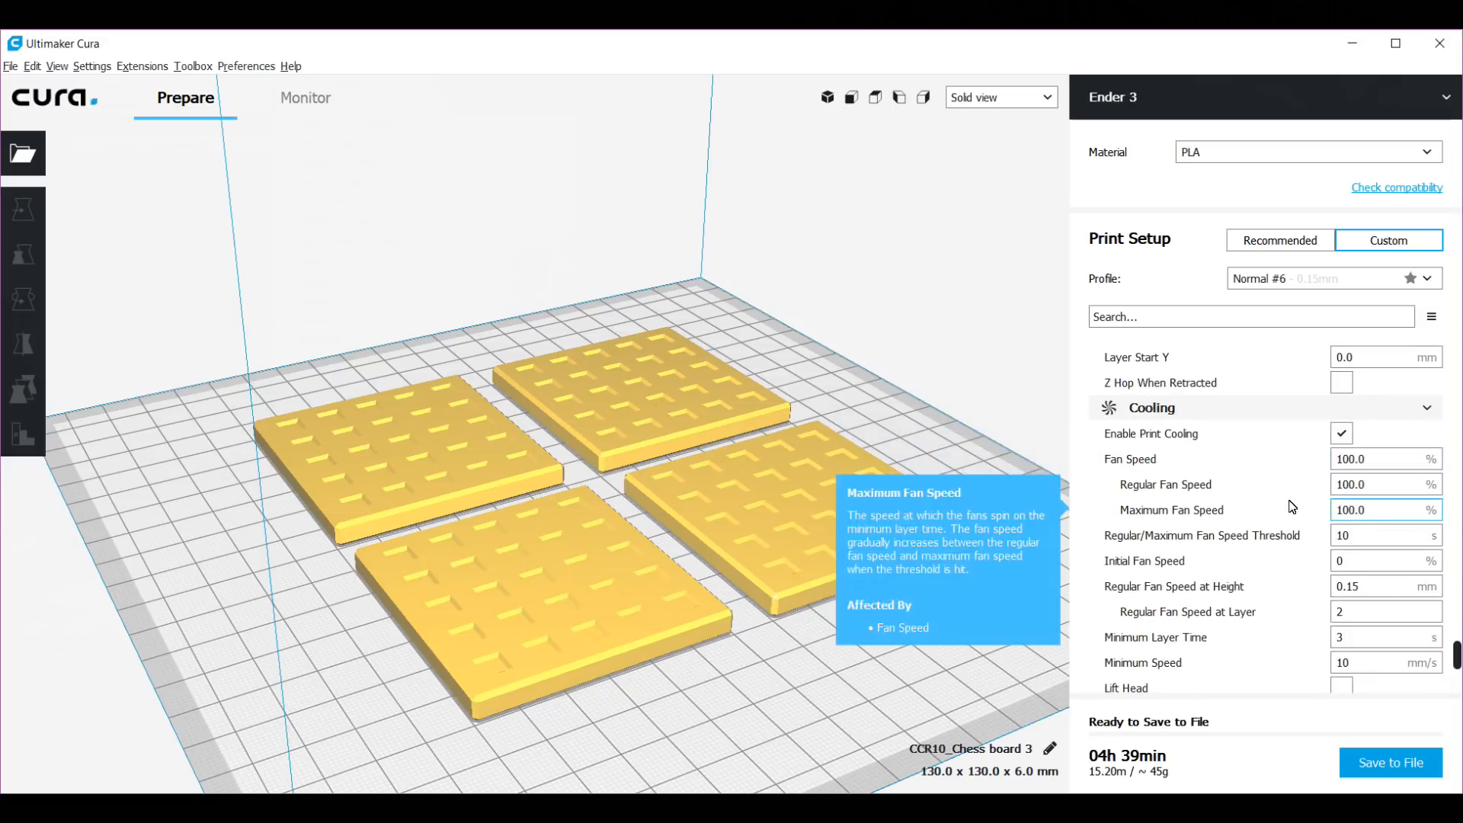
{"action": "scroll", "scroll_direction": "down", "scroll_amount": 3}
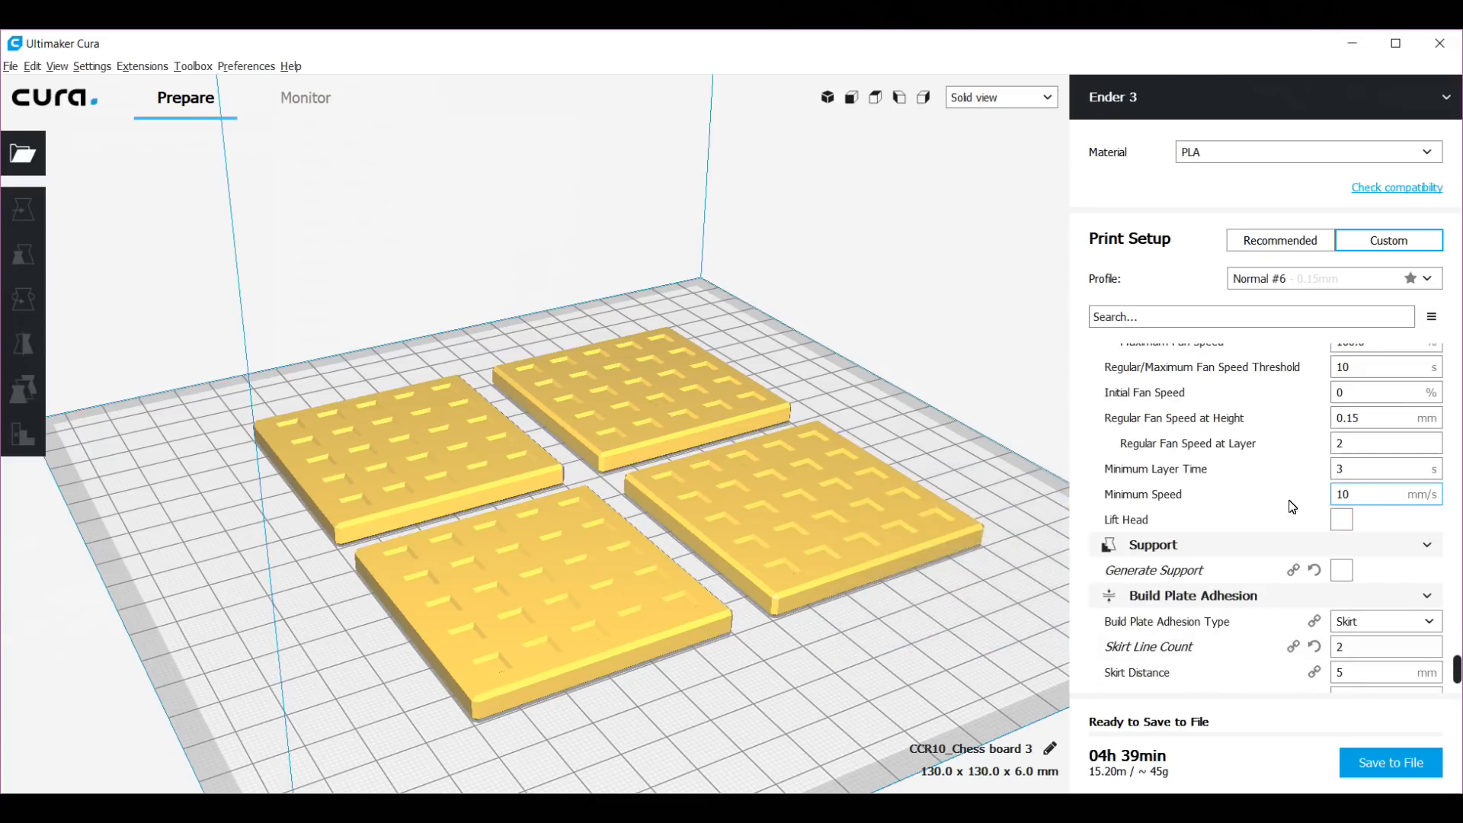
{"action": "scroll", "scroll_direction": "down", "scroll_amount": 3}
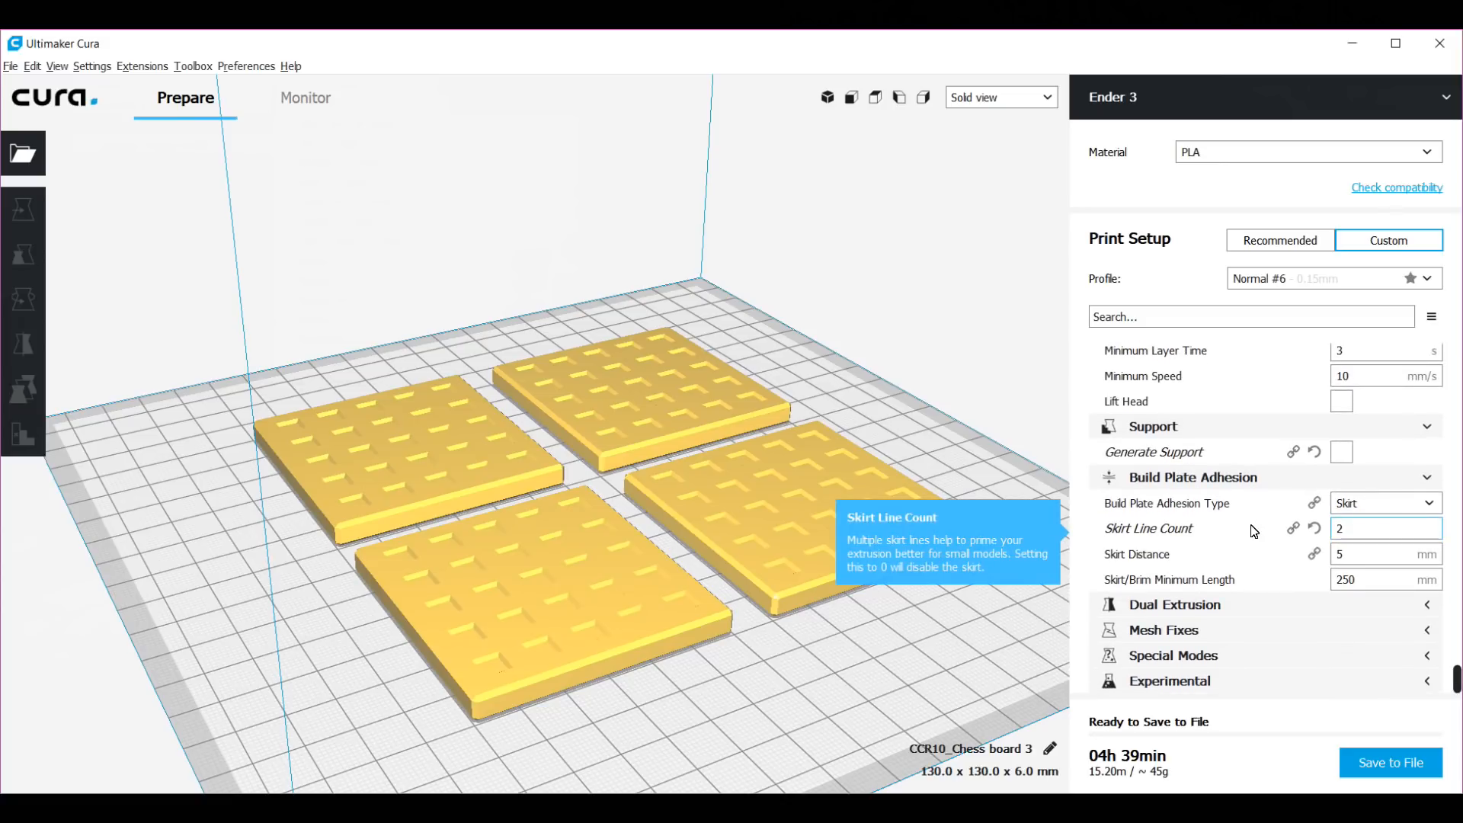
{"action": "mouse_move", "coordinate": [1358, 510]}
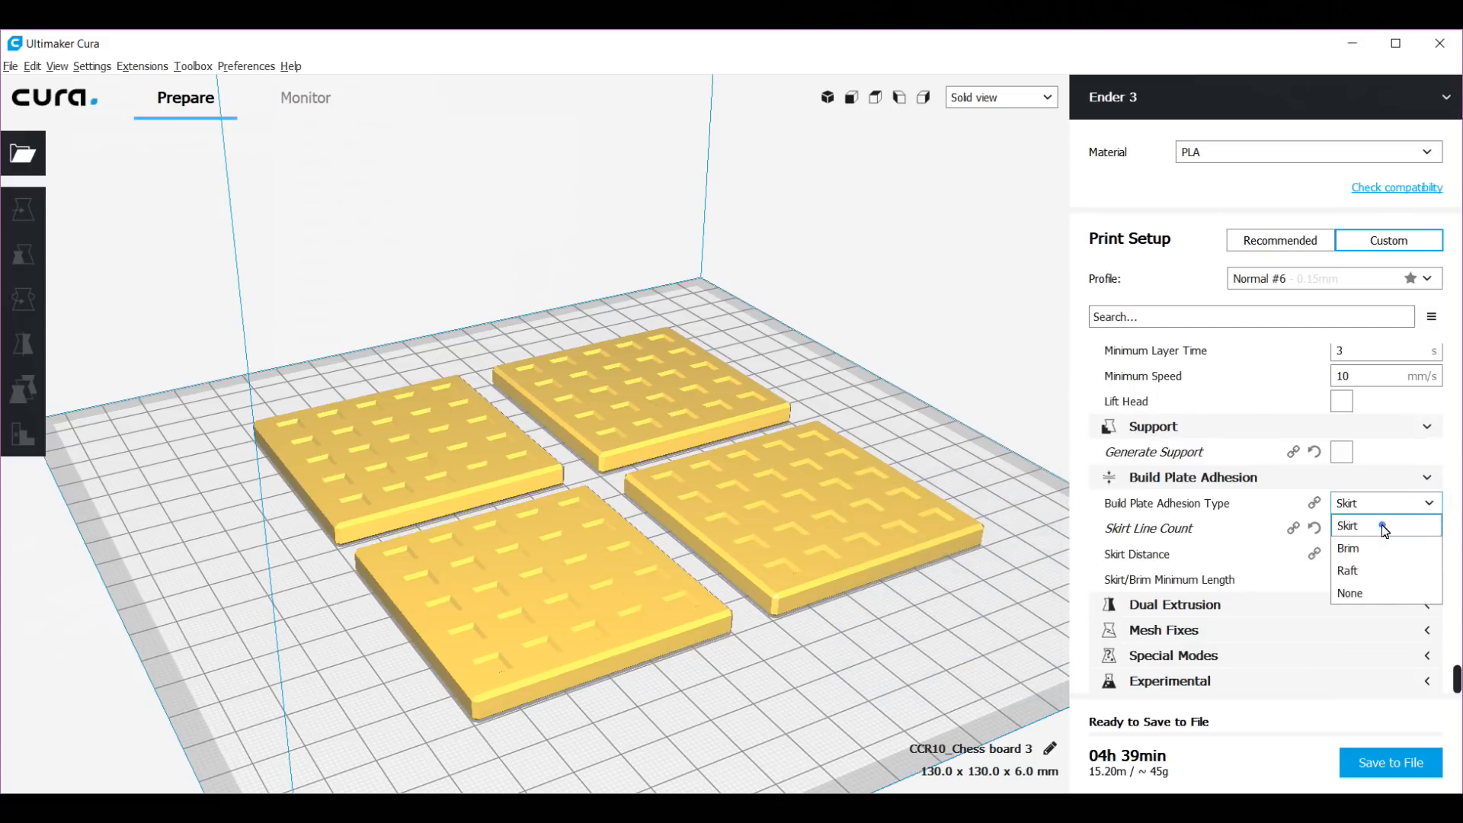
{"action": "left_click", "coordinate": [1347, 525]}
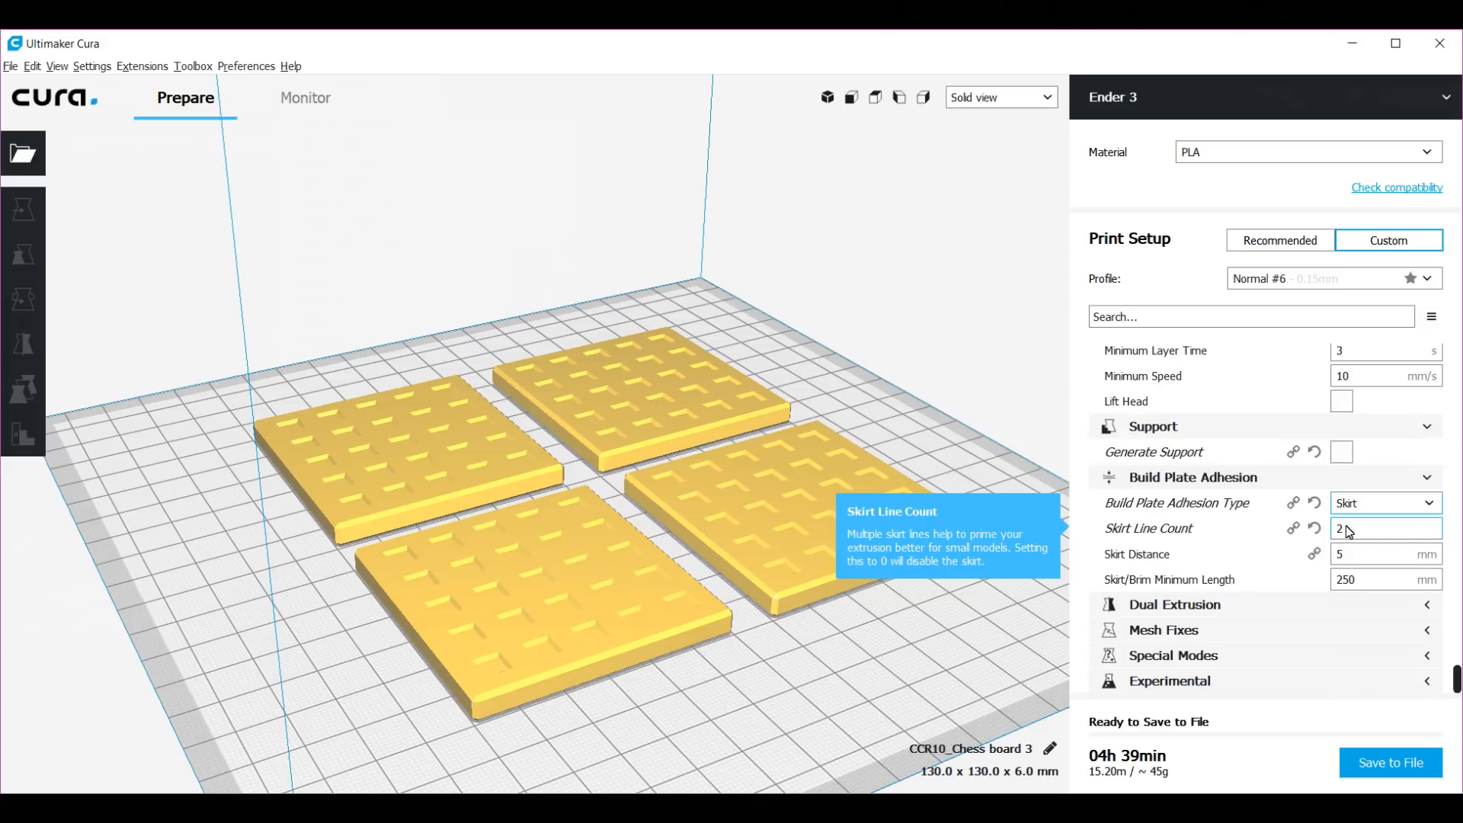
{"action": "mouse_move", "coordinate": [668, 324]}
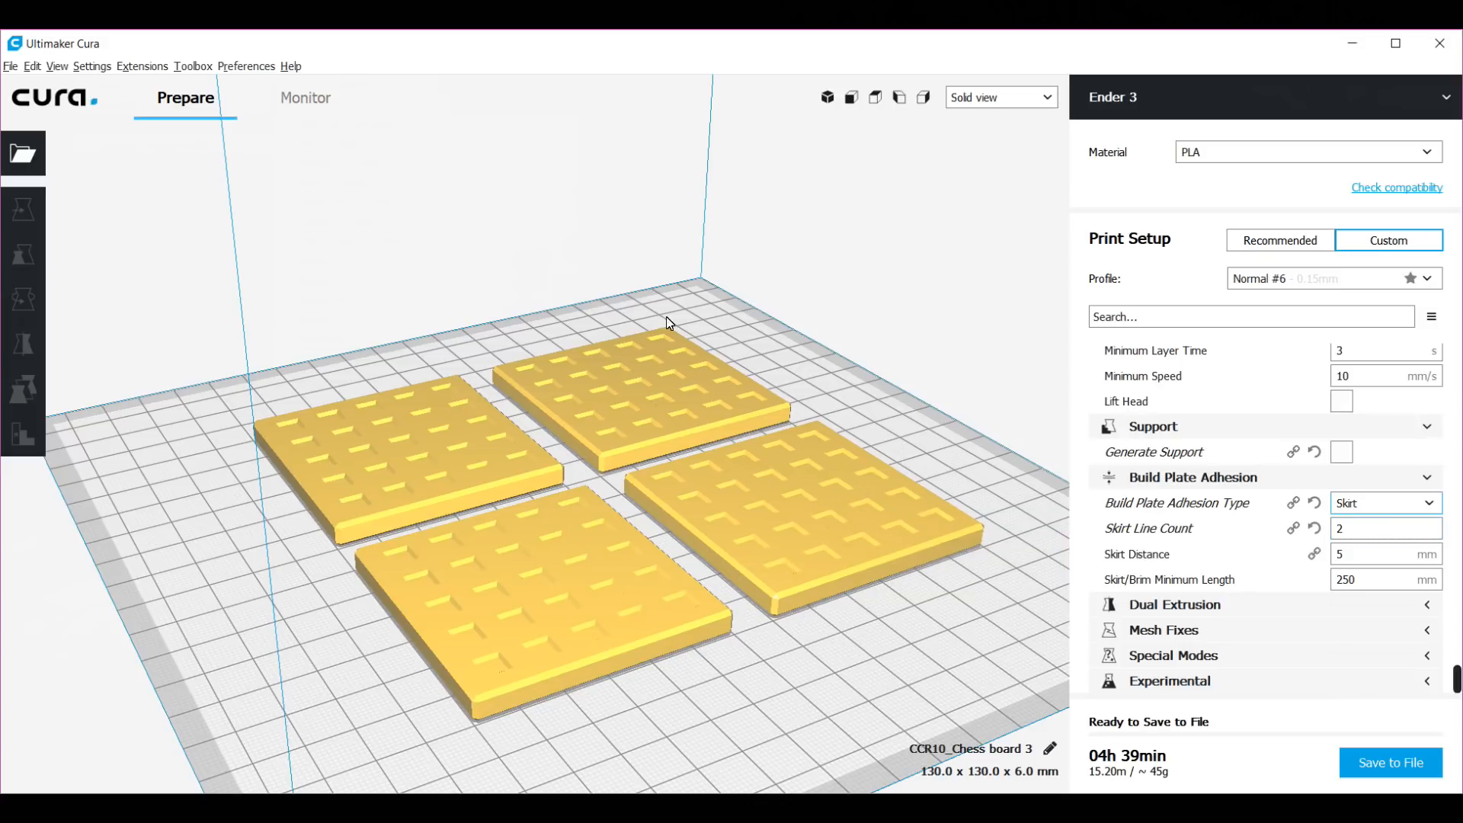
{"action": "mouse_move", "coordinate": [883, 632]}
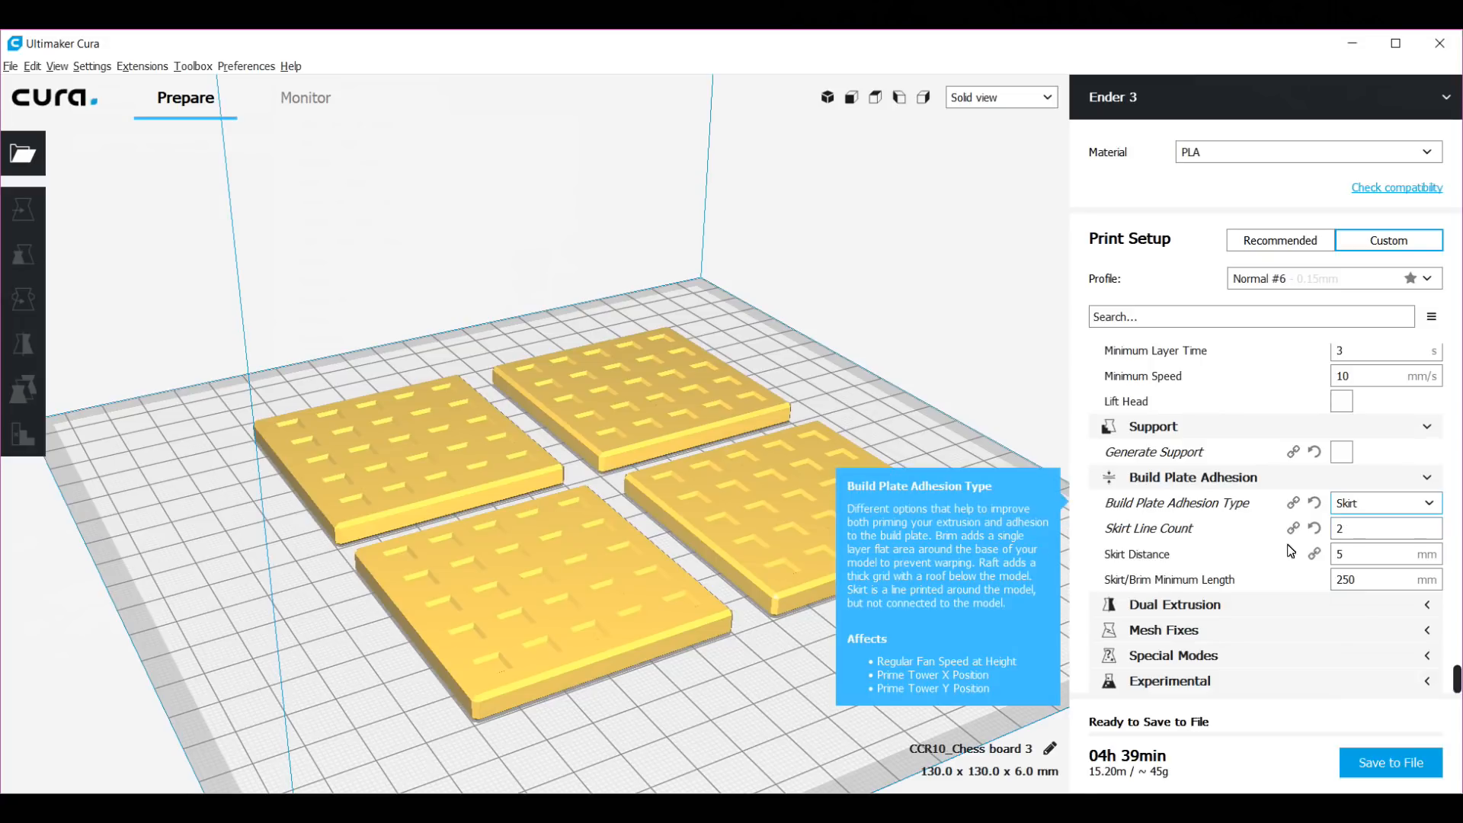
{"action": "mouse_move", "coordinate": [1200, 618]}
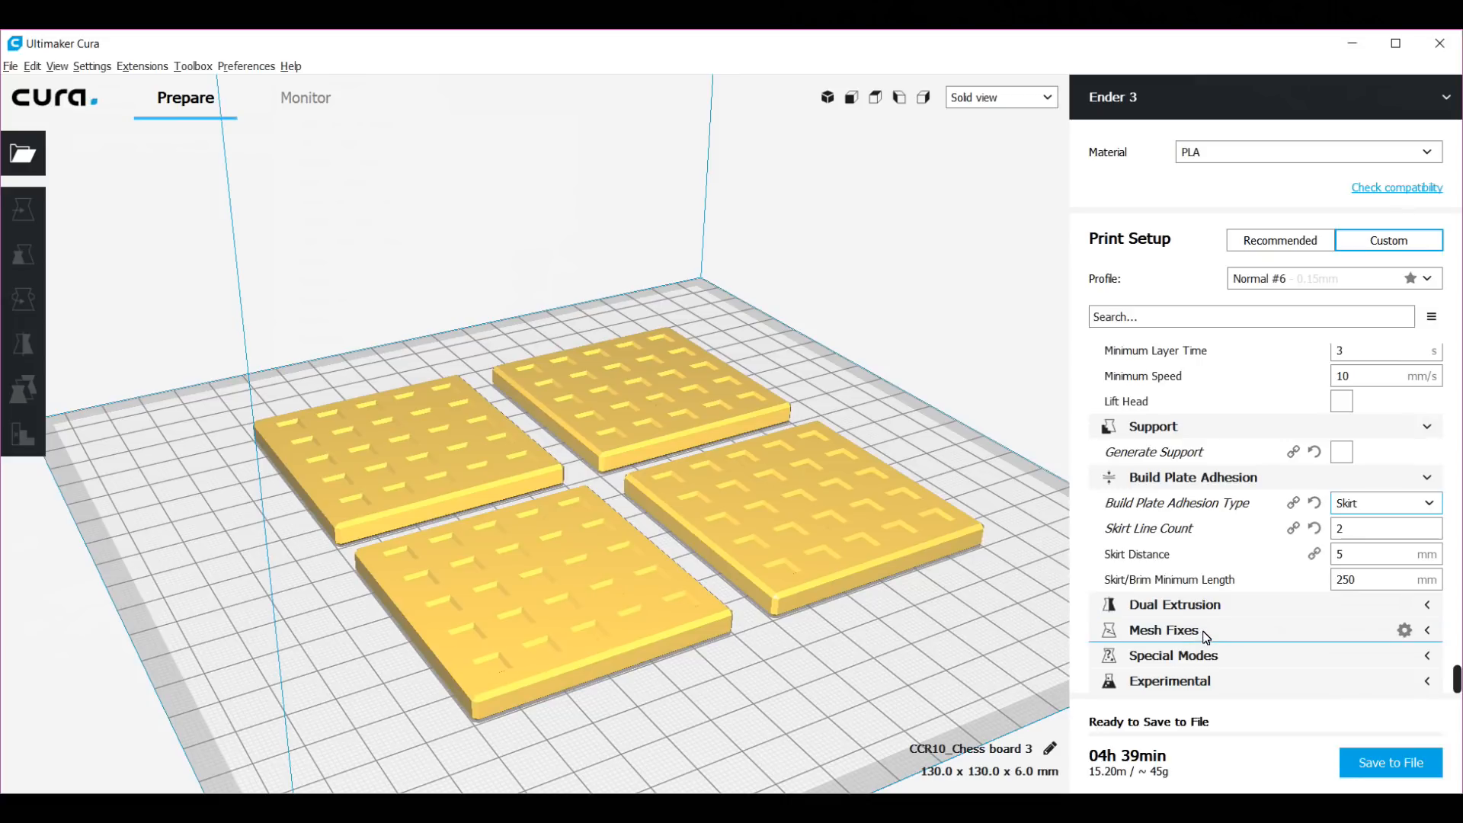
{"action": "mouse_move", "coordinate": [1209, 669]}
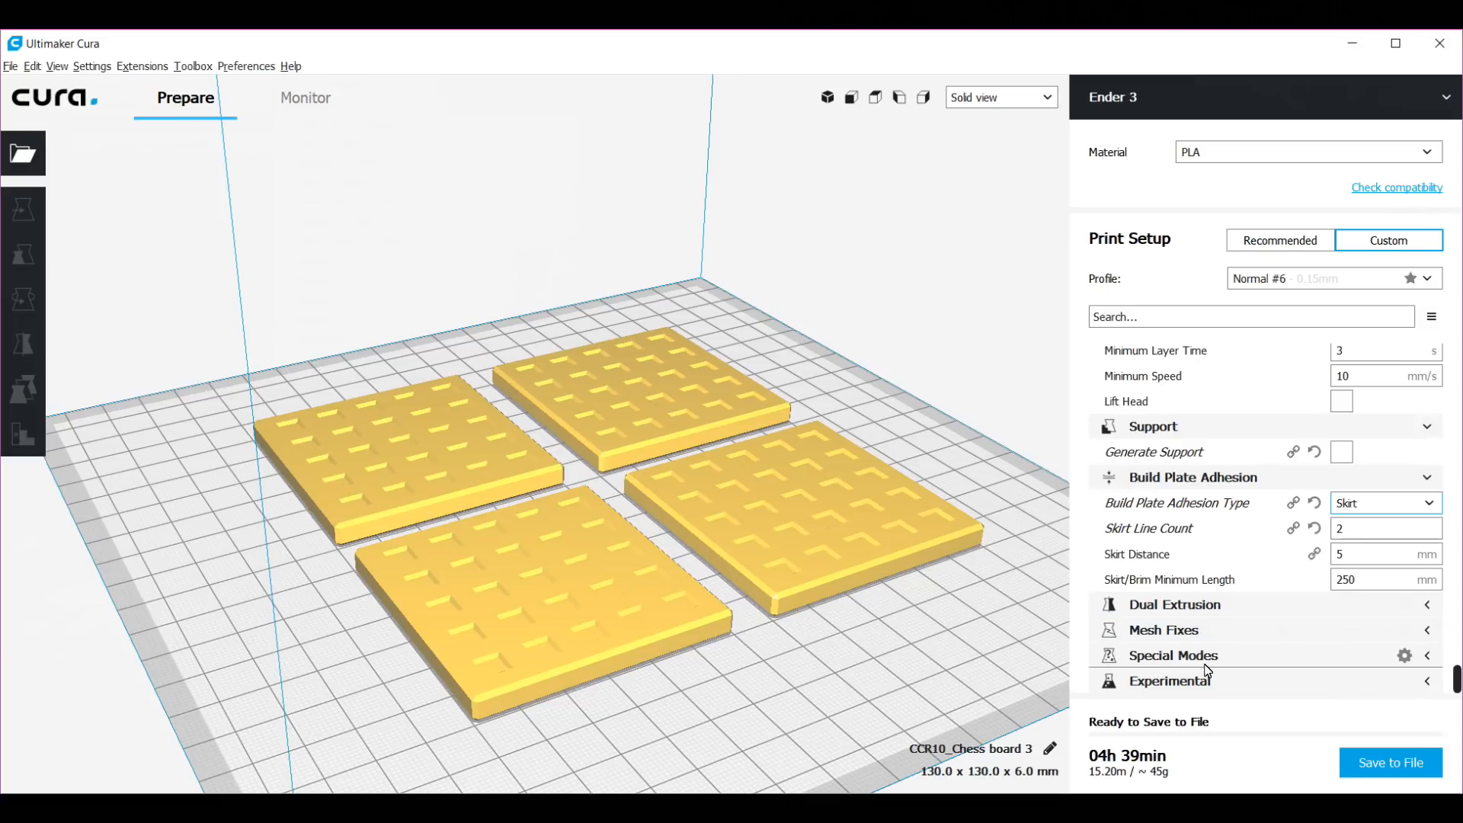
Step: Expand the Special Modes category in the print settings panel
{"action": "left_click", "coordinate": [1427, 656]}
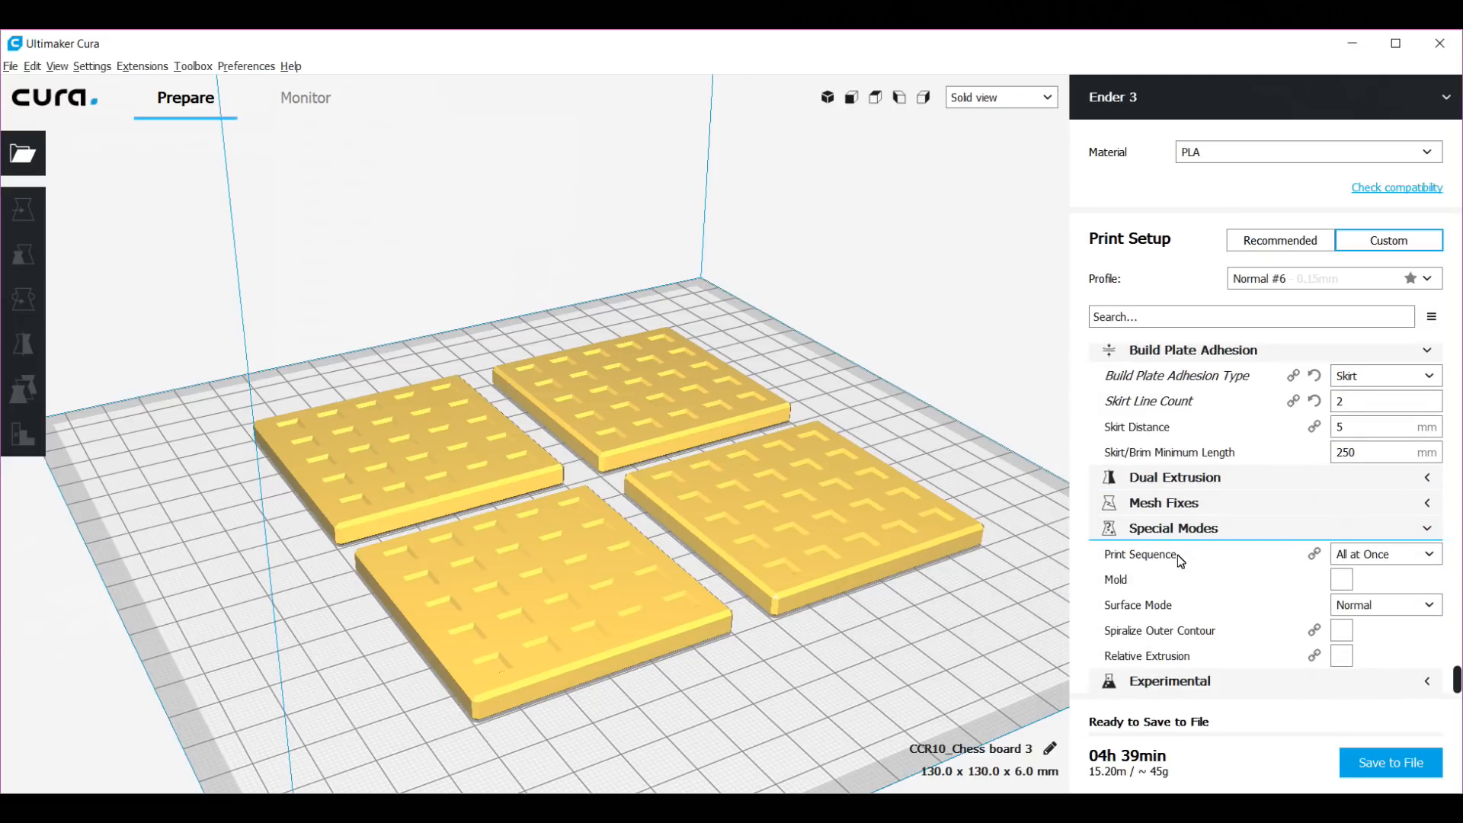
{"action": "mouse_move", "coordinate": [1125, 596]}
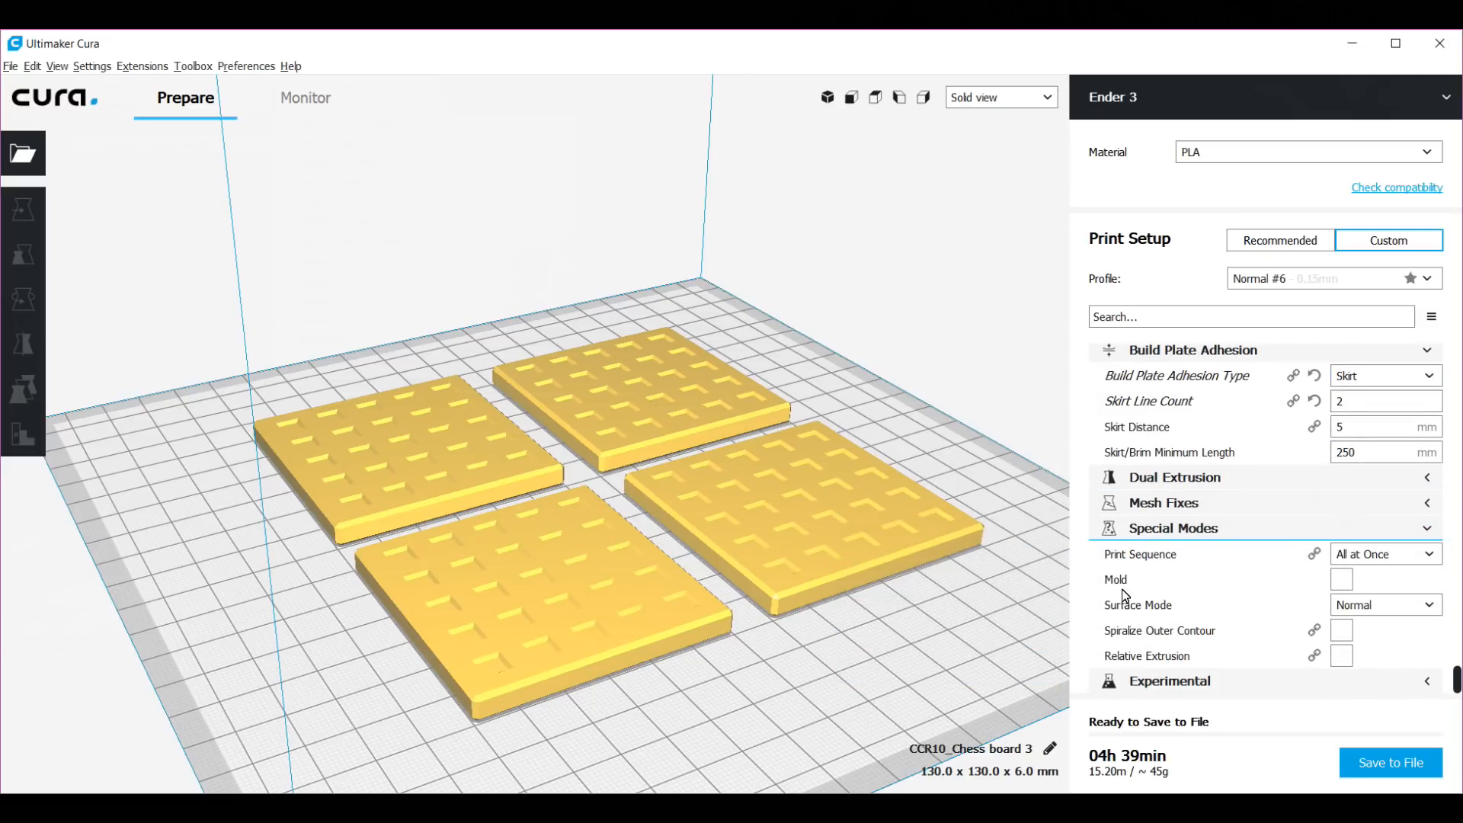
{"action": "mouse_move", "coordinate": [1193, 611]}
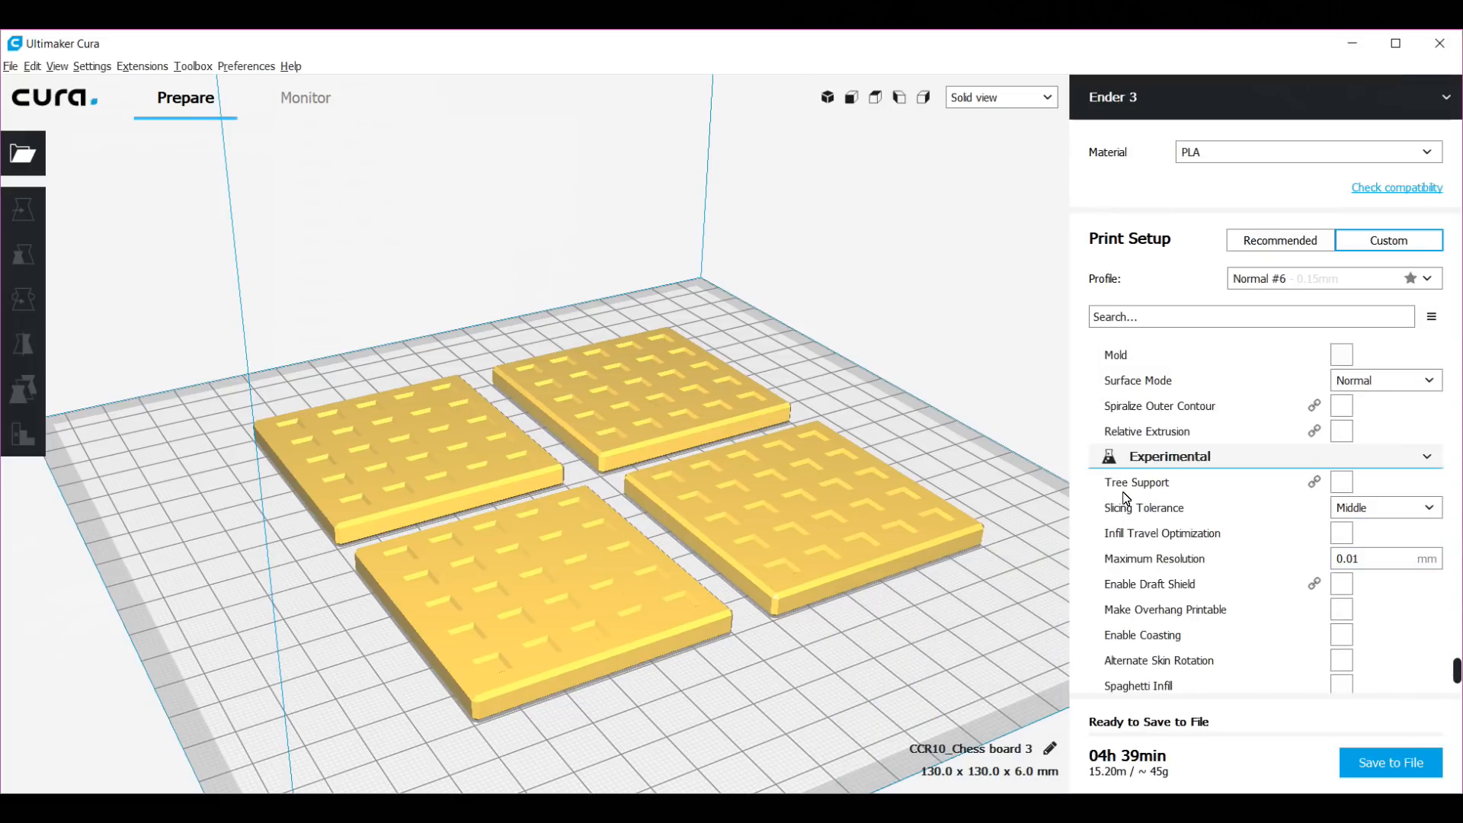
{"action": "mouse_move", "coordinate": [1137, 483]}
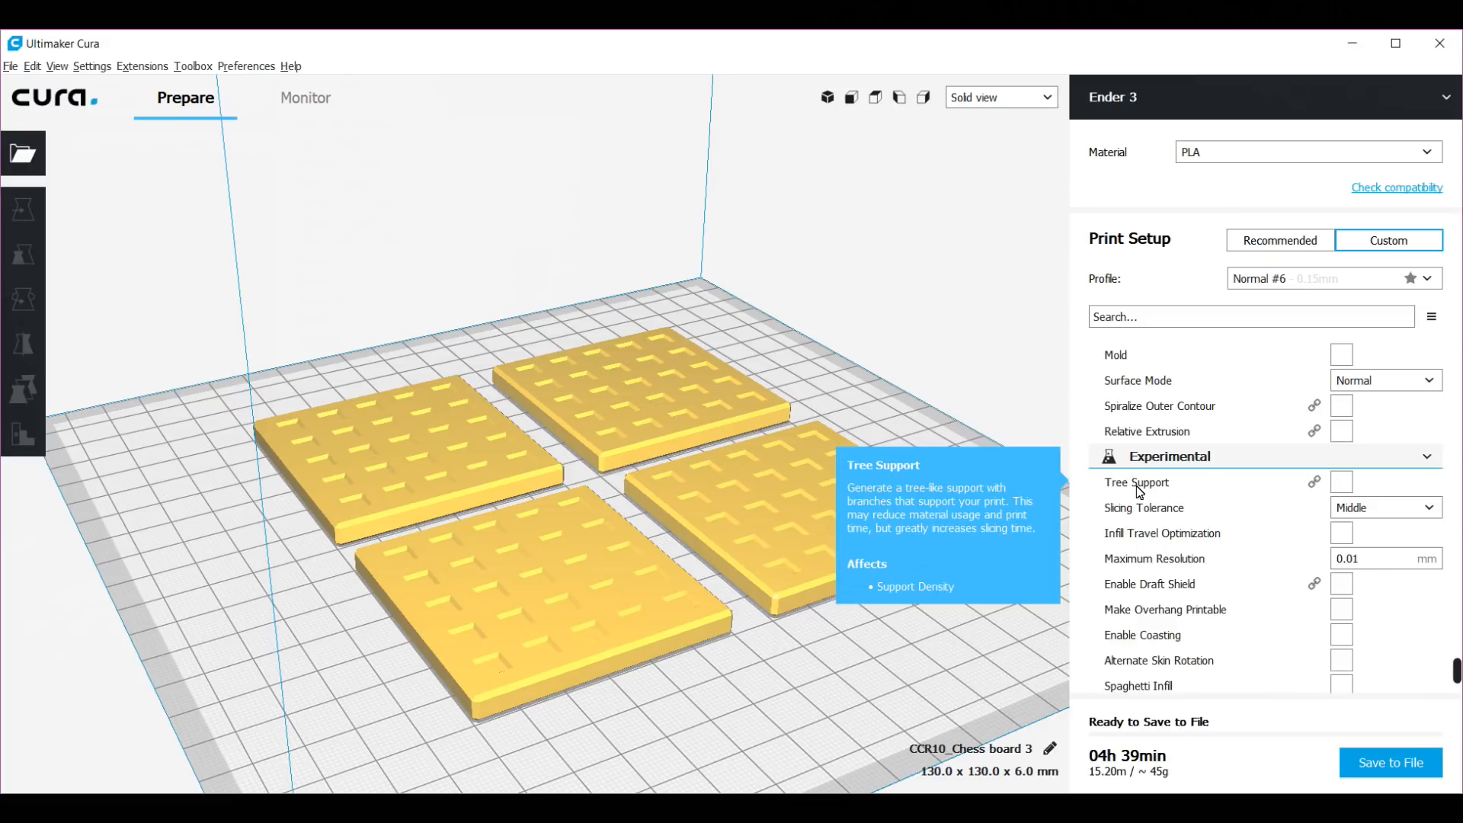
{"action": "mouse_move", "coordinate": [1164, 653]}
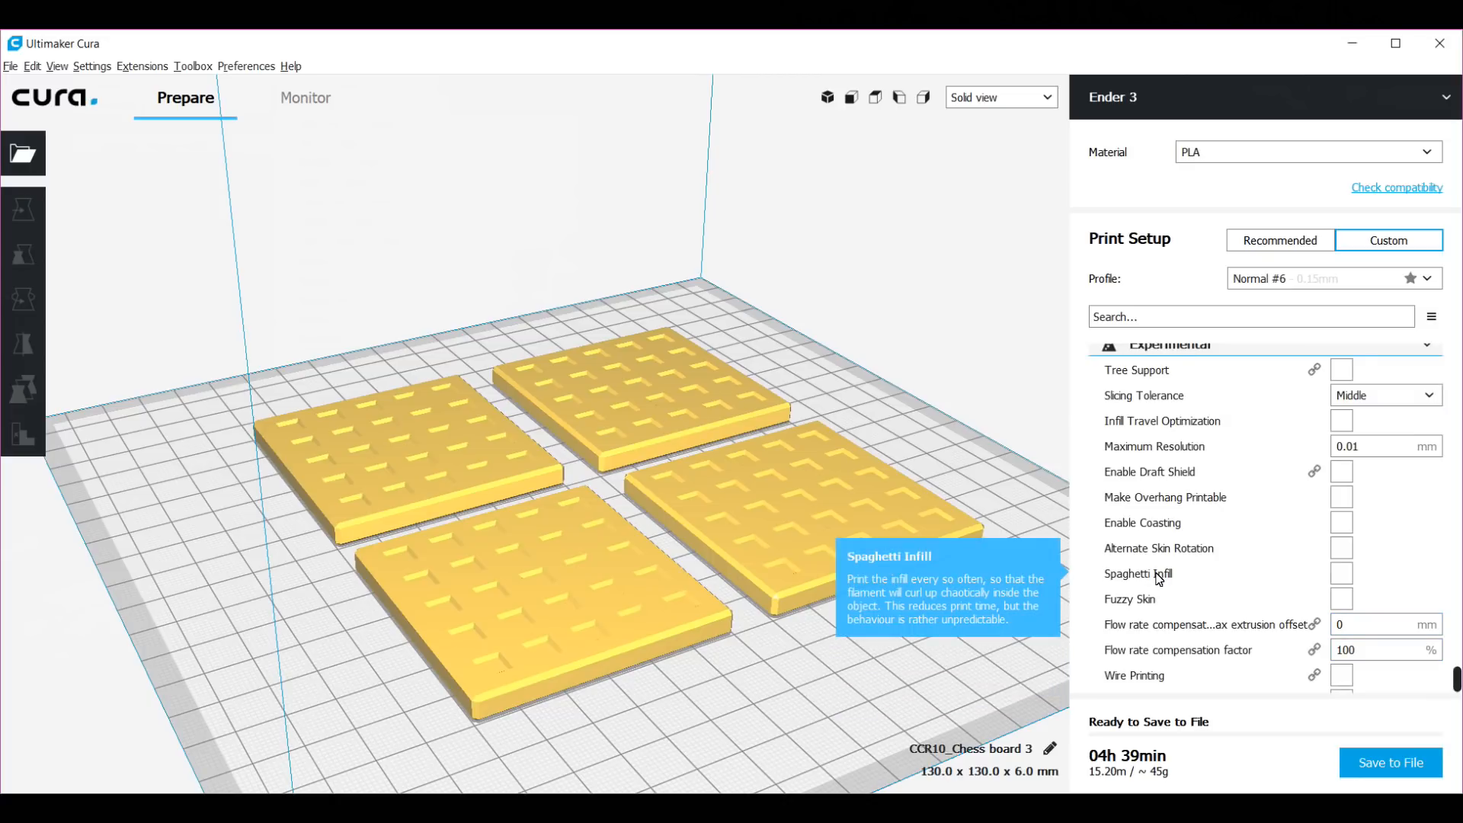
{"action": "mouse_move", "coordinate": [1157, 578]}
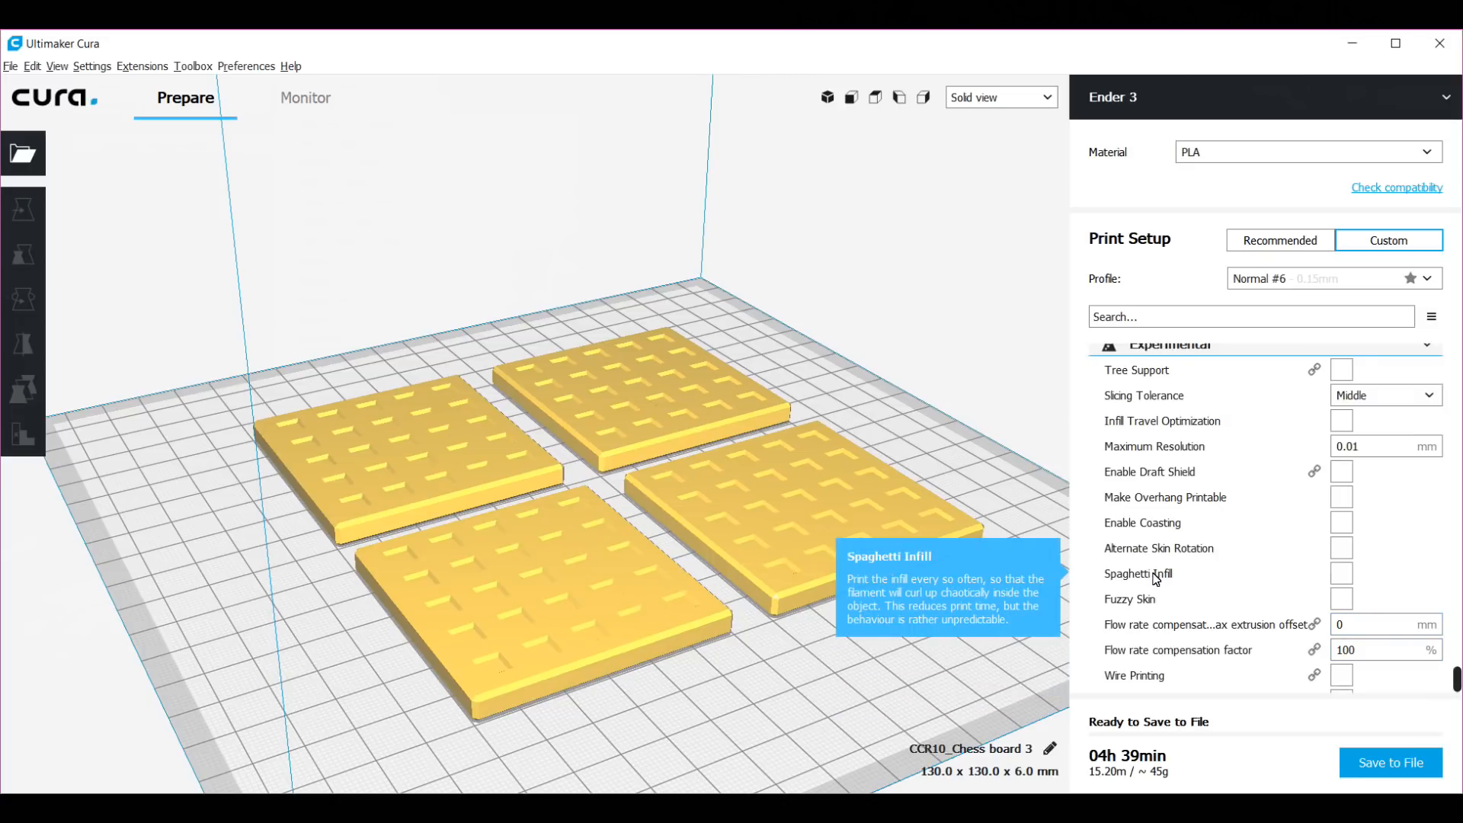
{"action": "mouse_move", "coordinate": [1130, 599]}
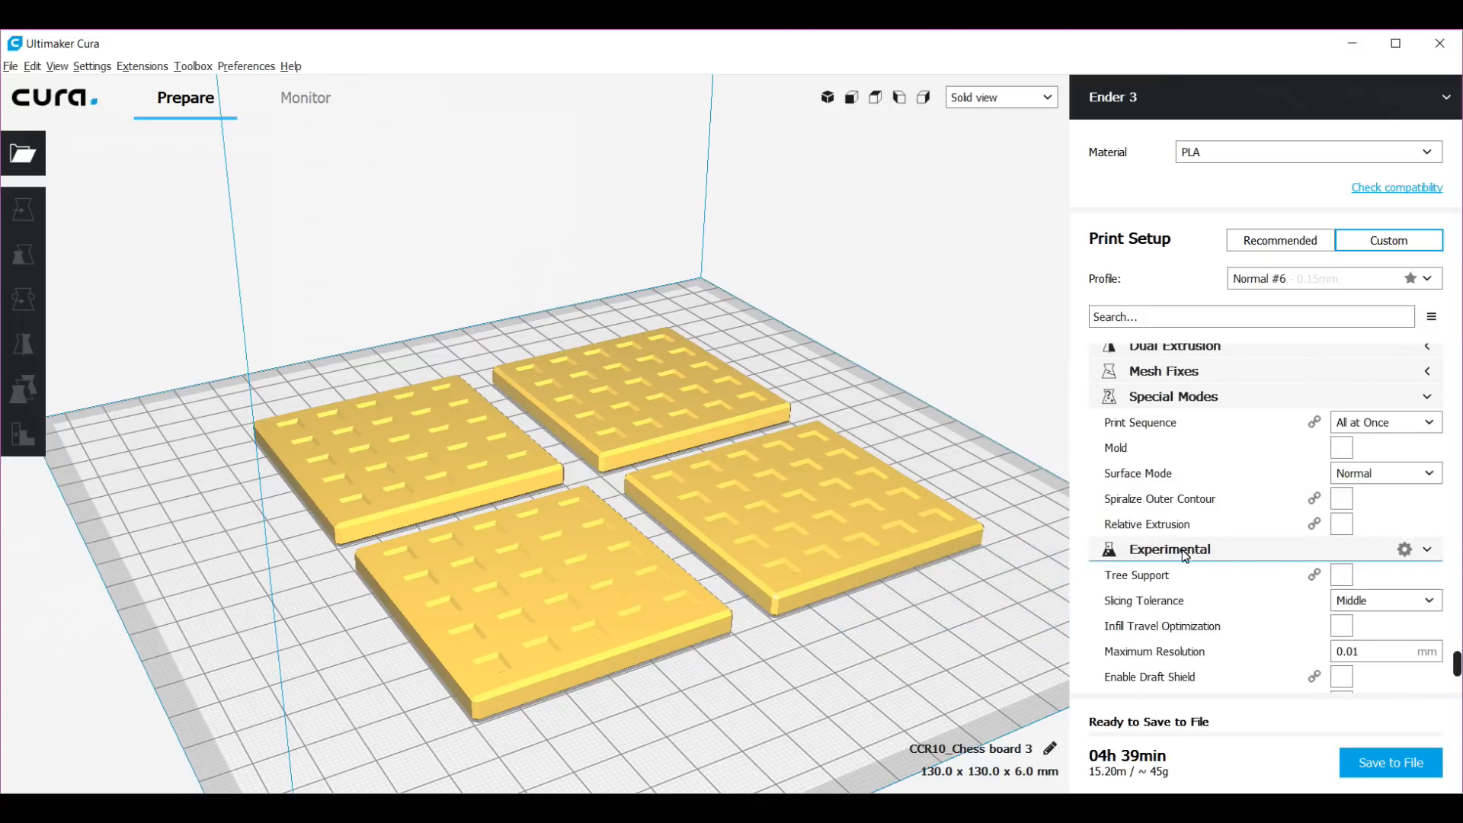
{"action": "mouse_move", "coordinate": [1433, 556]}
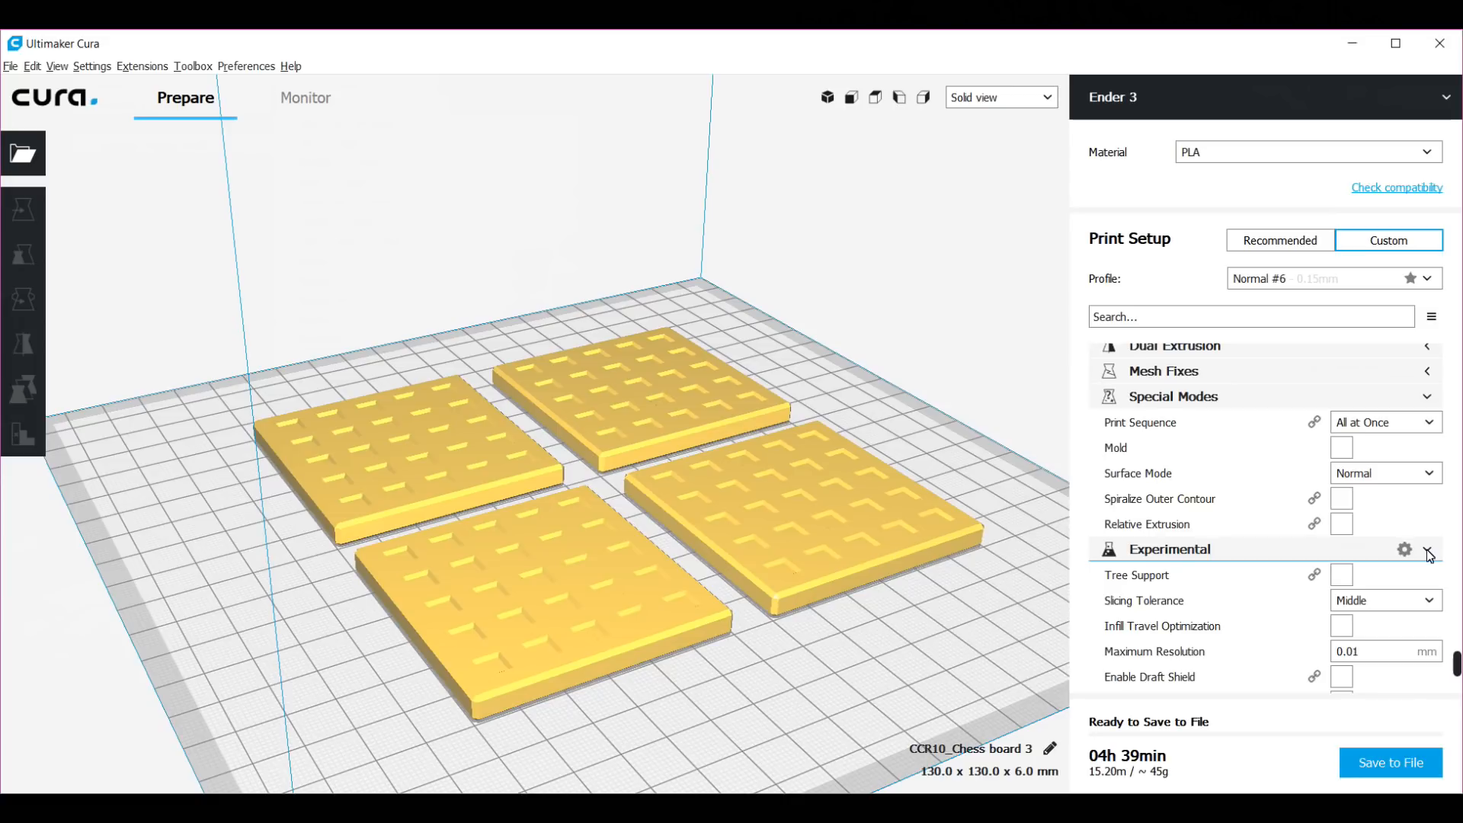